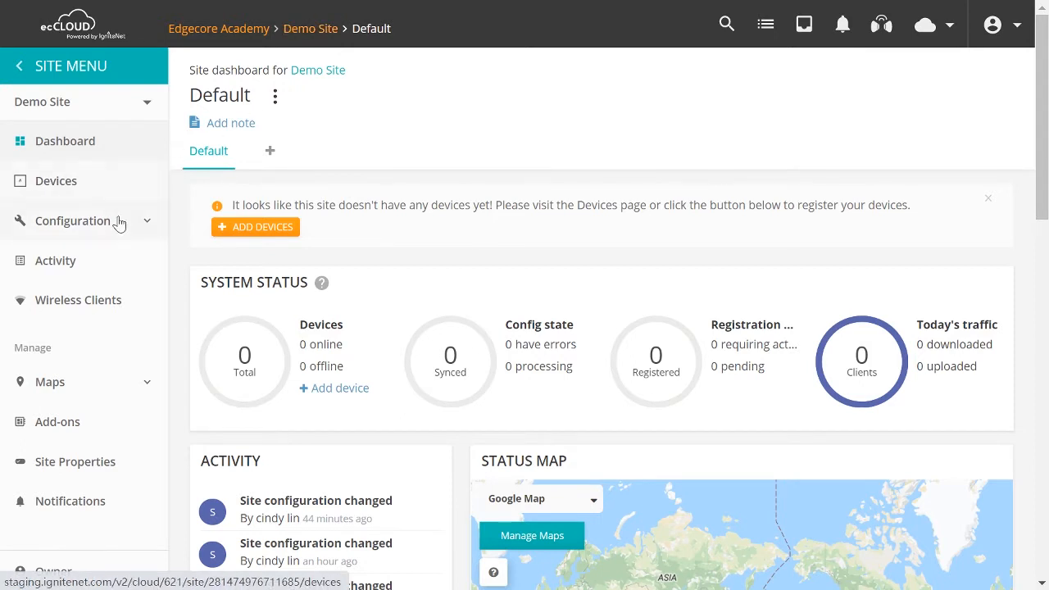
# Step: Expand Configuration, go to WiFi Access and show the Actions menu for the Demo Site SSID
pyautogui.click(72, 220)
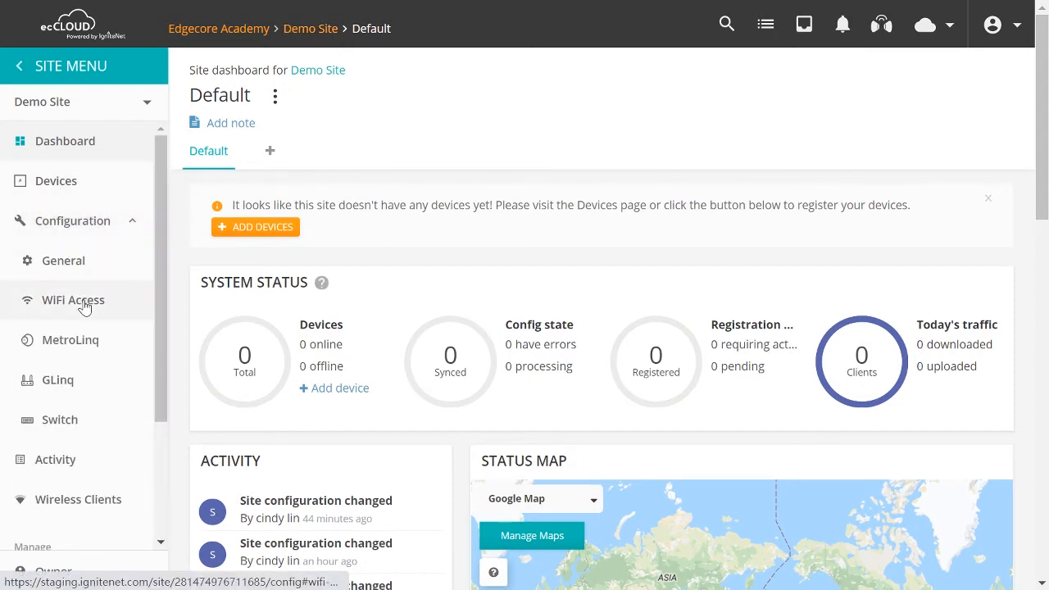
pyautogui.click(72, 299)
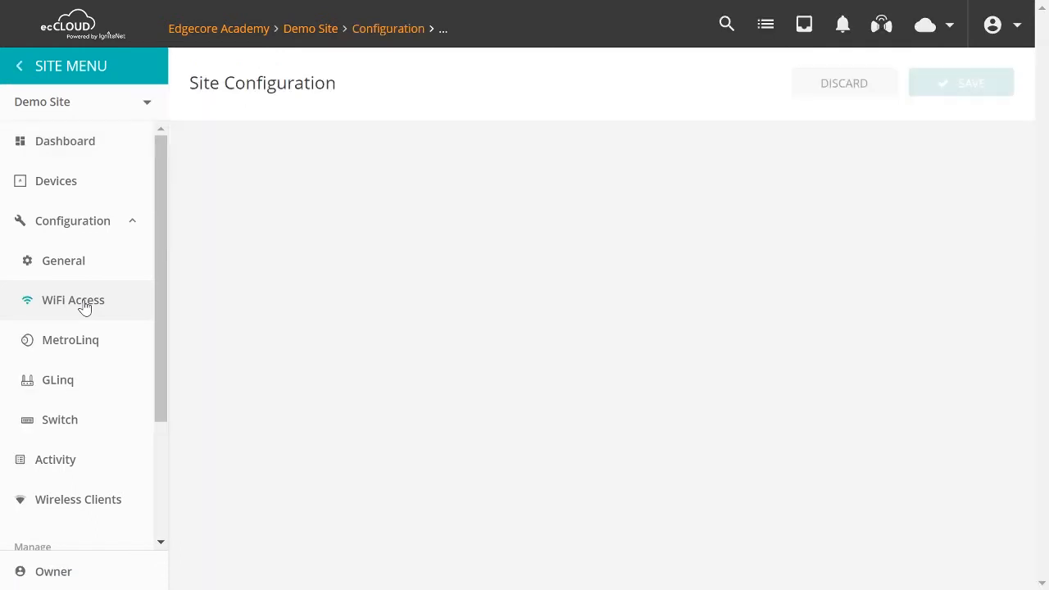
pyautogui.click(72, 298)
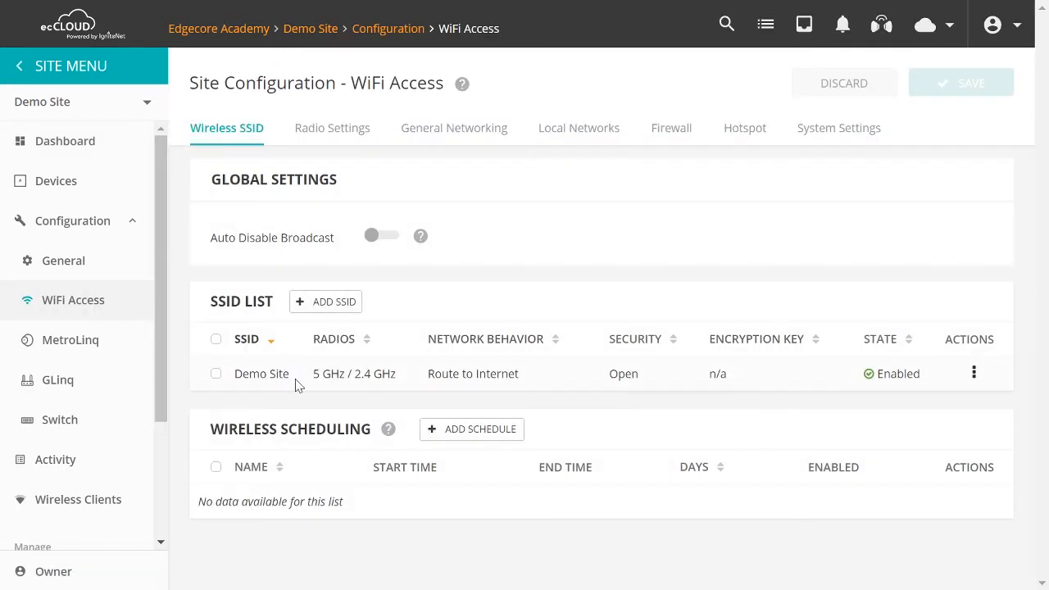
pyautogui.click(973, 374)
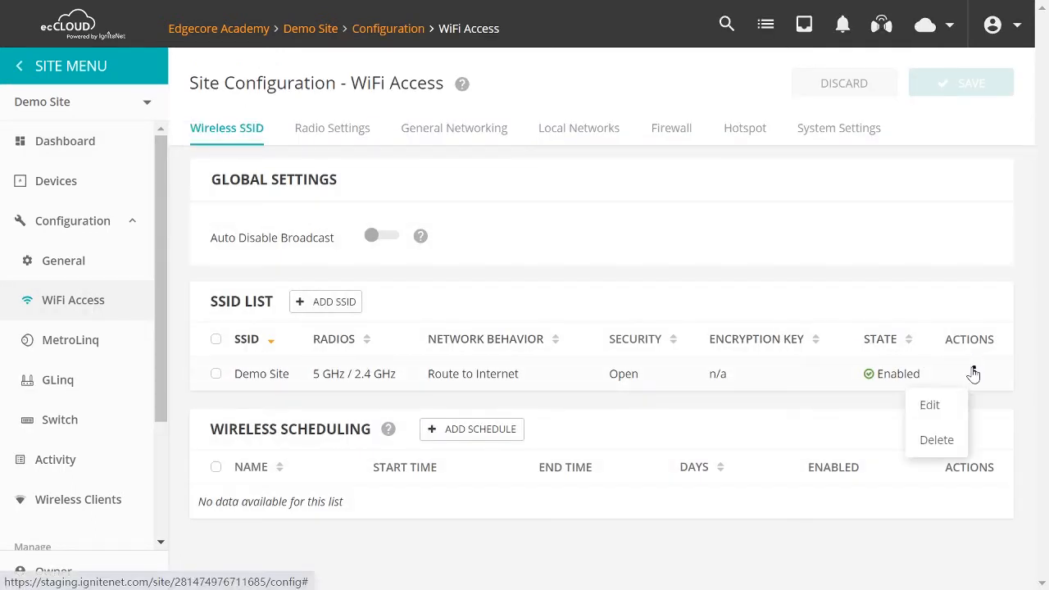
# Step: Edit the Demo Site SSID and scroll to its Network Settings and Network behavior choices
pyautogui.click(928, 403)
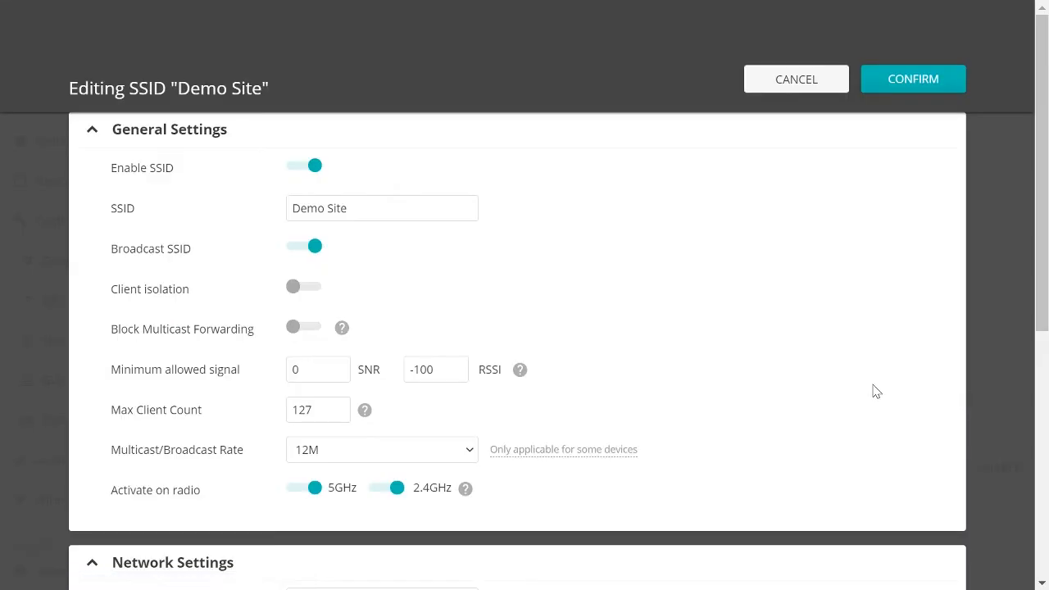
pyautogui.scroll(-3)
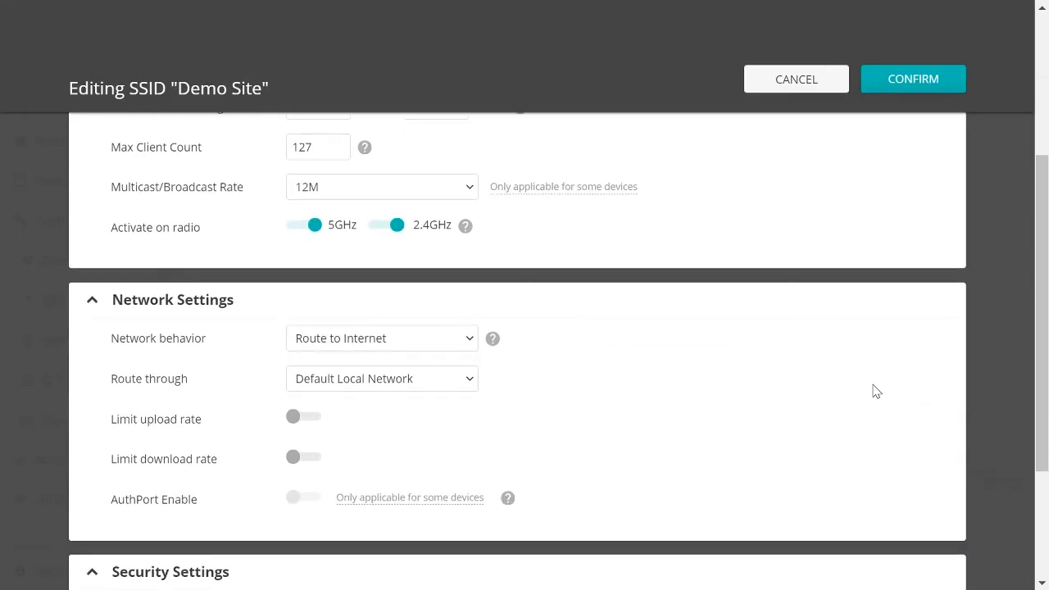
pyautogui.scroll(-3)
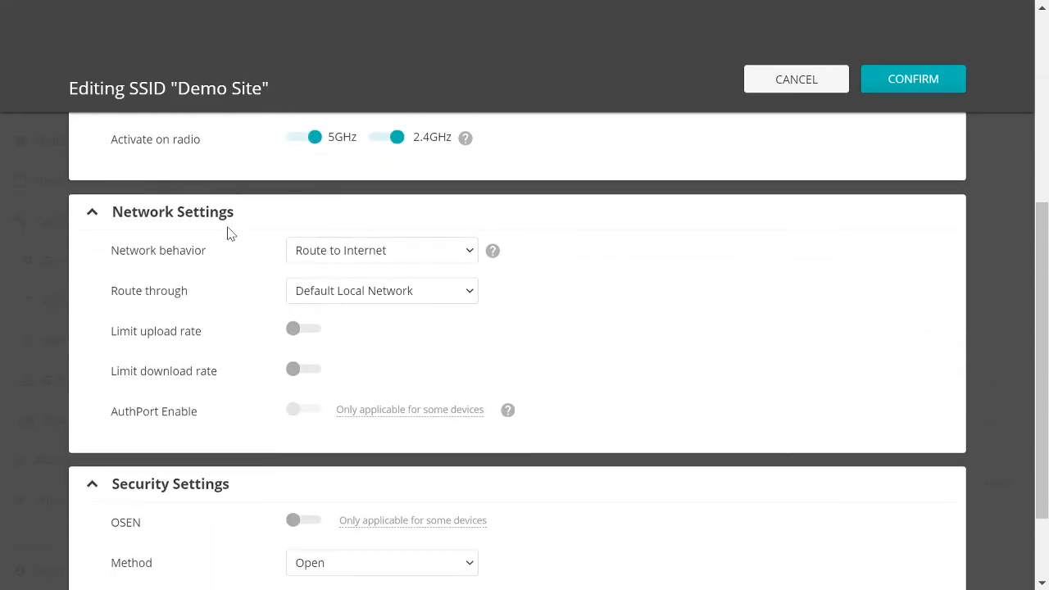
pyautogui.moveTo(111, 264)
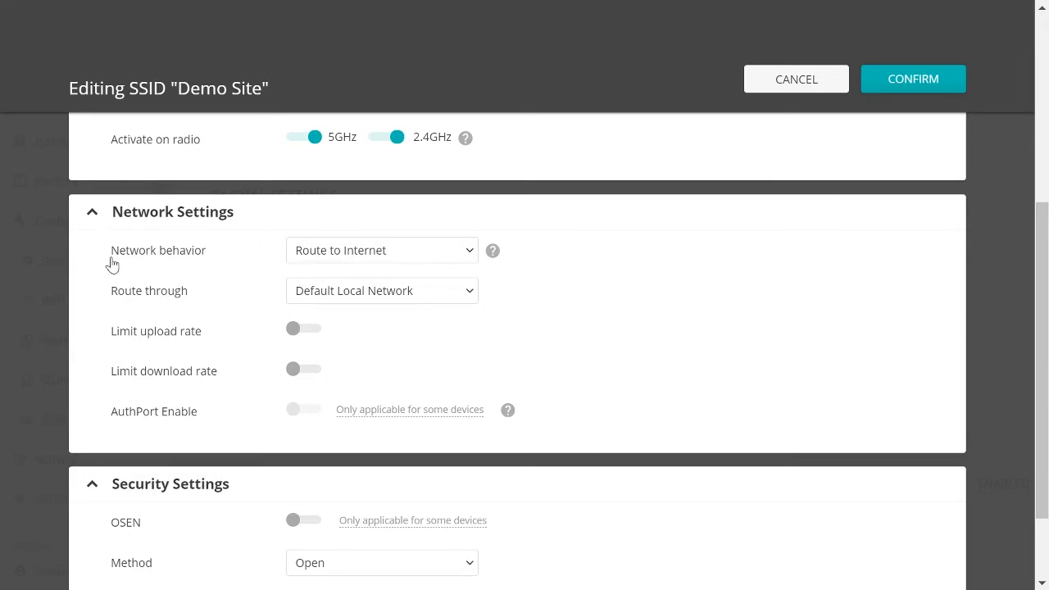
pyautogui.moveTo(213, 267)
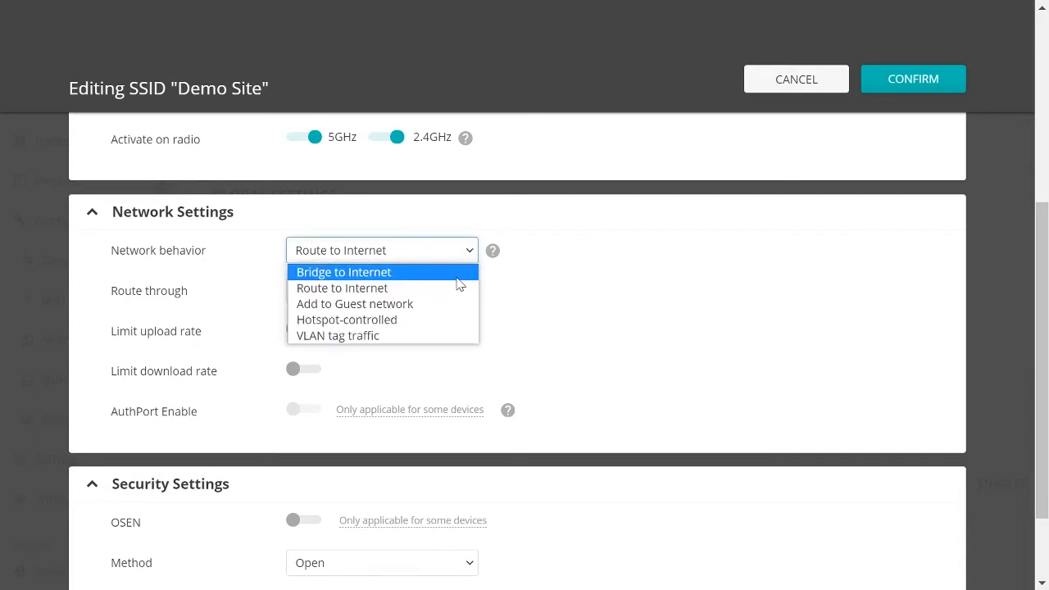
pyautogui.moveTo(459, 288)
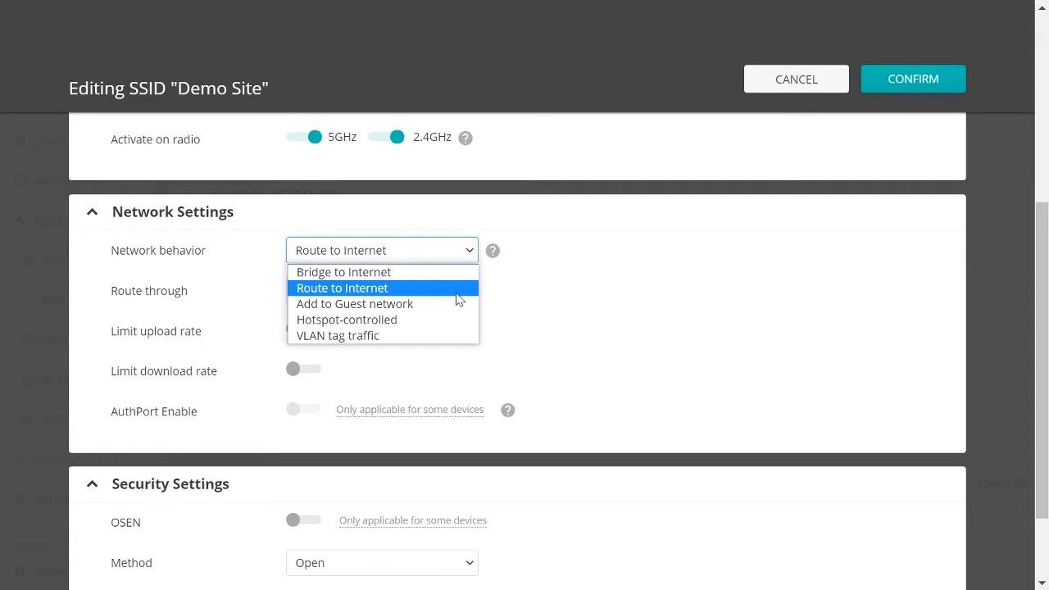
pyautogui.moveTo(459, 319)
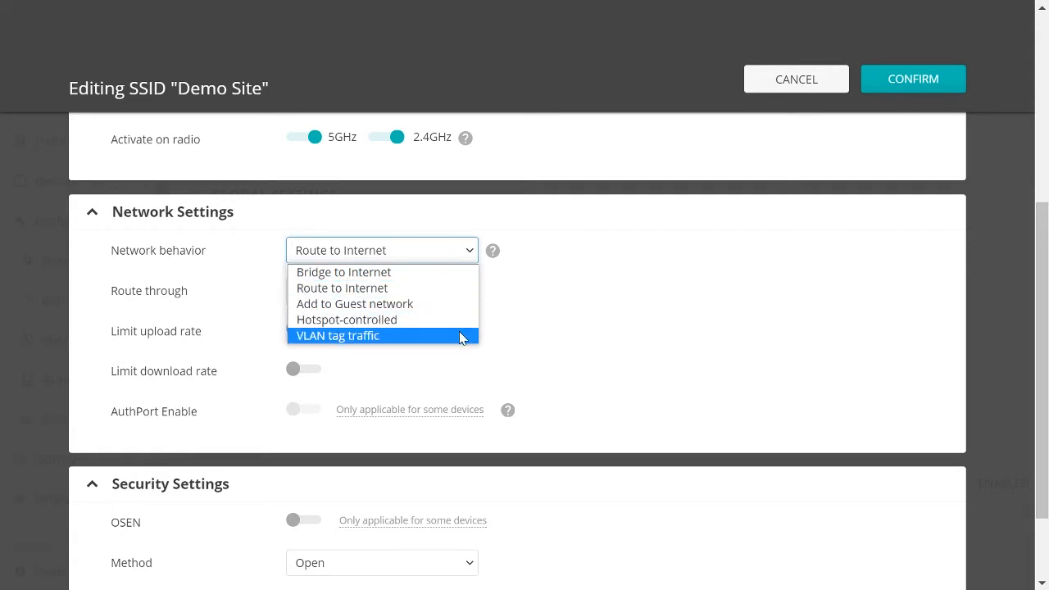
pyautogui.moveTo(467, 331)
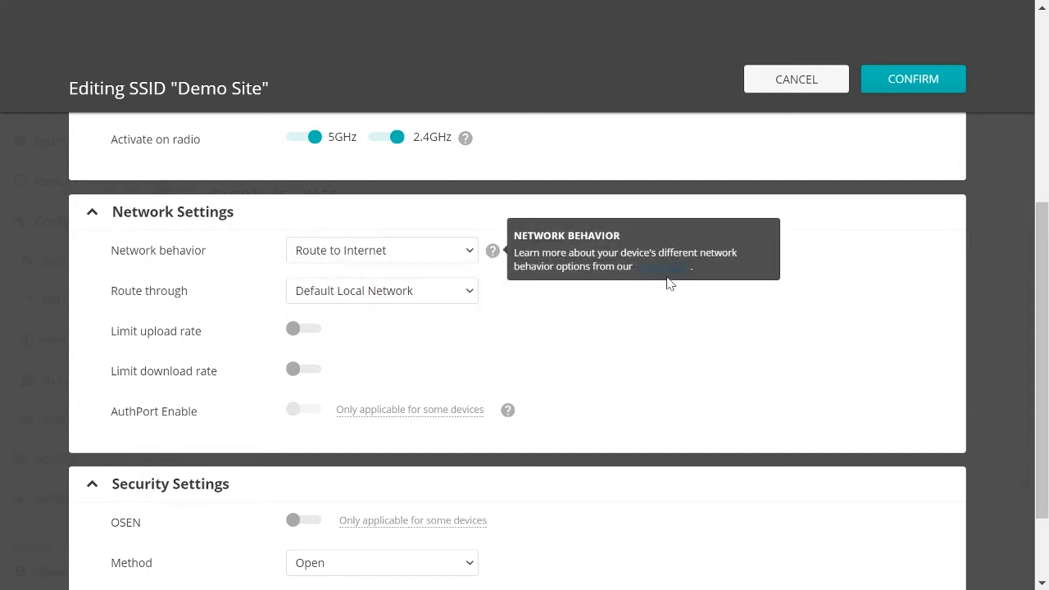
pyautogui.moveTo(660, 265)
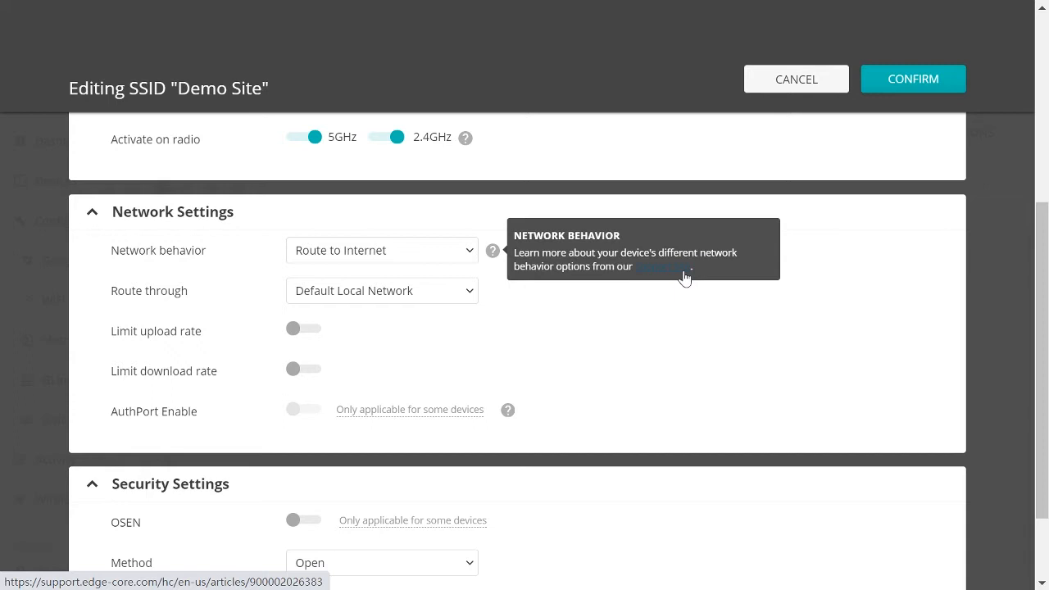
pyautogui.moveTo(160, 259)
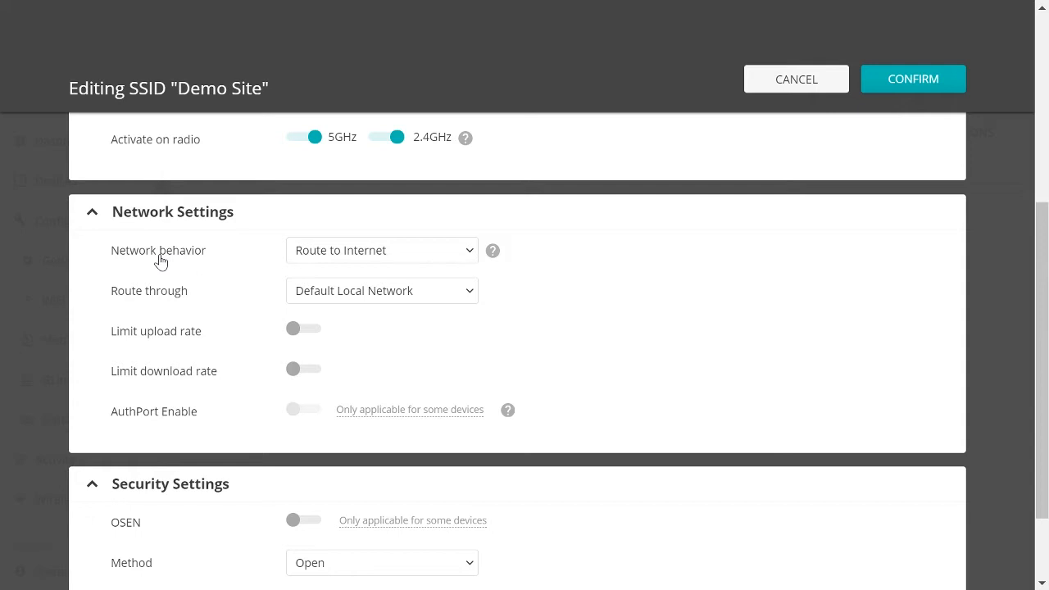
pyautogui.moveTo(180, 271)
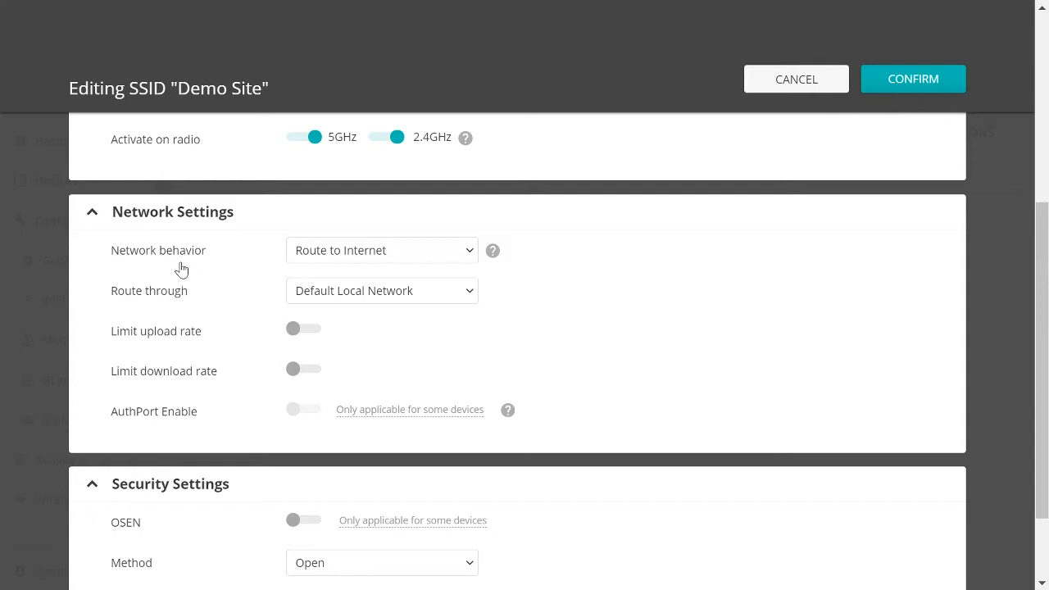
pyautogui.moveTo(468, 259)
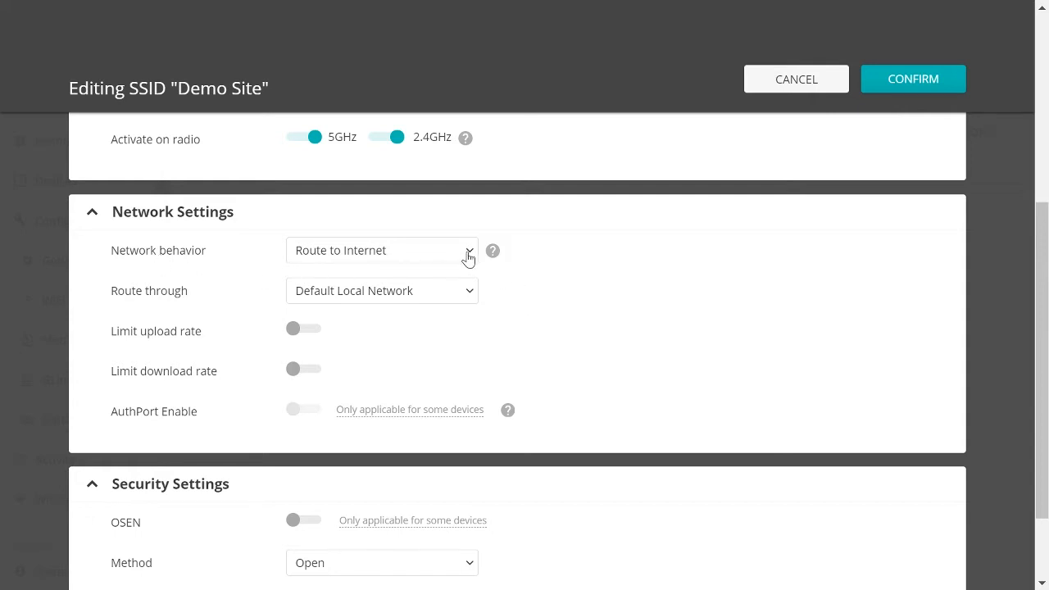
# Step: Set the Demo Site SSID's Network behavior to Bridge to Internet
pyautogui.click(380, 249)
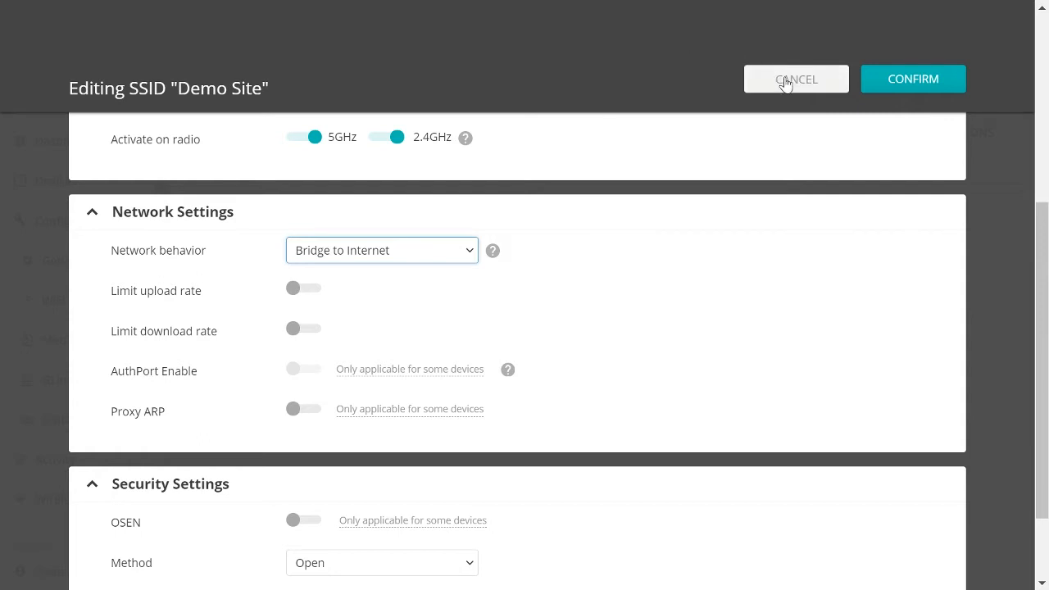
# Step: Cancel the SSID edits and review the General Networking Internet settings for the WAN port
pyautogui.click(795, 79)
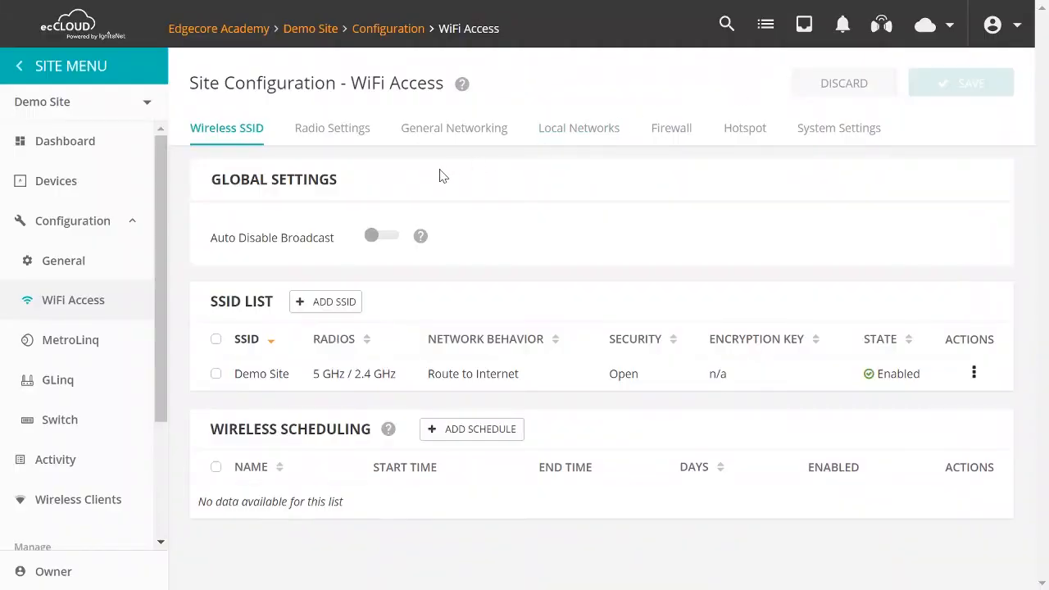
pyautogui.click(452, 128)
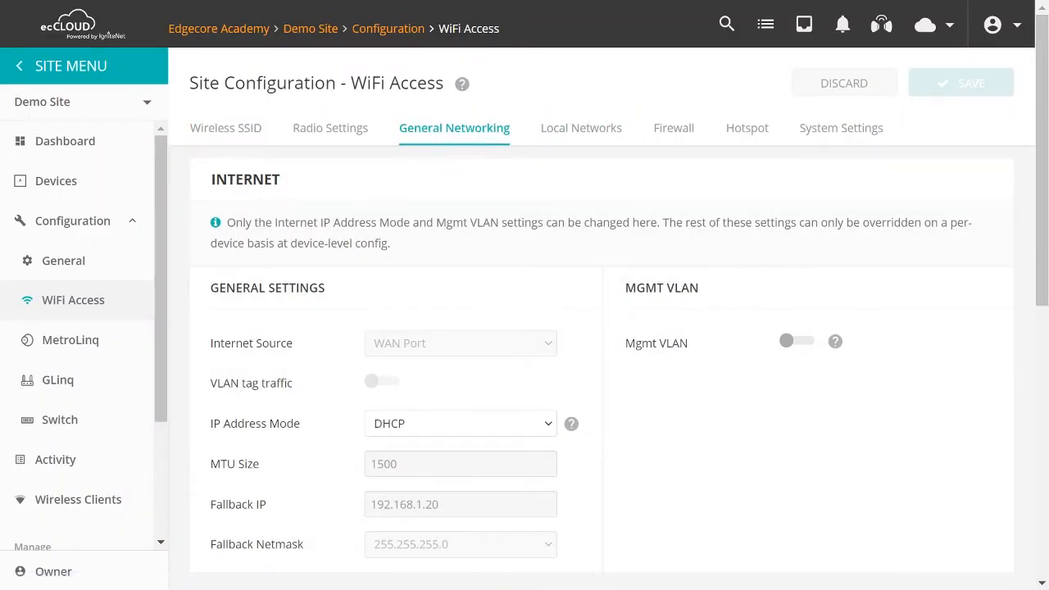
pyautogui.moveTo(336, 299)
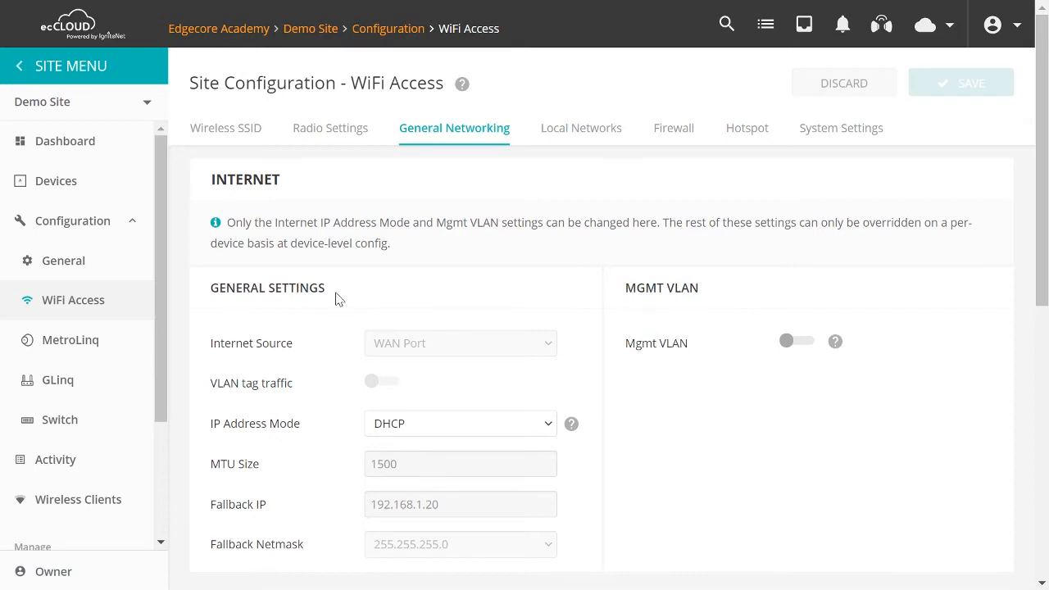
pyautogui.scroll(-3)
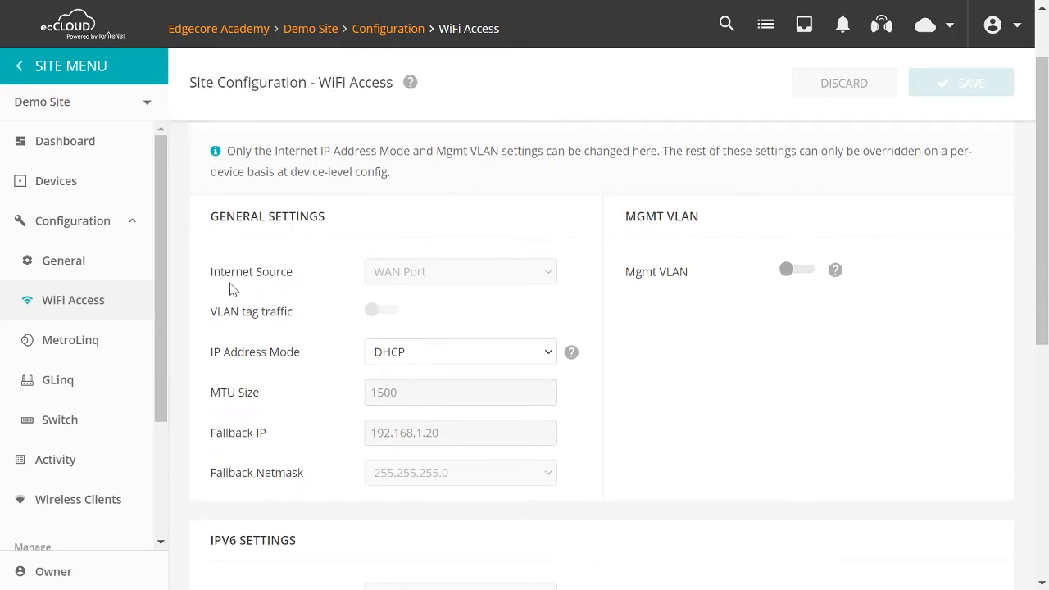
pyautogui.moveTo(424, 281)
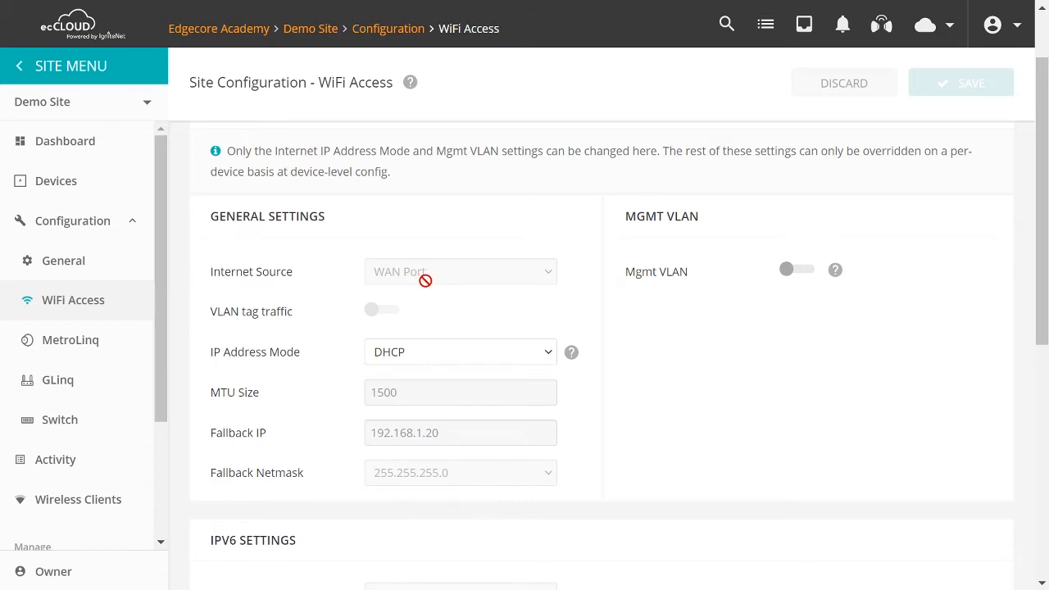
pyautogui.moveTo(646, 289)
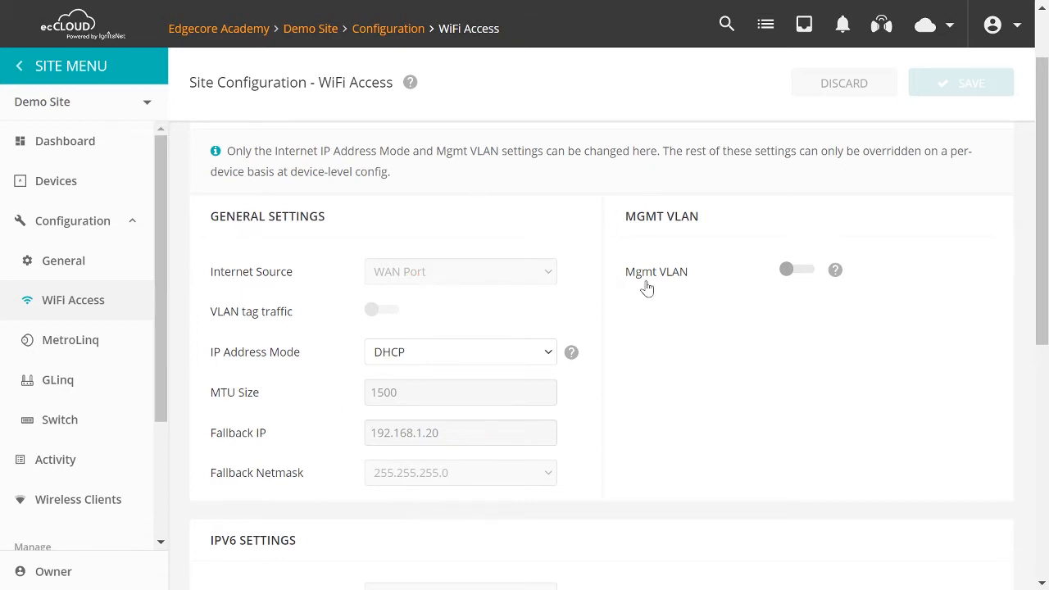
pyautogui.moveTo(233, 367)
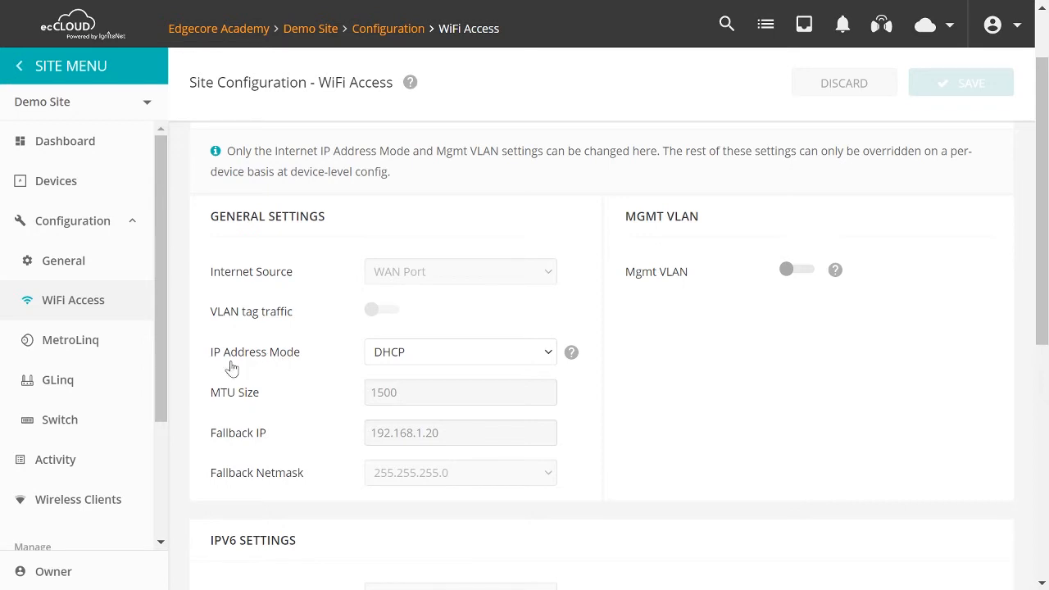
pyautogui.moveTo(301, 367)
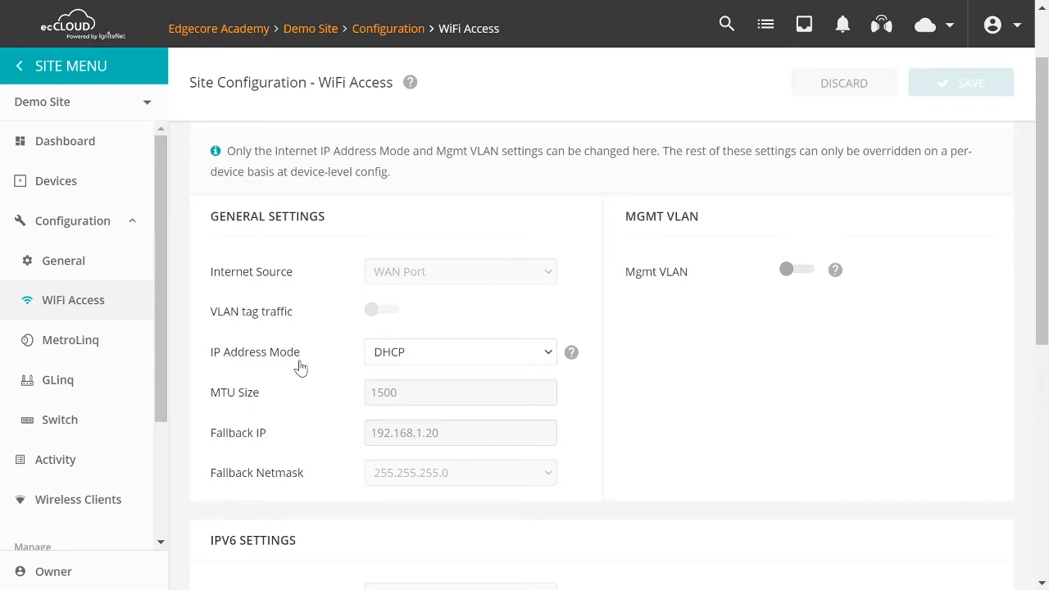
pyautogui.moveTo(590, 390)
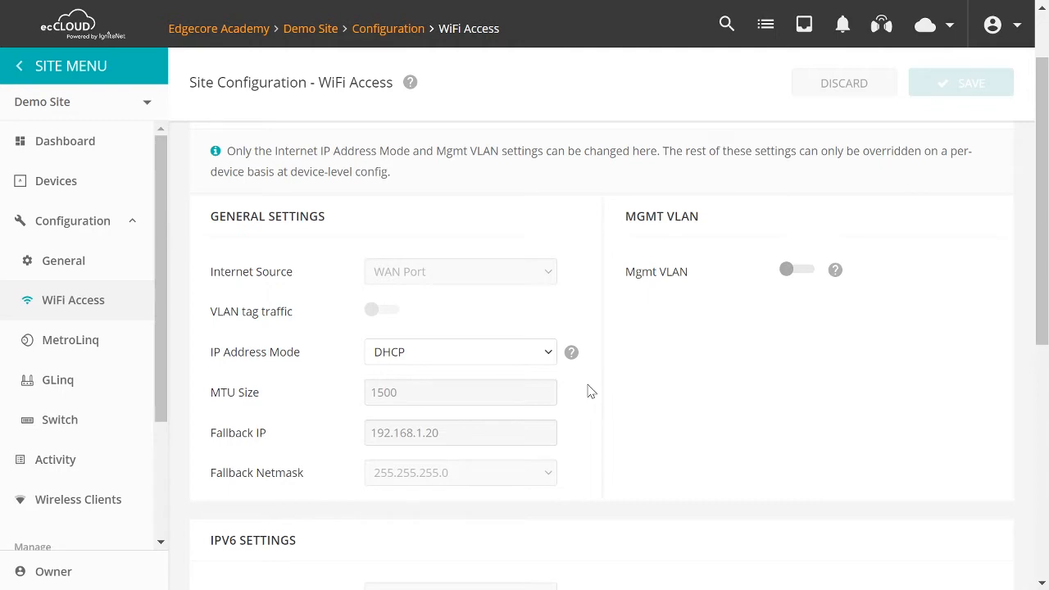
pyautogui.scroll(3)
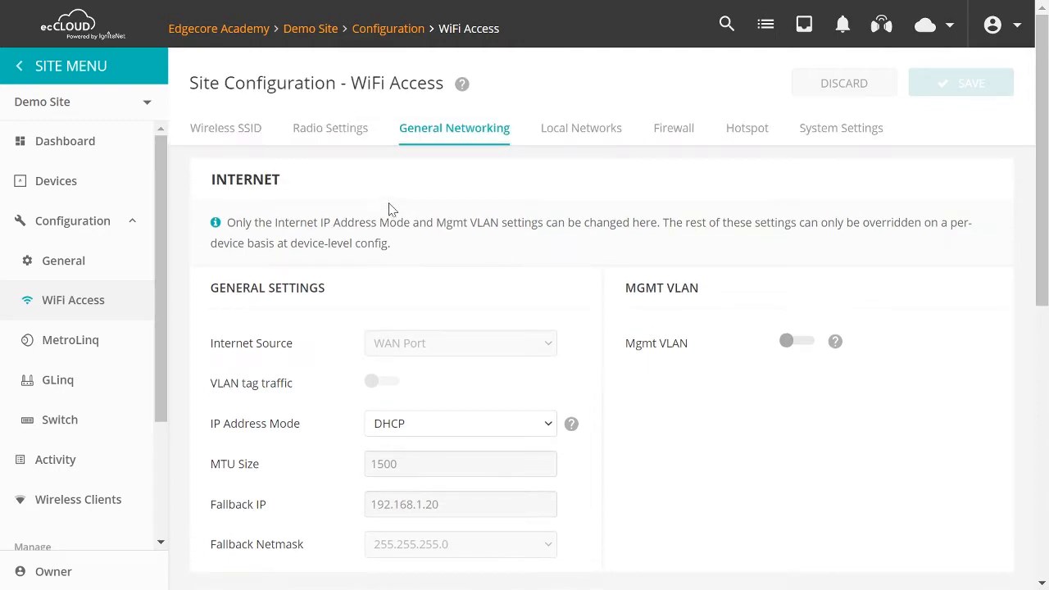
pyautogui.click(226, 128)
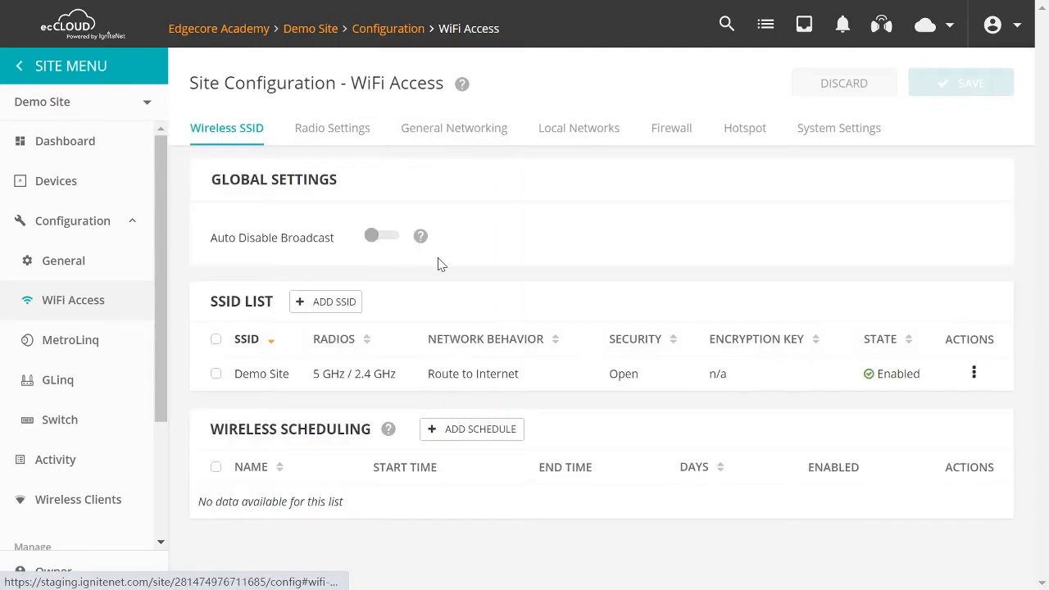
pyautogui.click(973, 374)
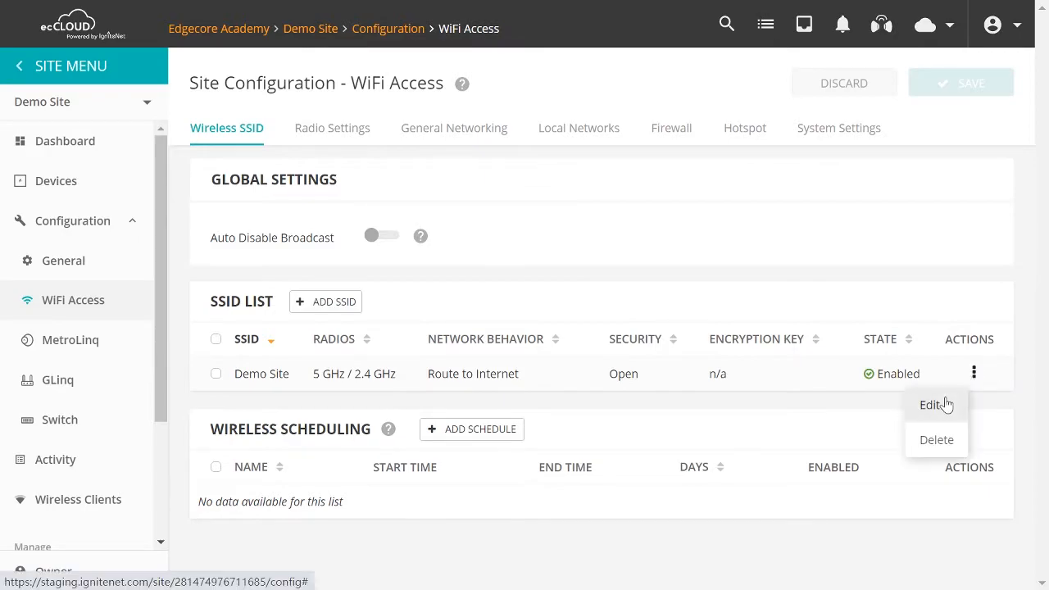
pyautogui.click(931, 403)
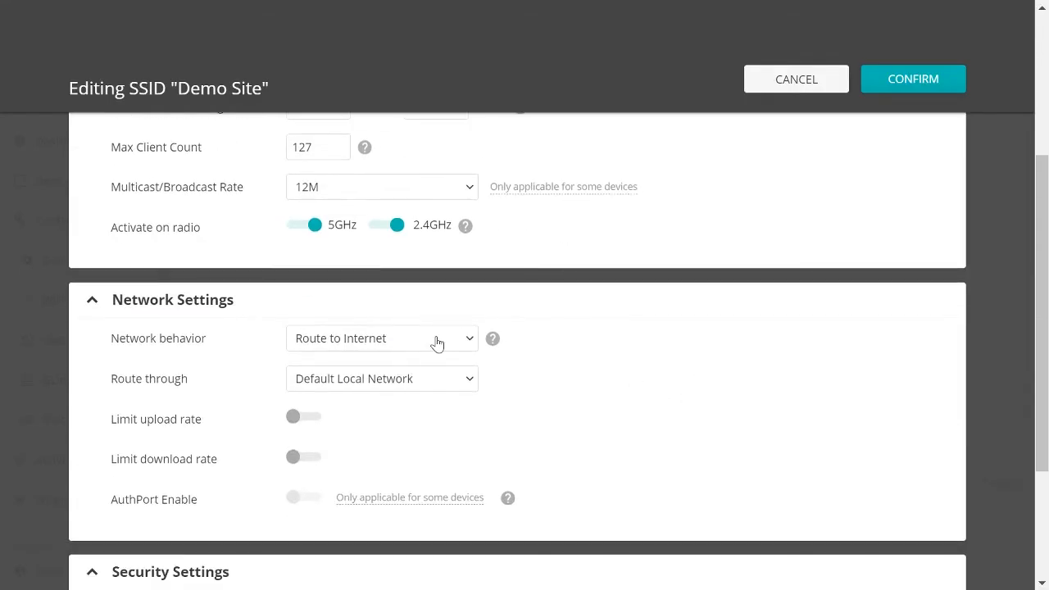
pyautogui.click(380, 337)
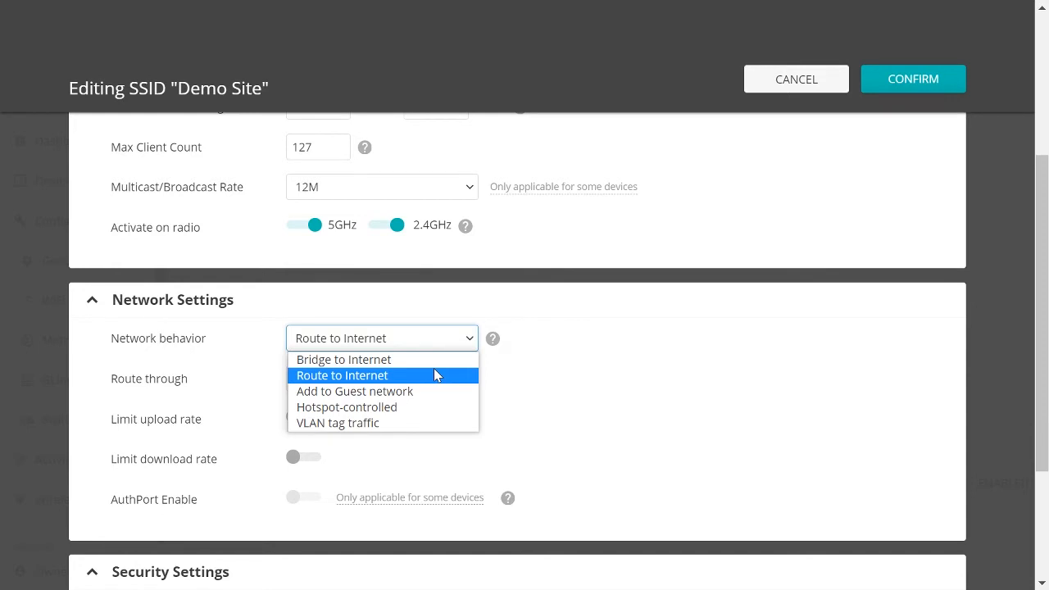
pyautogui.click(341, 375)
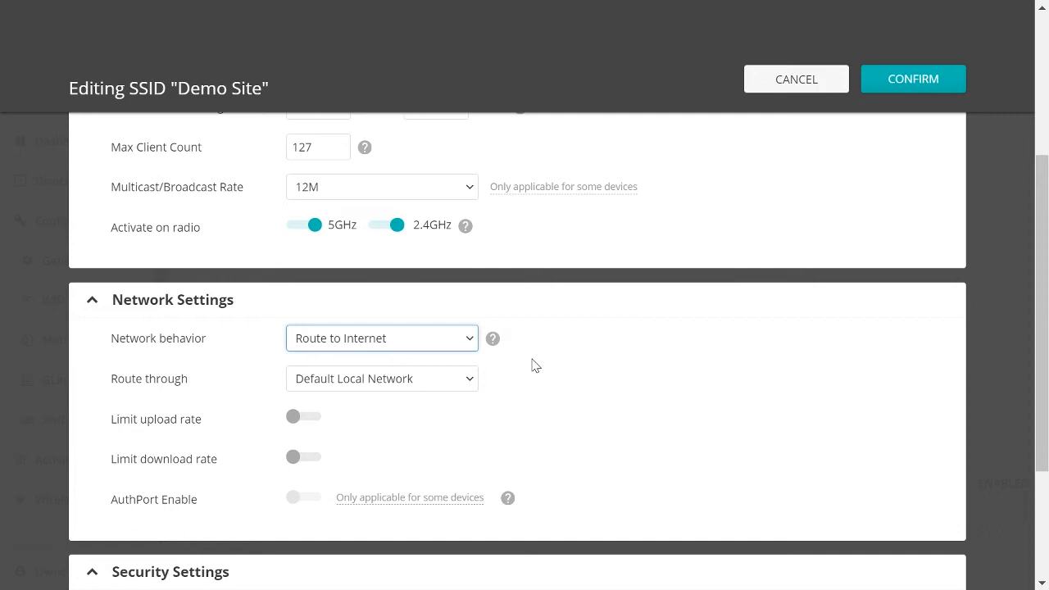
# Step: Cancel the SSID editor and switch to the site's Local Networks settings
pyautogui.click(795, 79)
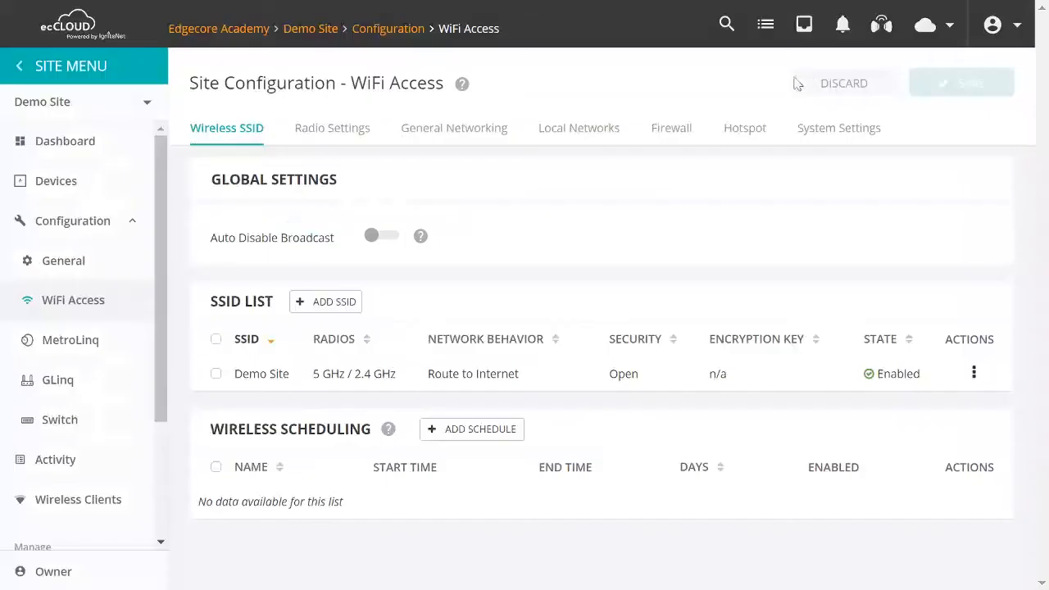
pyautogui.click(579, 128)
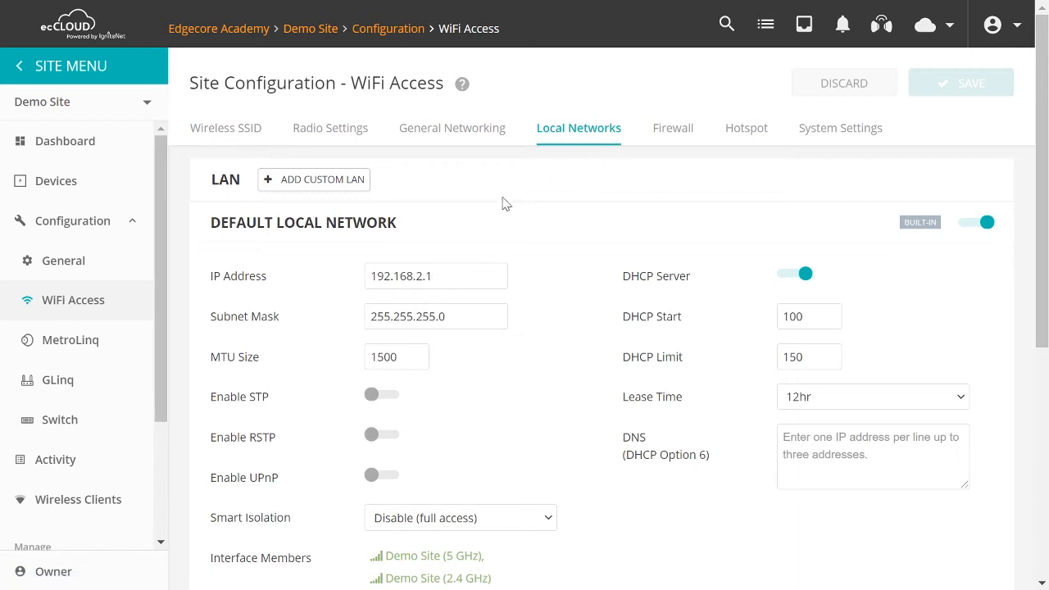
pyautogui.moveTo(462, 216)
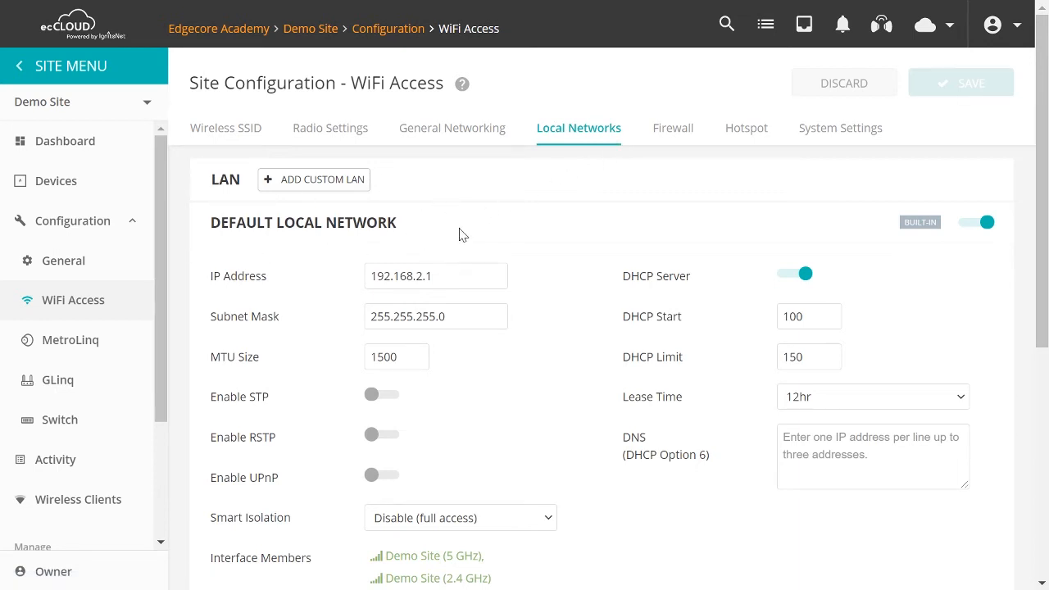
pyautogui.moveTo(737, 429)
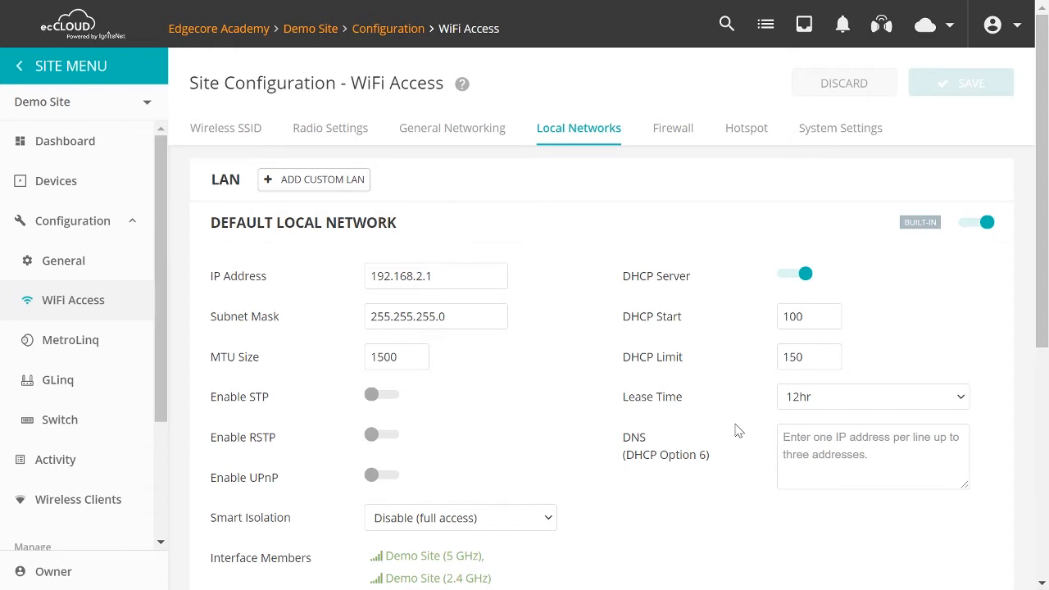
pyautogui.moveTo(795, 307)
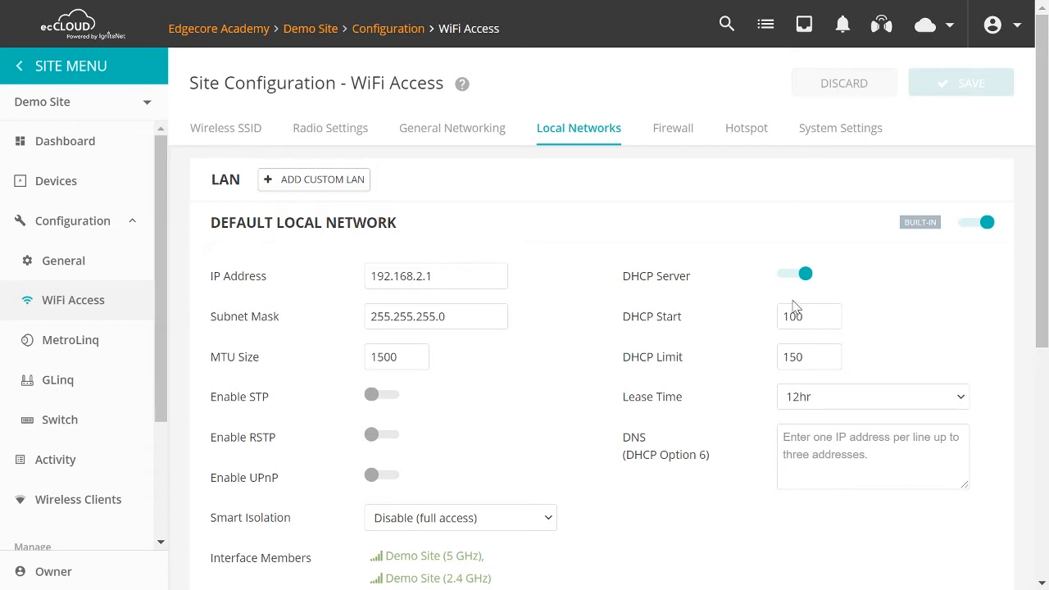
pyautogui.moveTo(649, 262)
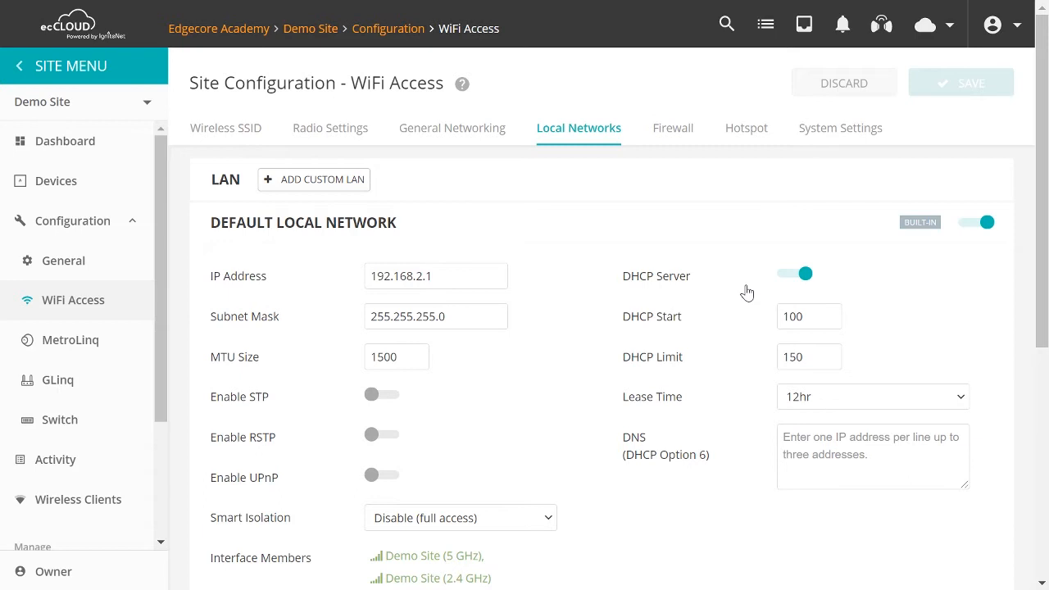
pyautogui.moveTo(516, 490)
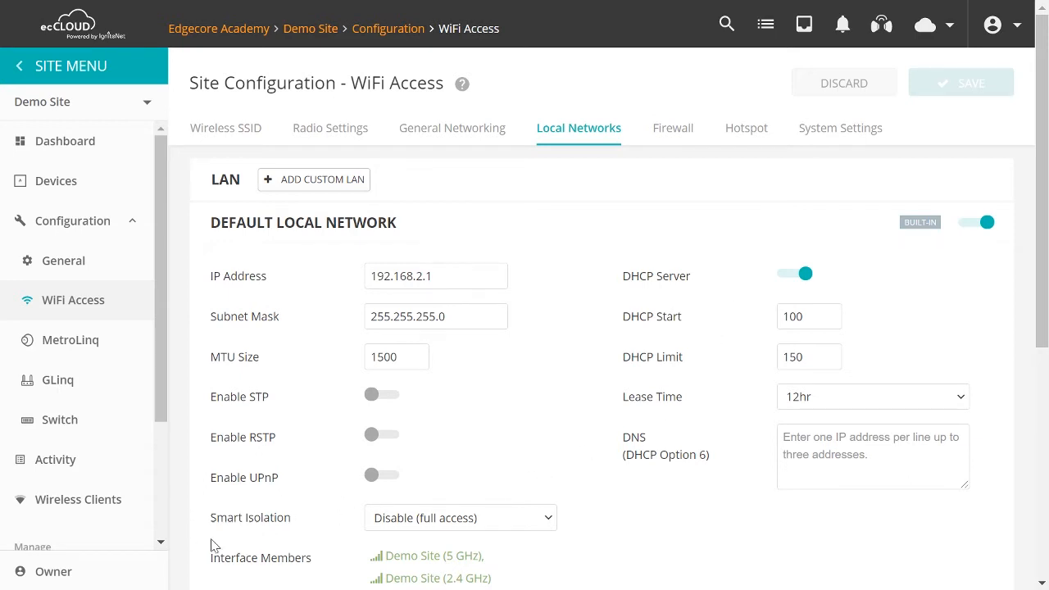
pyautogui.moveTo(504, 524)
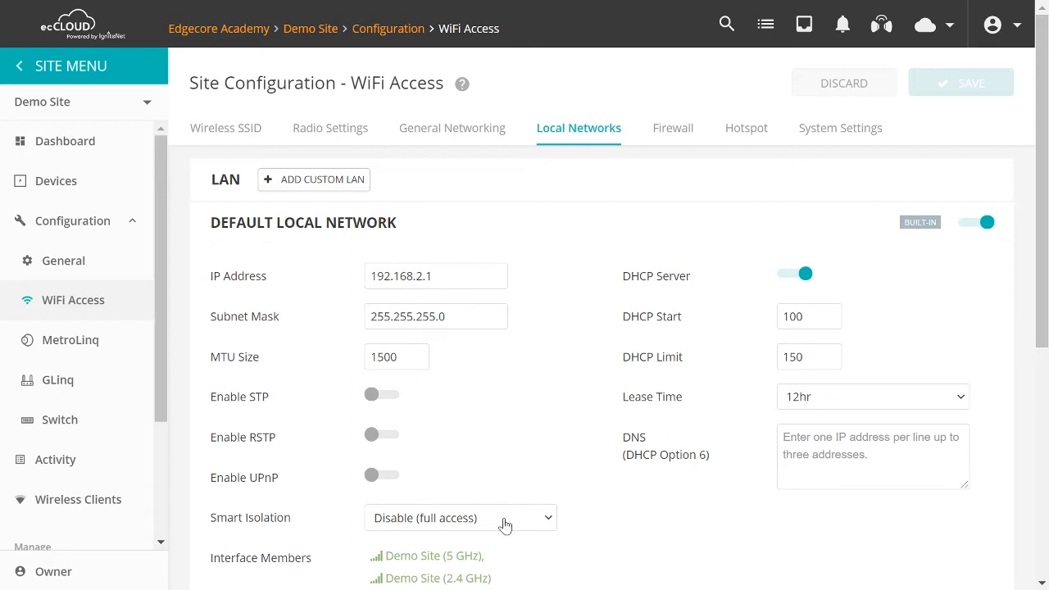
pyautogui.moveTo(800, 514)
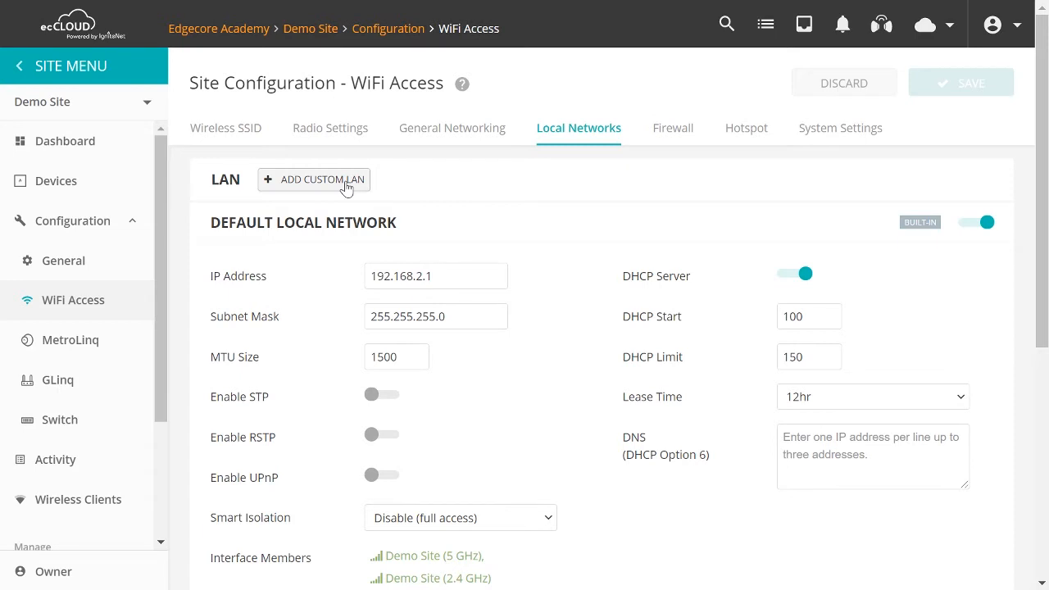
# Step: Add a custom LAN named 'custom' and scroll to its 192.168.4.1 / DHCP section
pyautogui.click(321, 179)
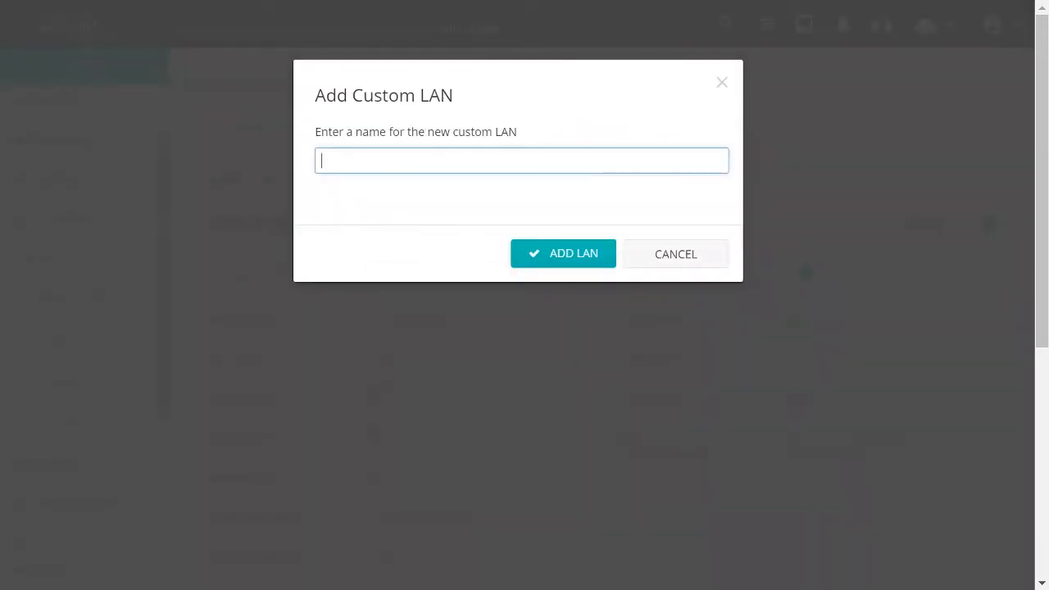
pyautogui.write('cus')
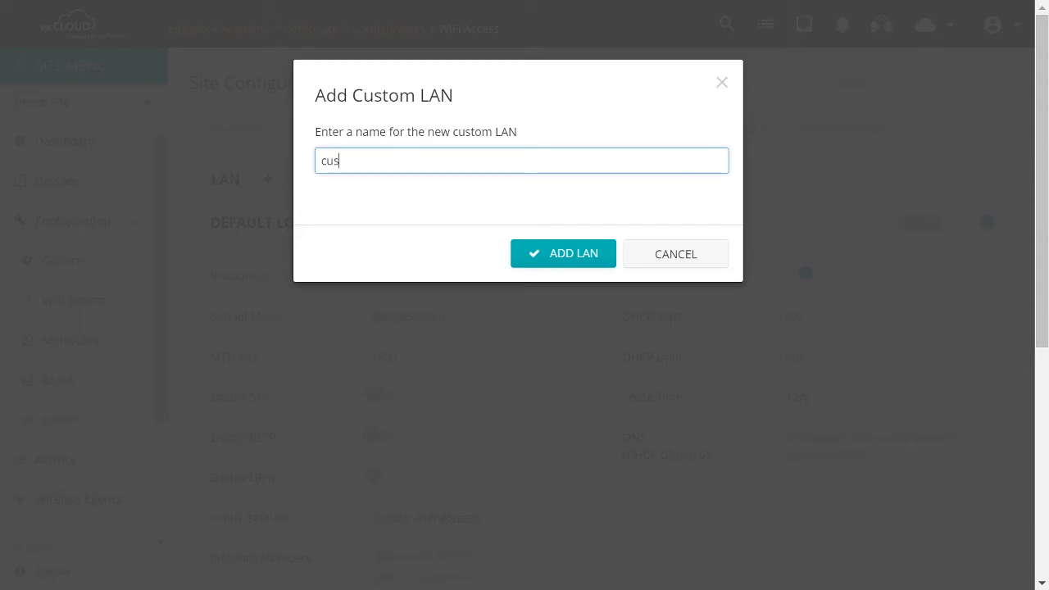
pyautogui.write('tom')
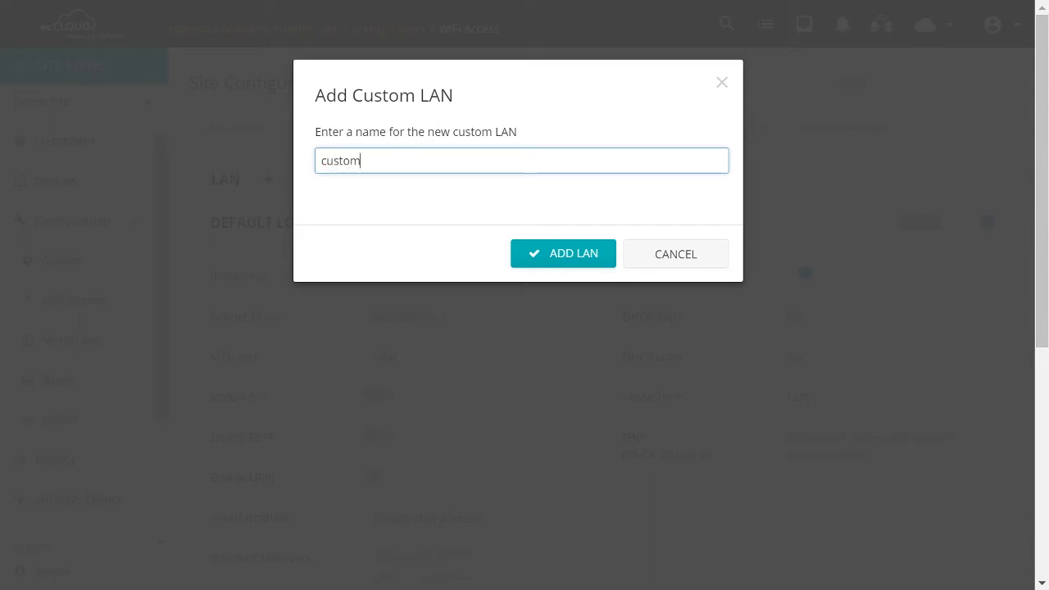
pyautogui.click(675, 253)
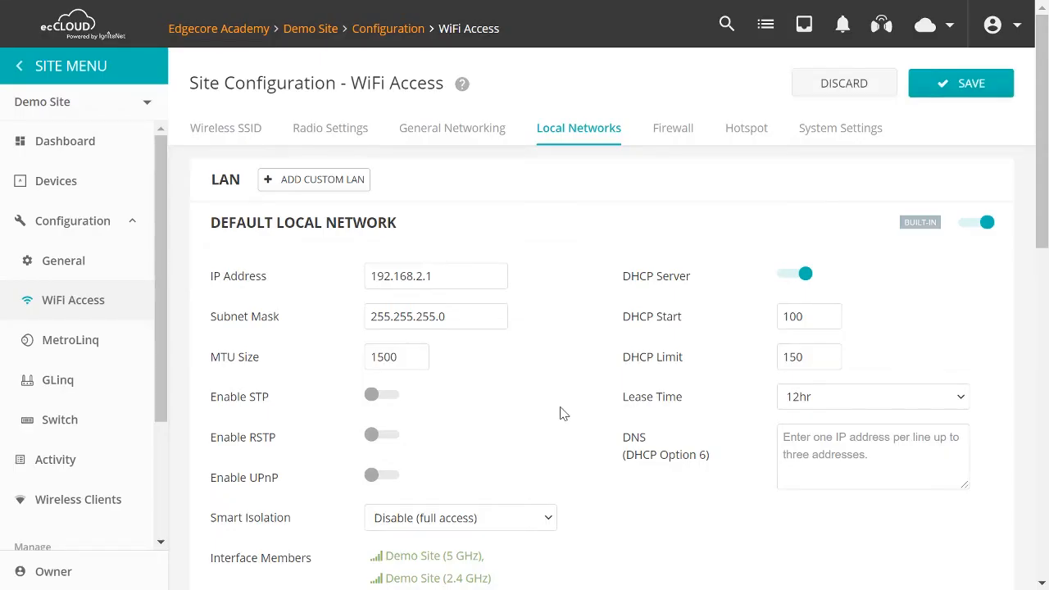
pyautogui.scroll(-3)
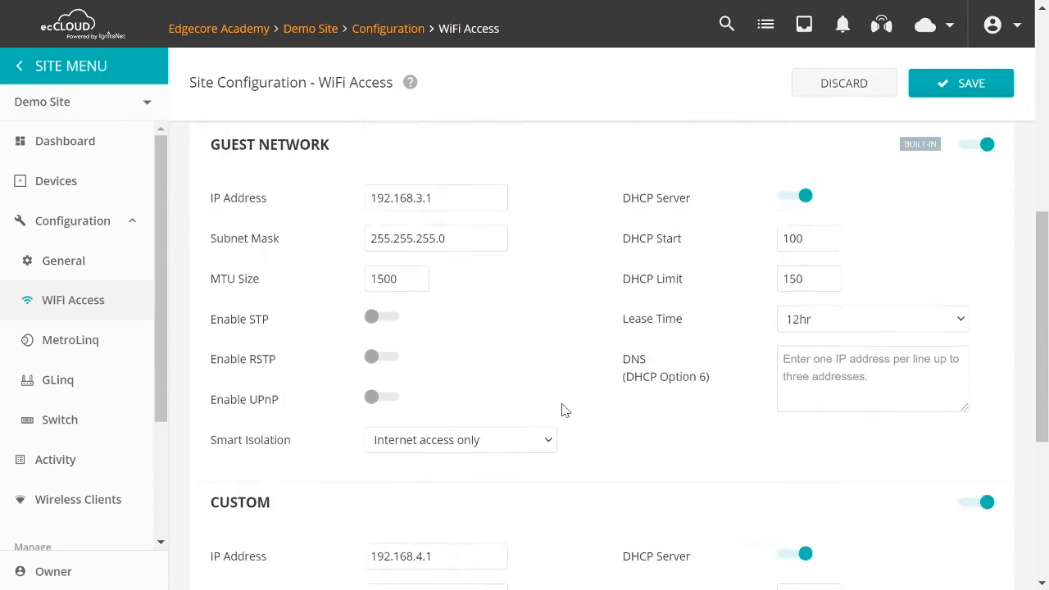
pyautogui.scroll(-3)
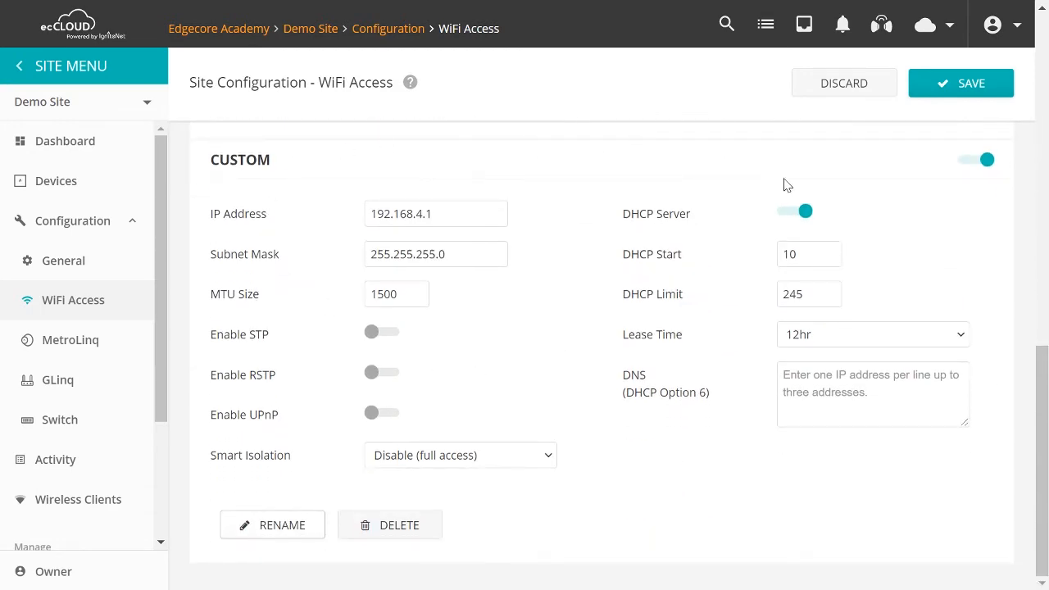
pyautogui.moveTo(842, 162)
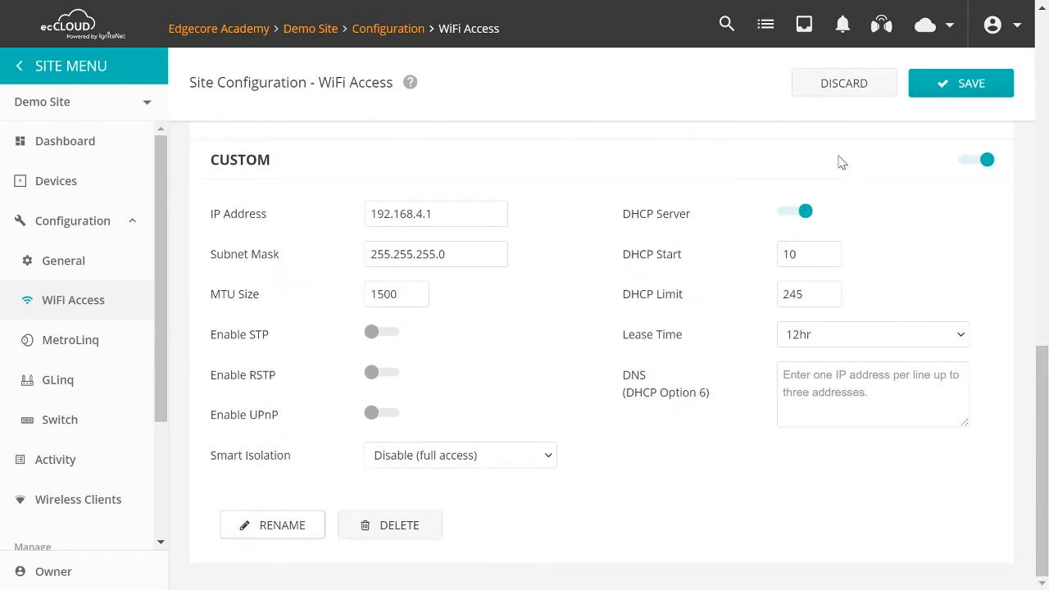
pyautogui.moveTo(516, 121)
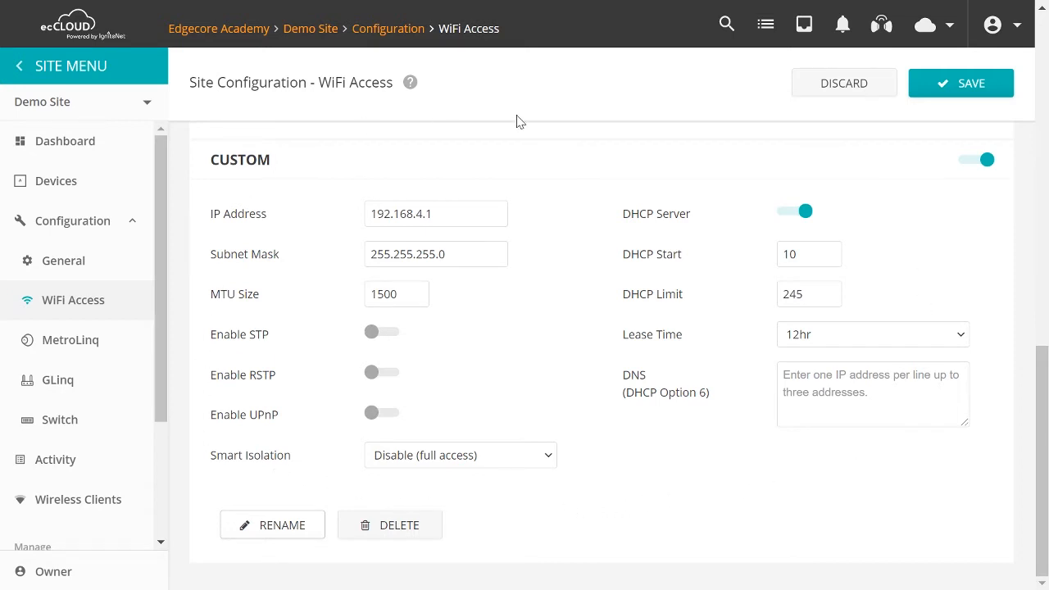
pyautogui.moveTo(335, 298)
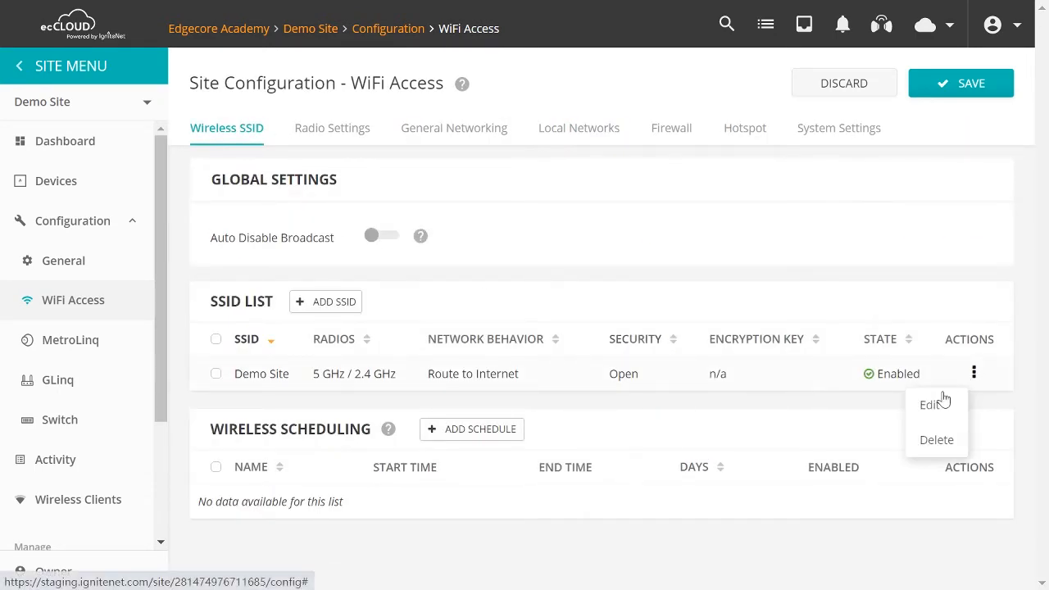
# Step: Edit Demo Site SSID, confirm 'custom' appears under Route through and Network behavior, then cancel
pyautogui.click(931, 403)
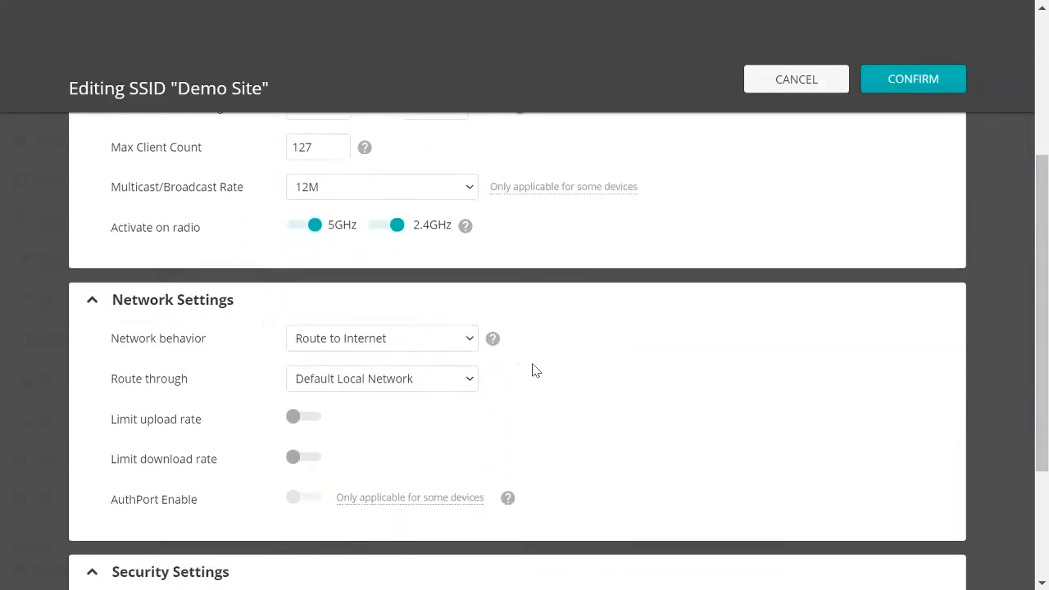
pyautogui.click(380, 377)
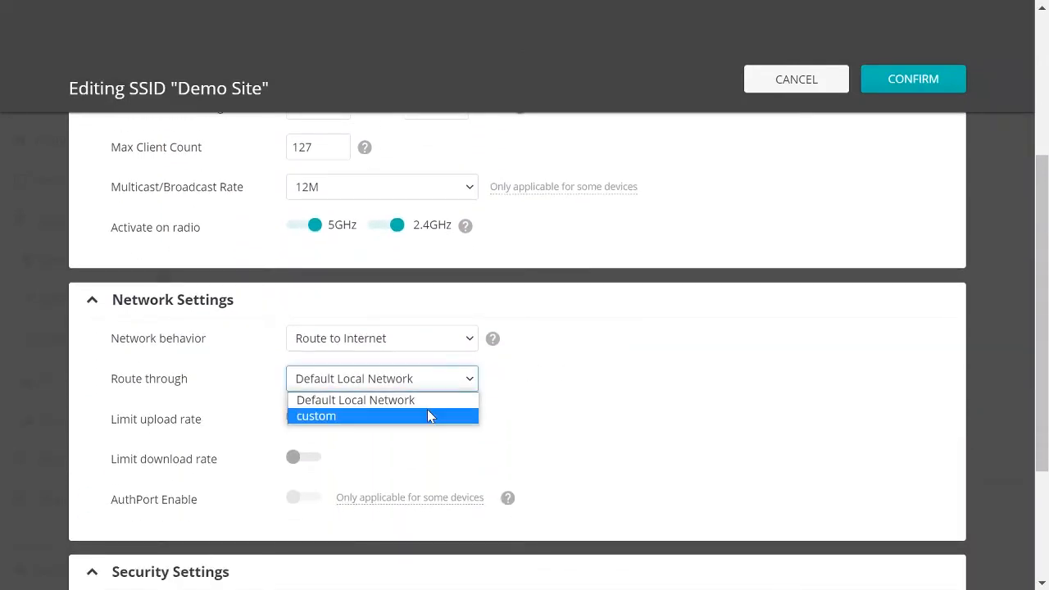
pyautogui.moveTo(427, 426)
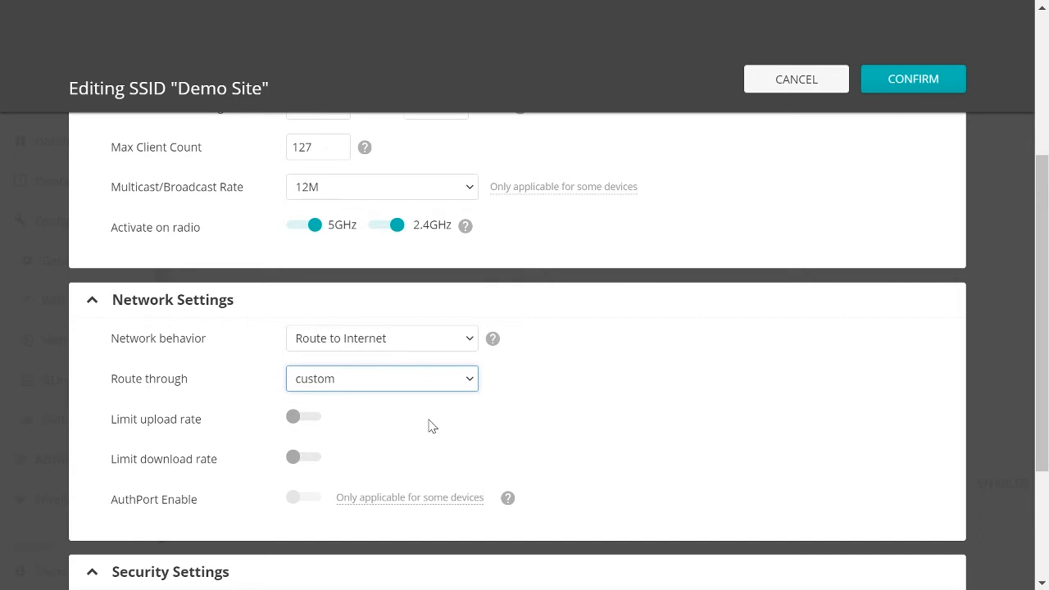
pyautogui.click(380, 337)
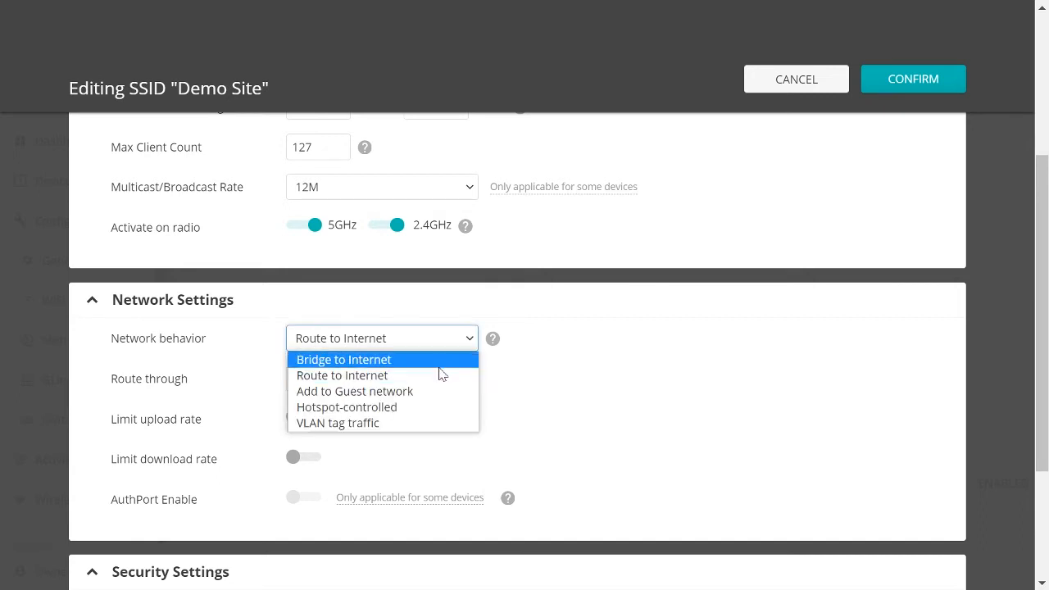
pyautogui.moveTo(446, 390)
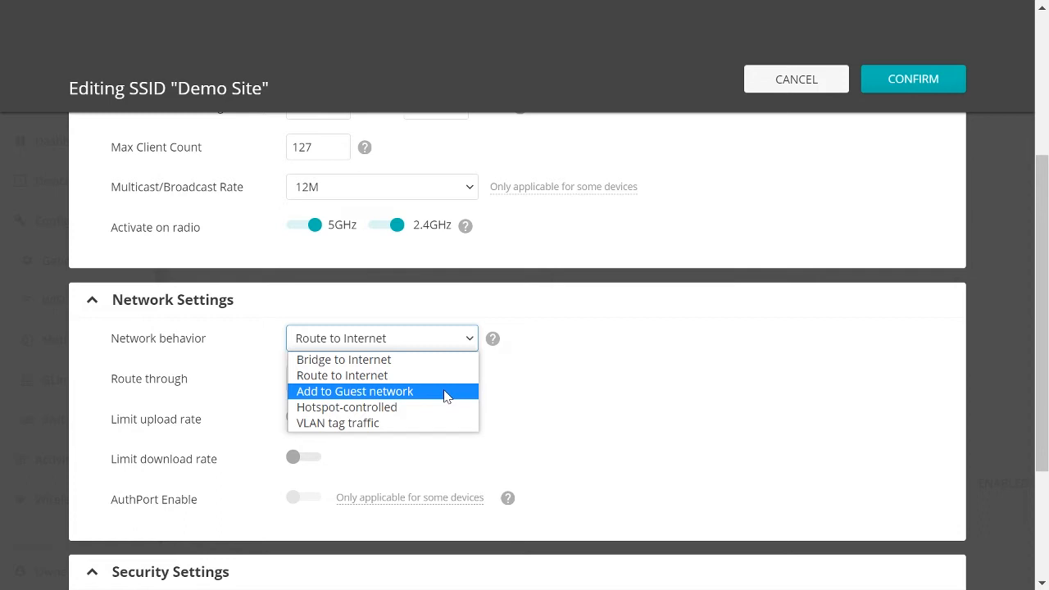
pyautogui.click(353, 390)
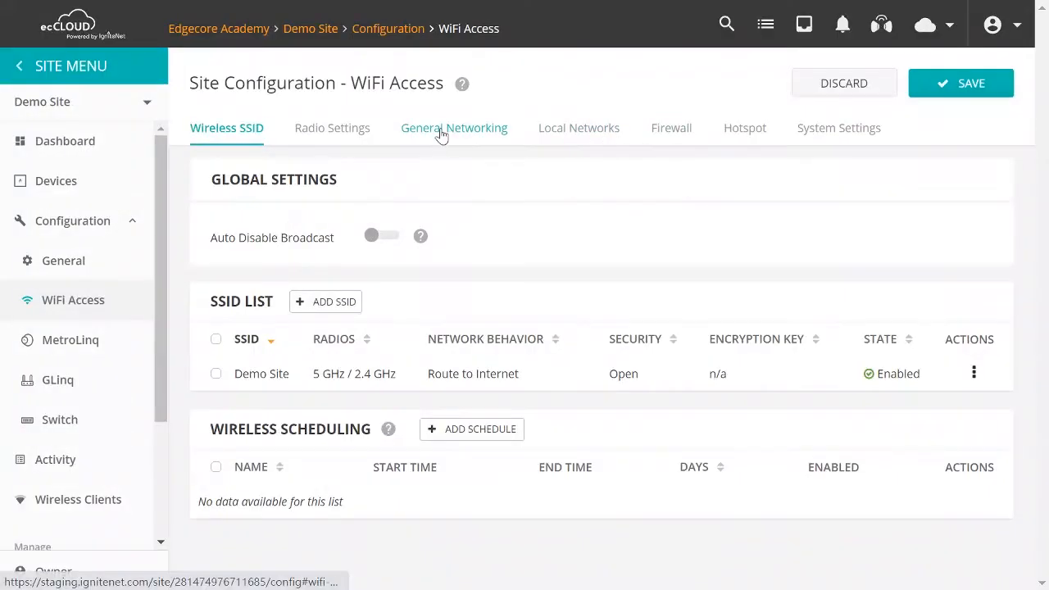
pyautogui.click(579, 128)
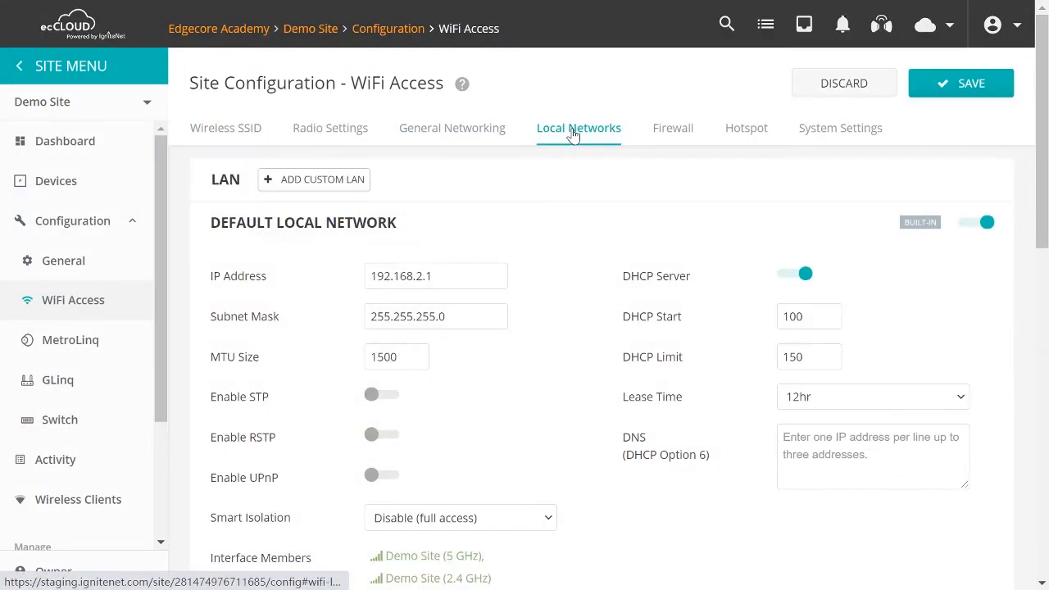
pyautogui.scroll(-3)
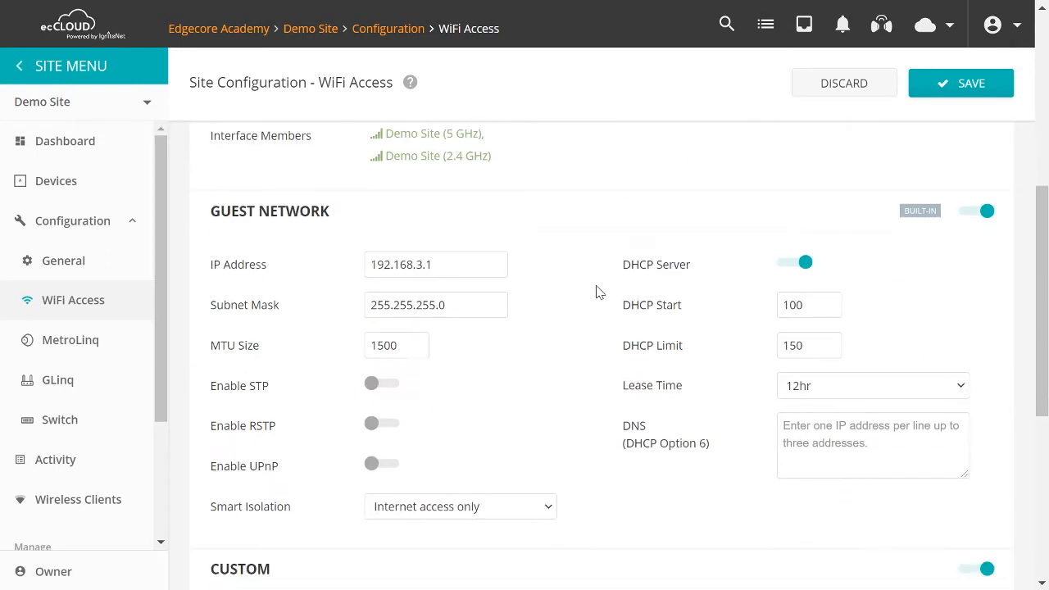
pyautogui.moveTo(341, 183)
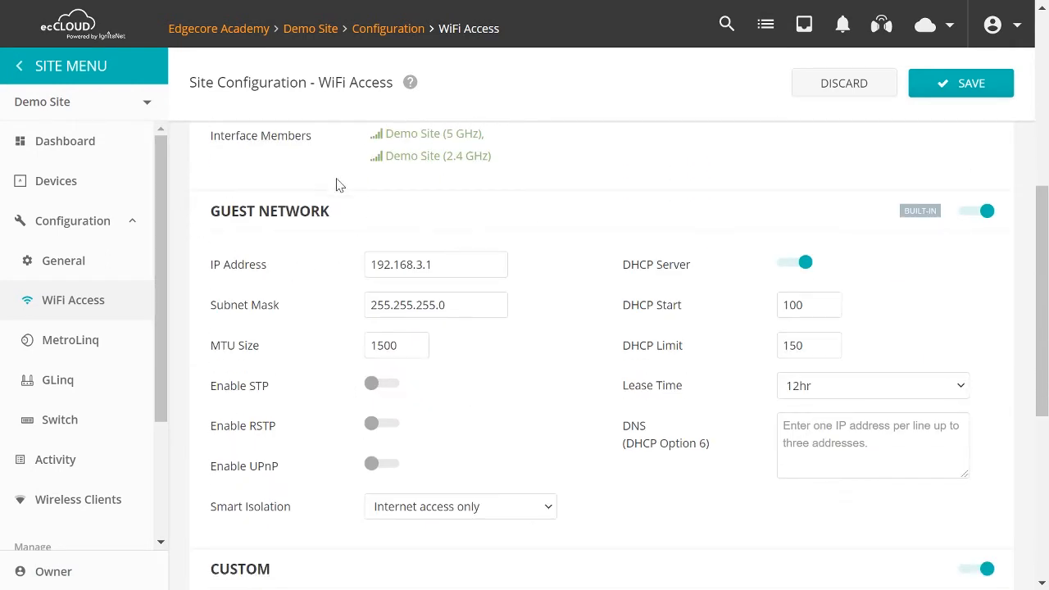
pyautogui.moveTo(409, 236)
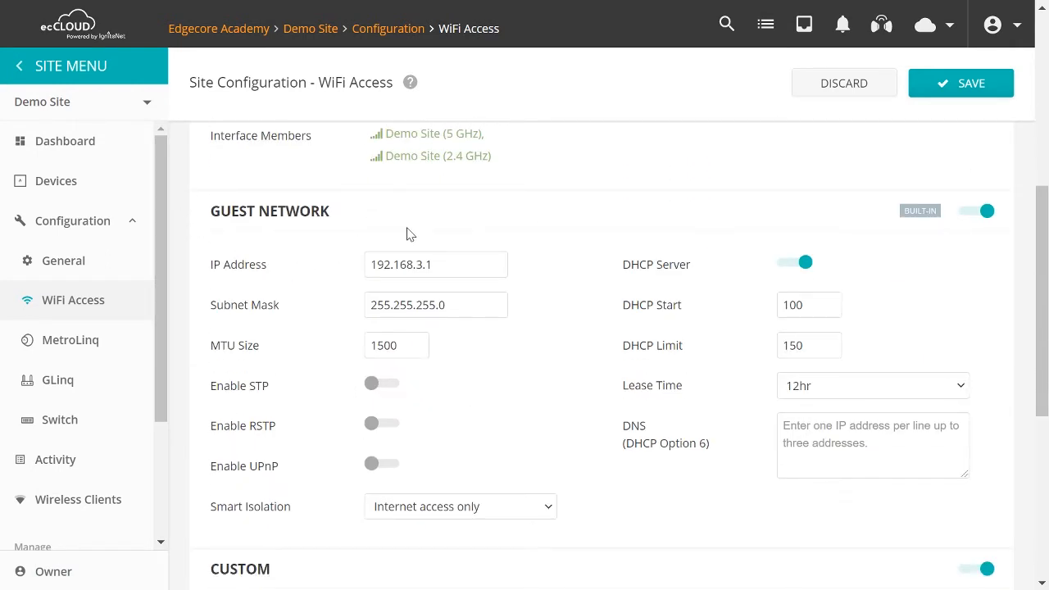
pyautogui.moveTo(252, 406)
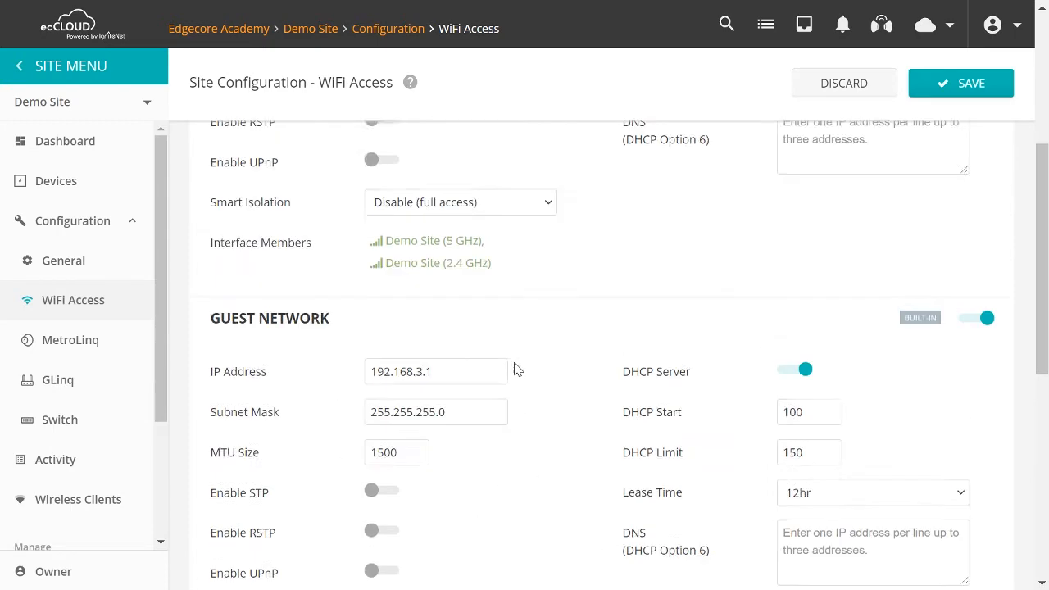
pyautogui.scroll(3)
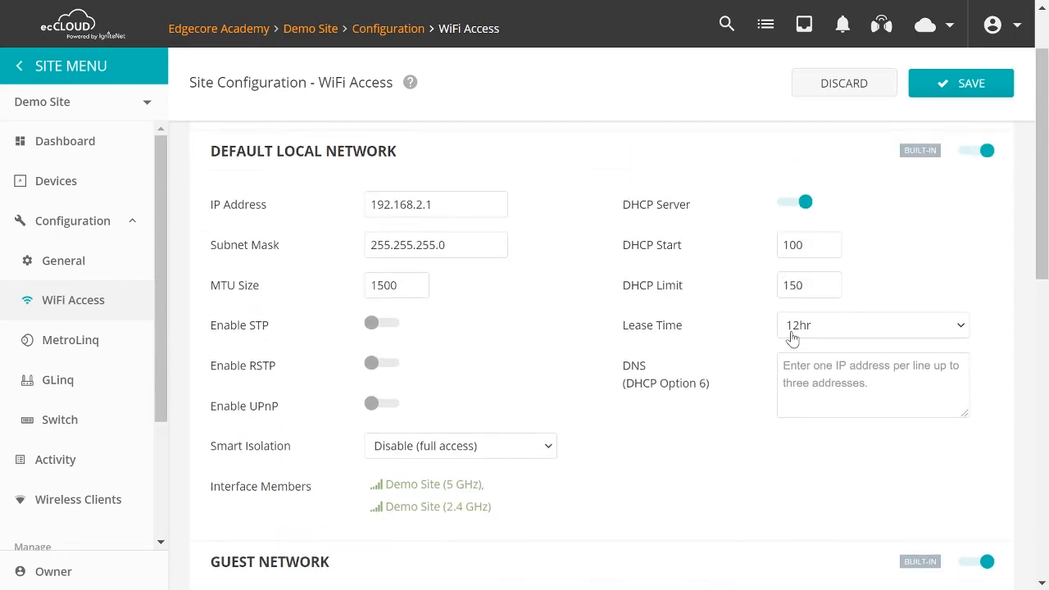
pyautogui.scroll(-3)
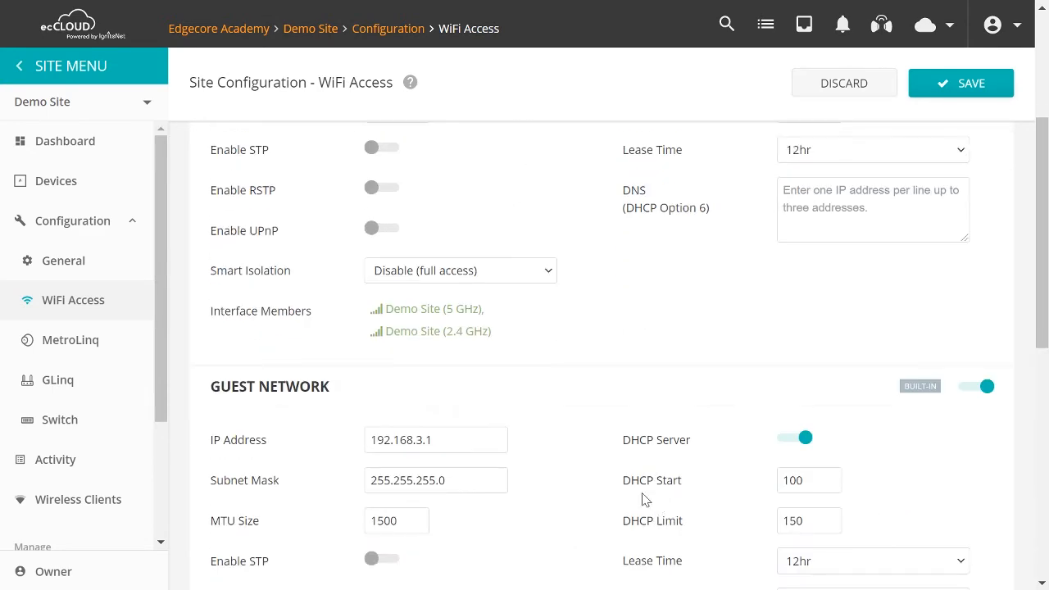
pyautogui.scroll(3)
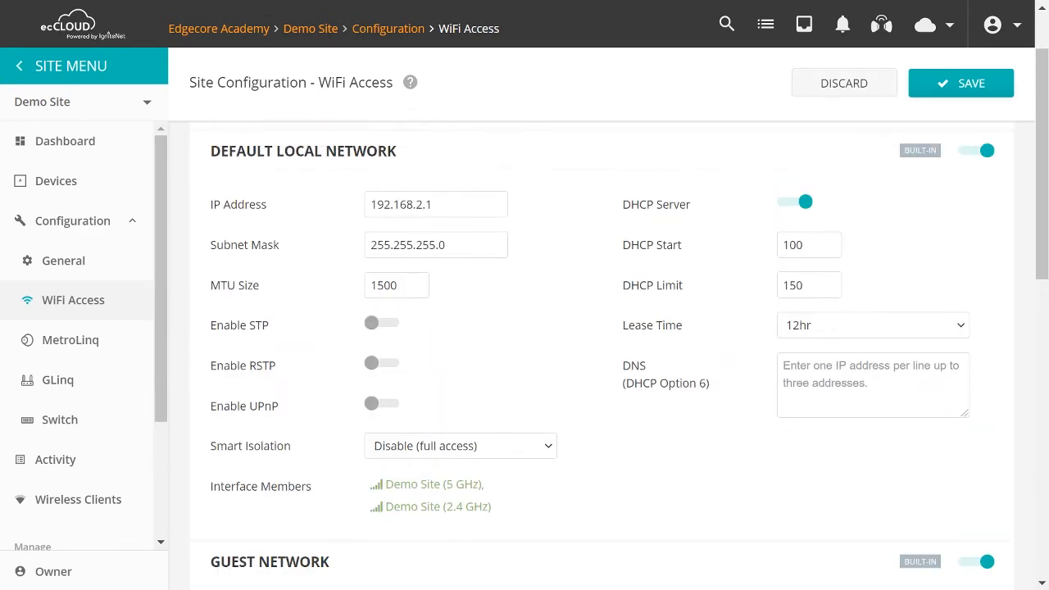
pyautogui.scroll(-3)
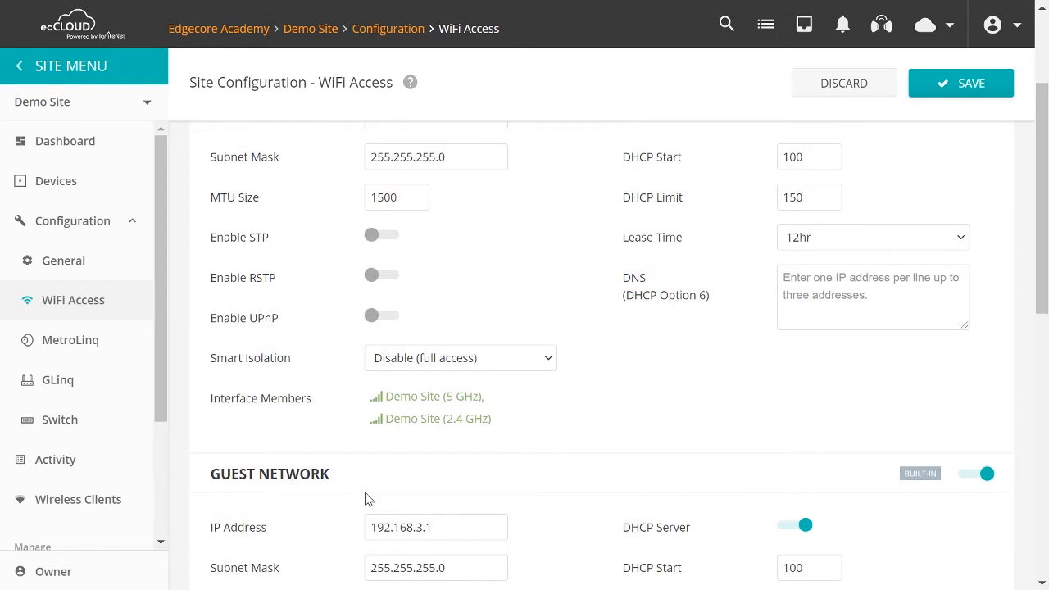
pyautogui.moveTo(518, 364)
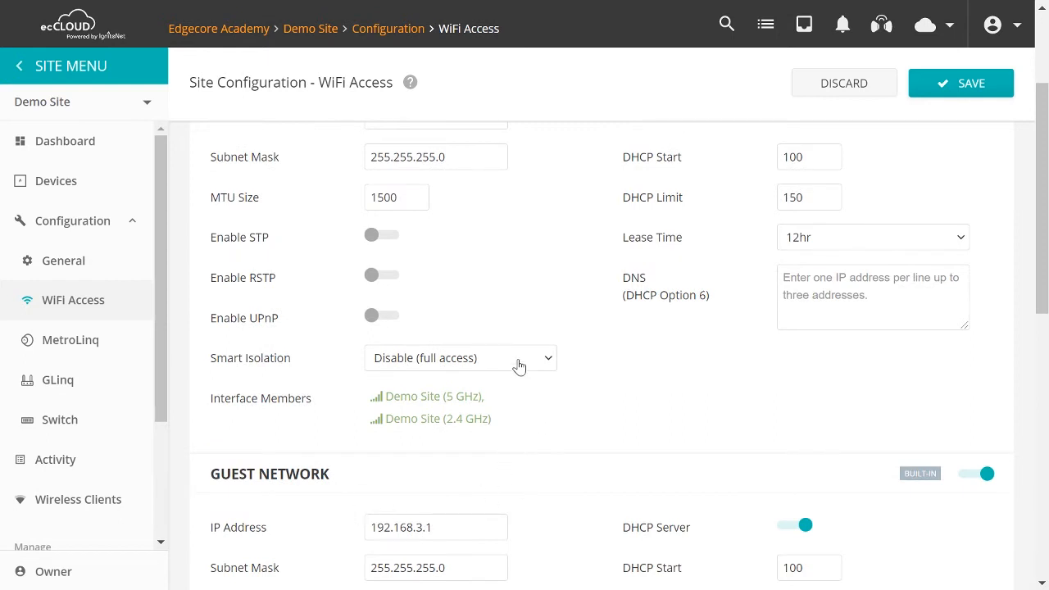
pyautogui.scroll(-3)
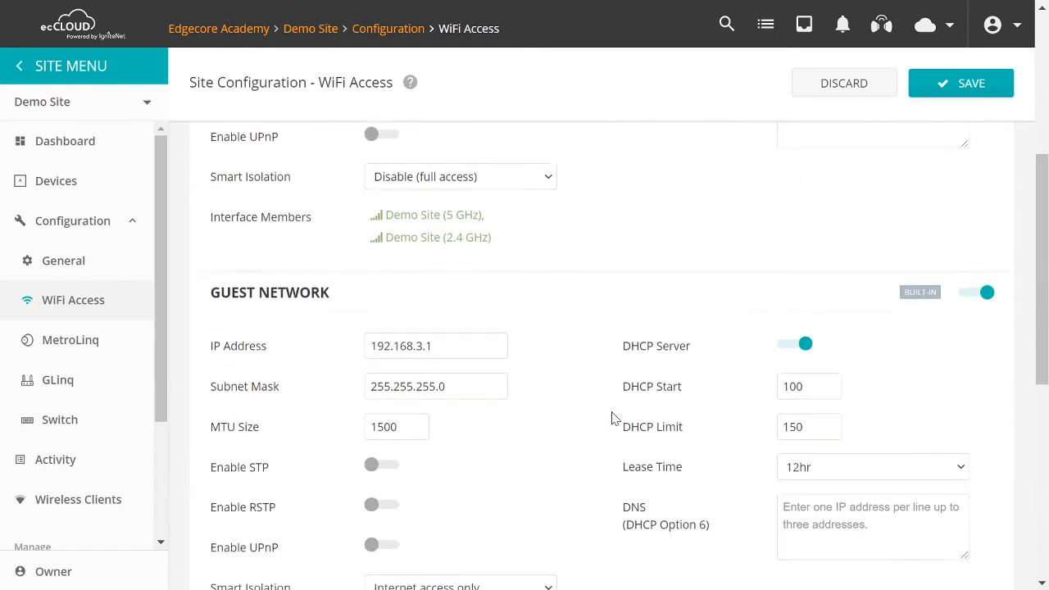
pyautogui.scroll(-3)
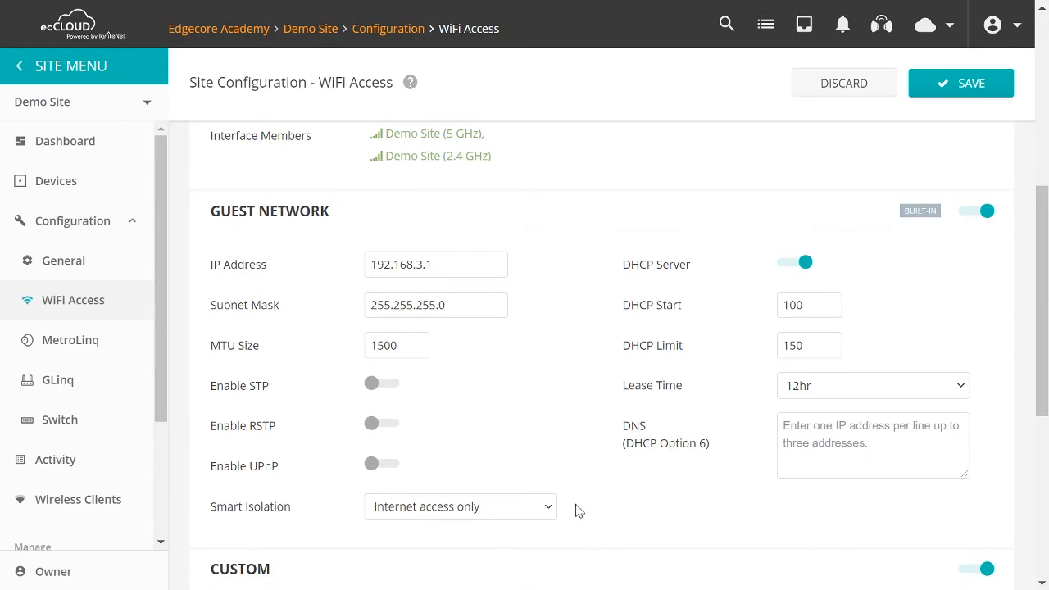
pyautogui.moveTo(487, 439)
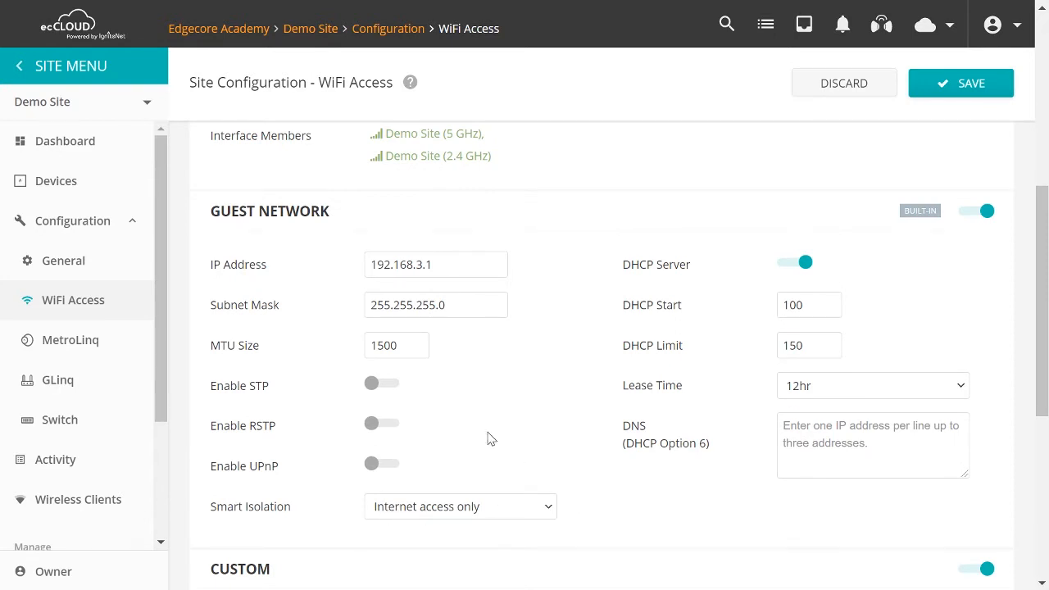
pyautogui.moveTo(469, 290)
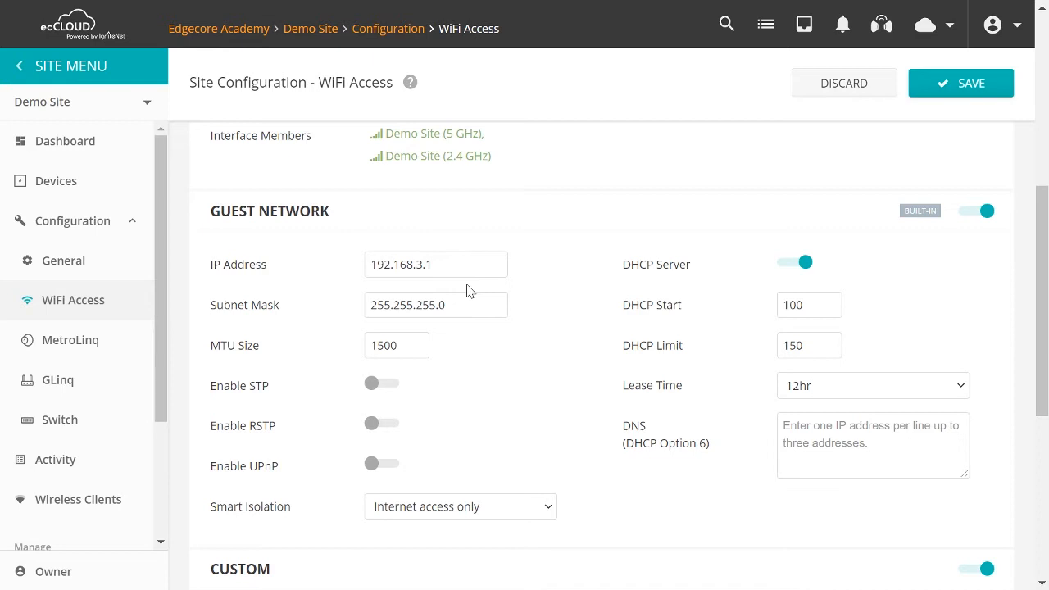
pyautogui.moveTo(468, 511)
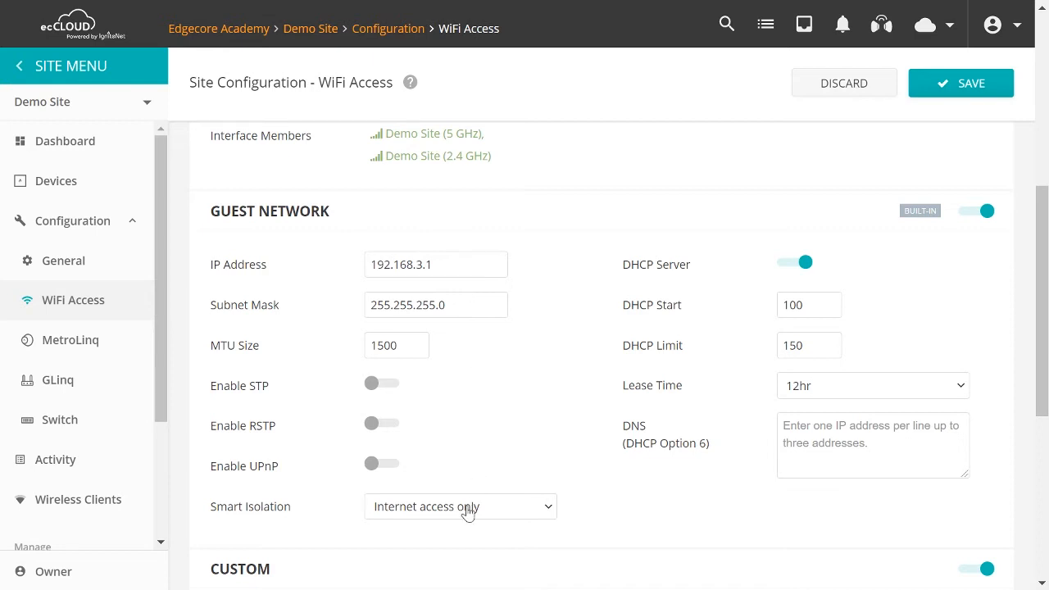
pyautogui.moveTo(478, 511)
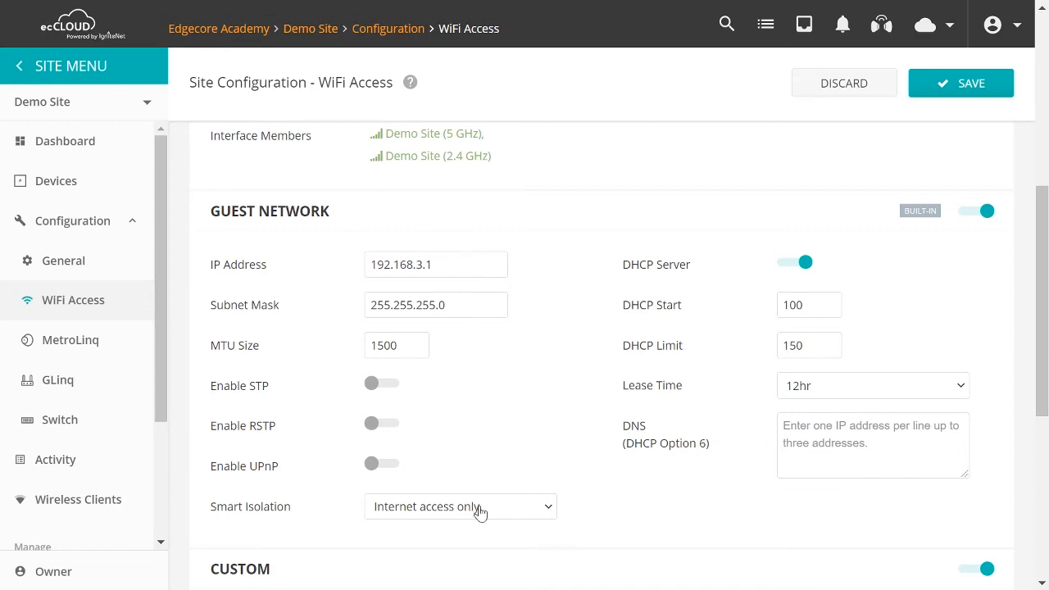
pyautogui.moveTo(478, 512)
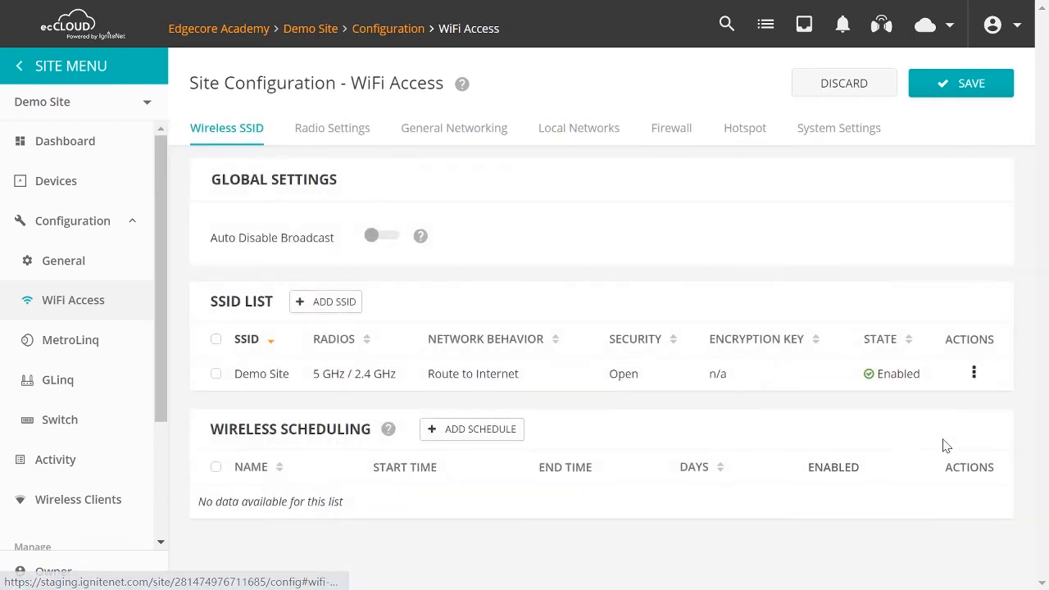
# Step: Edit the Demo Site SSID and set its Network behavior to Hotspot-controlled
pyautogui.click(973, 374)
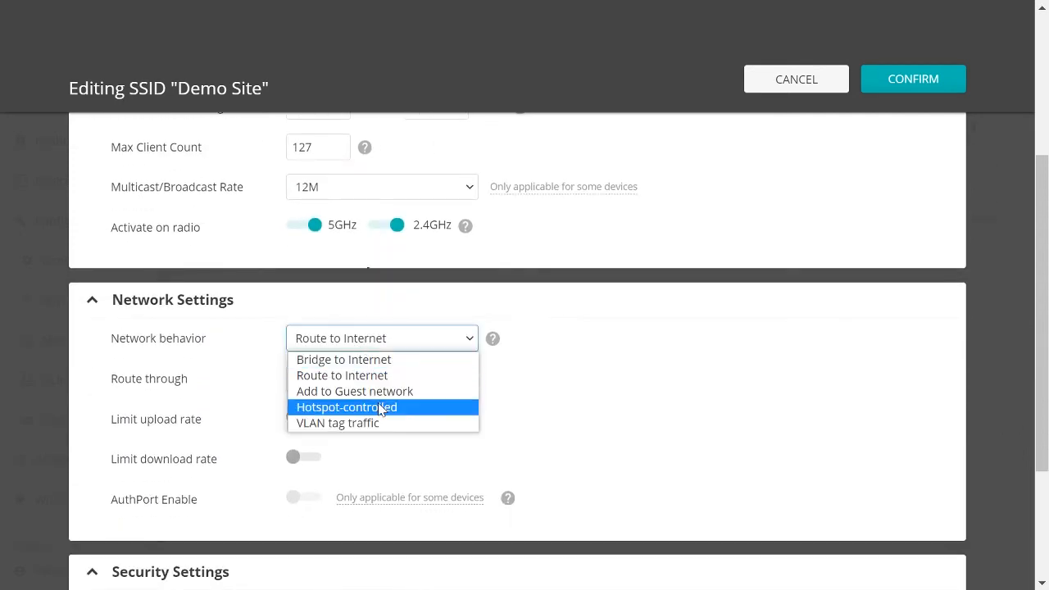
pyautogui.click(347, 406)
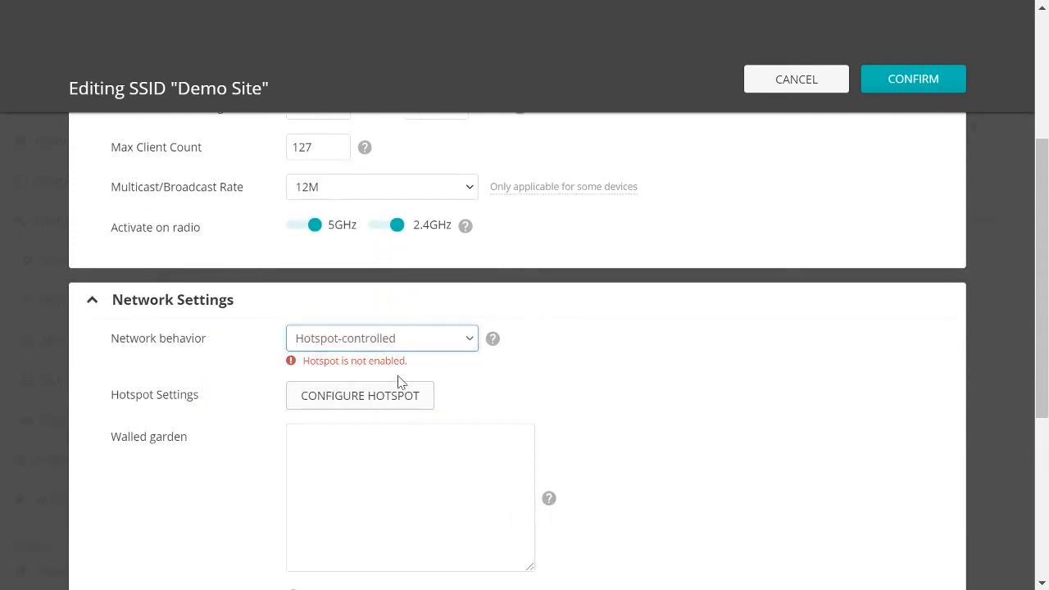
pyautogui.moveTo(311, 367)
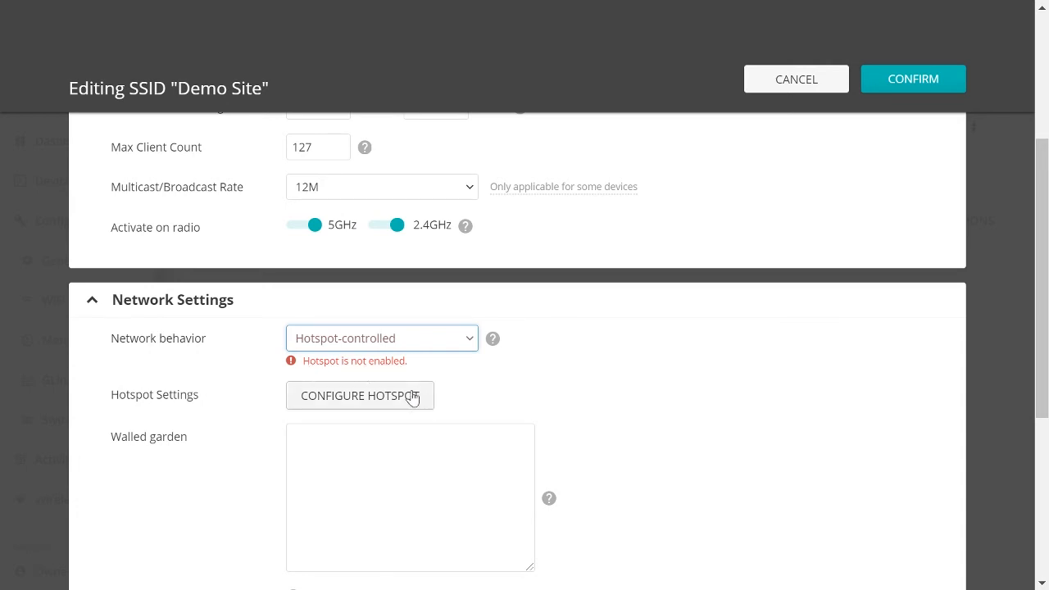
# Step: Go to Configure Hotspot and switch Hotspot Enabled on
pyautogui.click(360, 394)
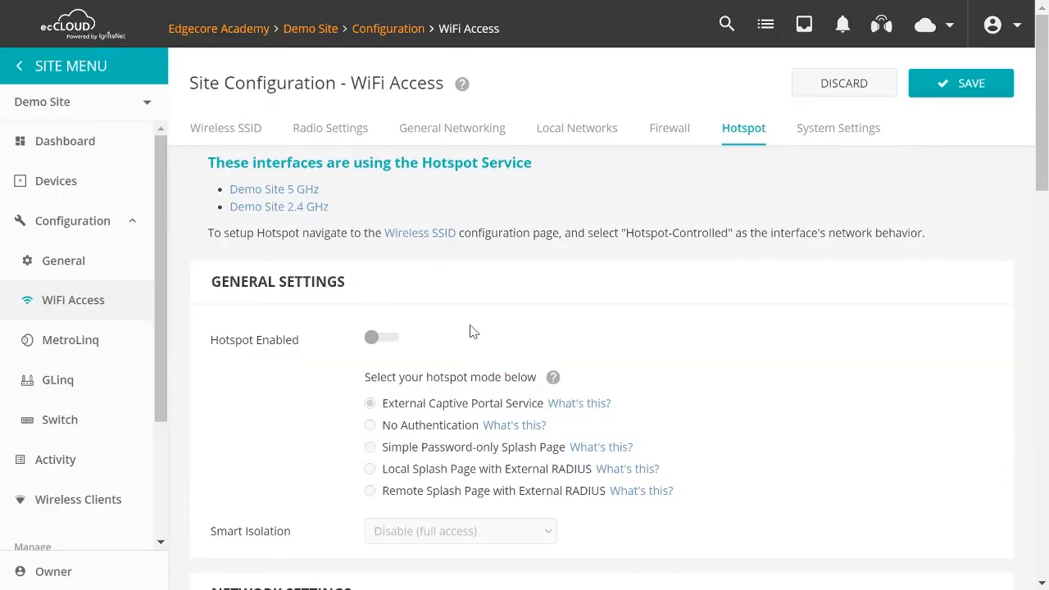
pyautogui.moveTo(603, 314)
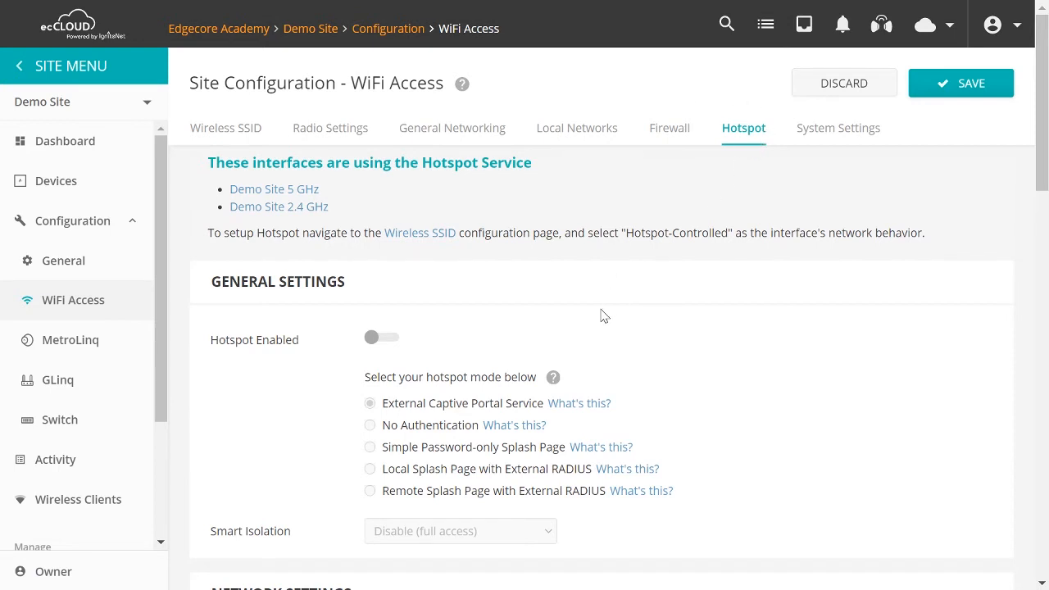
pyautogui.click(380, 337)
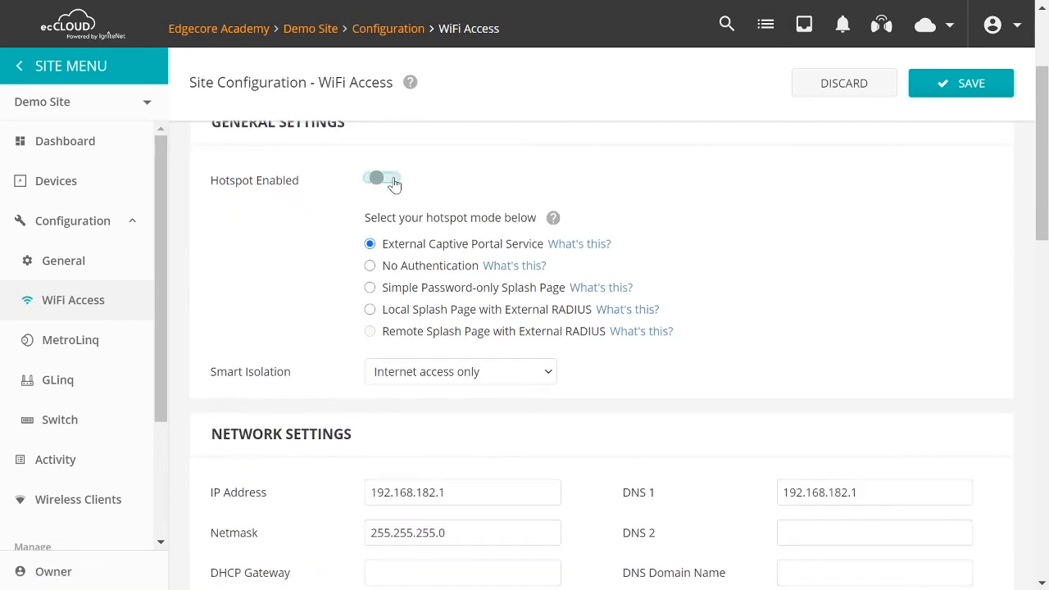
pyautogui.click(380, 177)
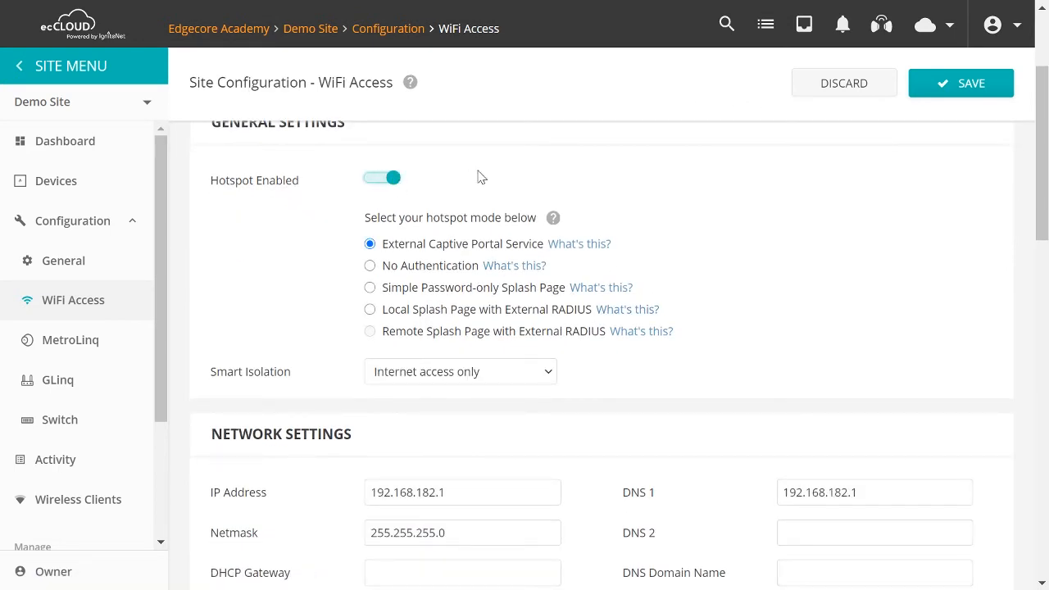
pyautogui.moveTo(354, 226)
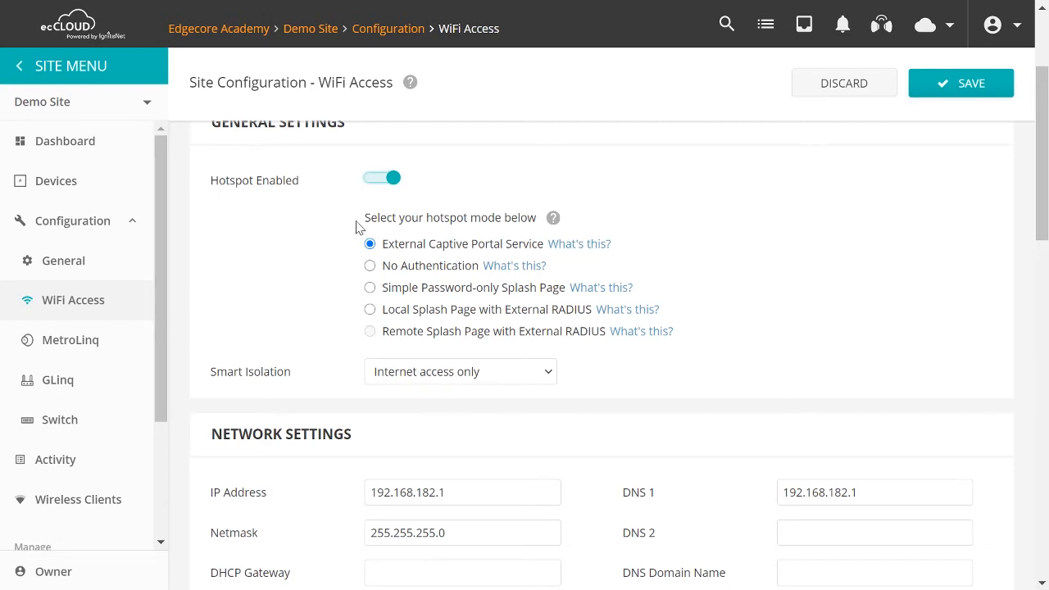
pyautogui.moveTo(580, 243)
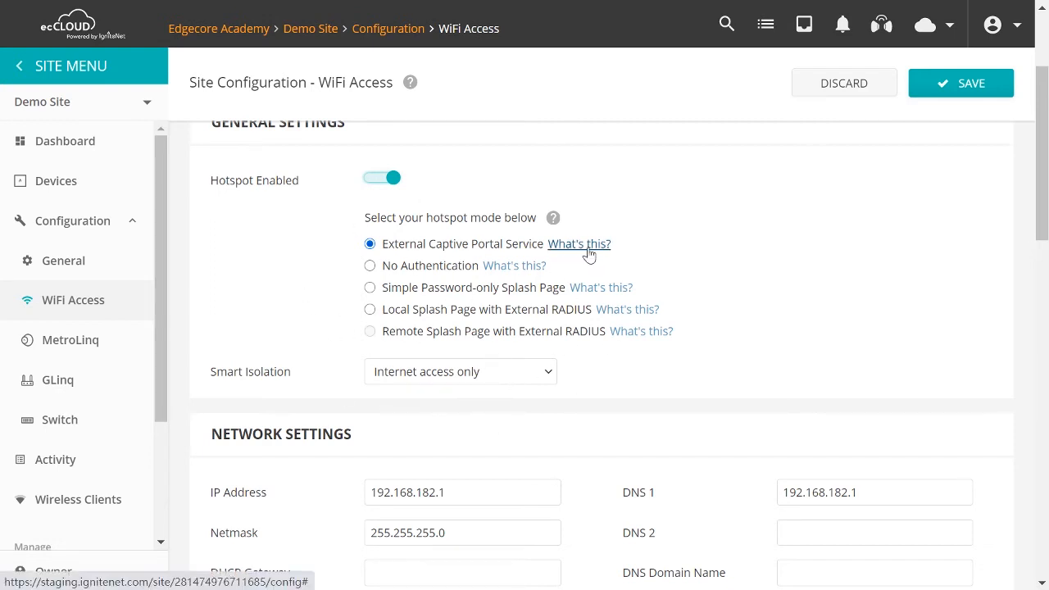
# Step: Expand the 'What's this?' explanations for the external captive portal and no-authentication hotspot modes
pyautogui.click(578, 242)
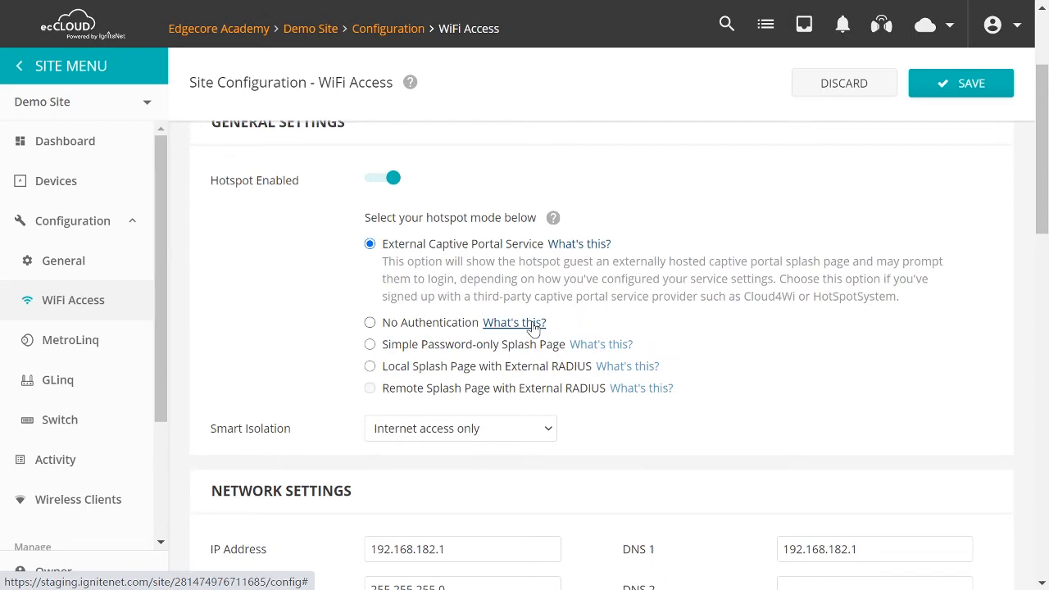
pyautogui.click(514, 321)
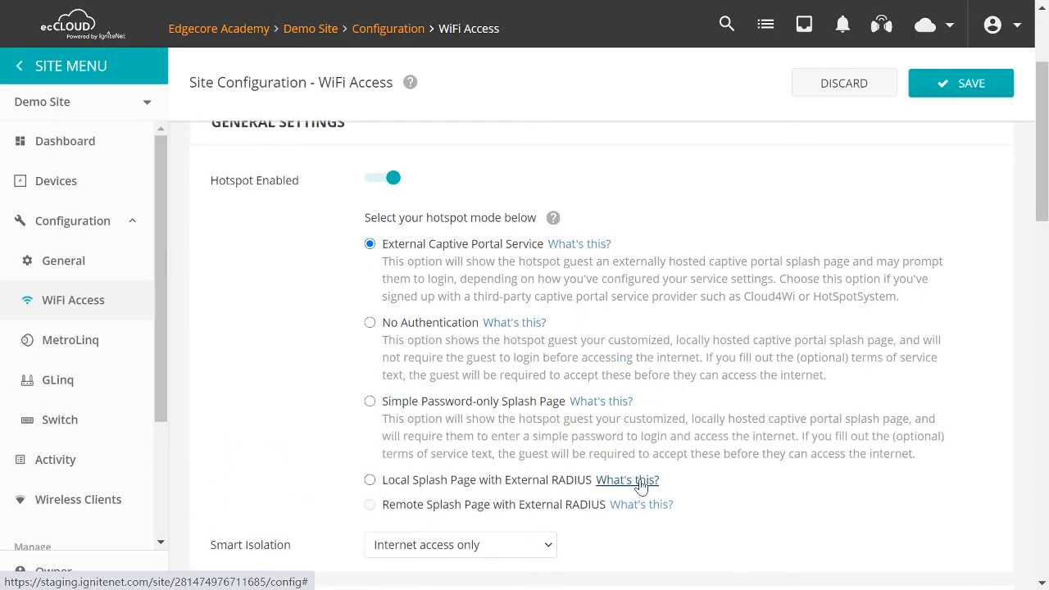
pyautogui.scroll(-3)
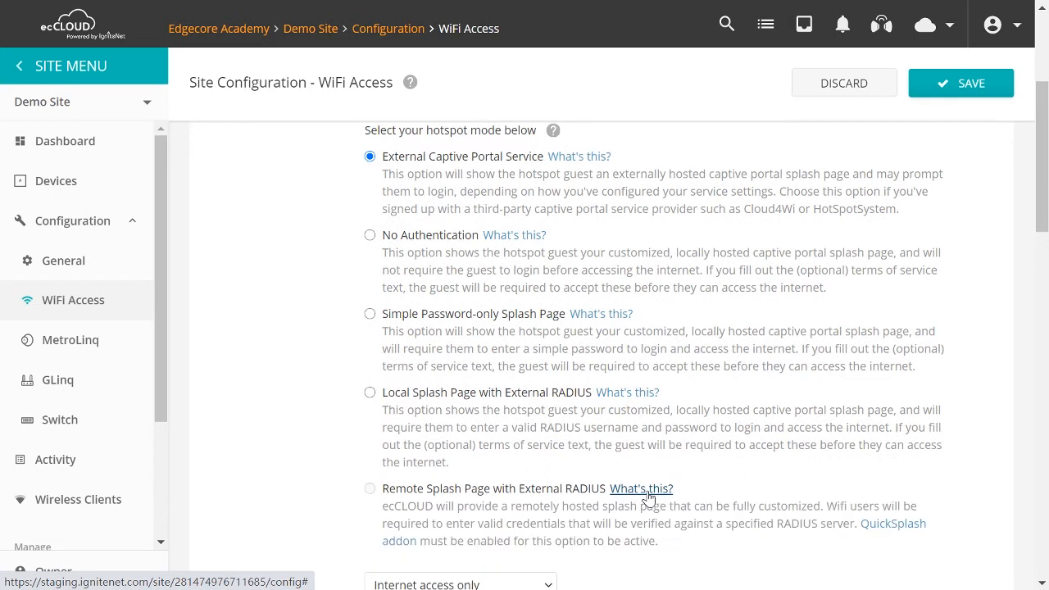
pyautogui.moveTo(642, 492)
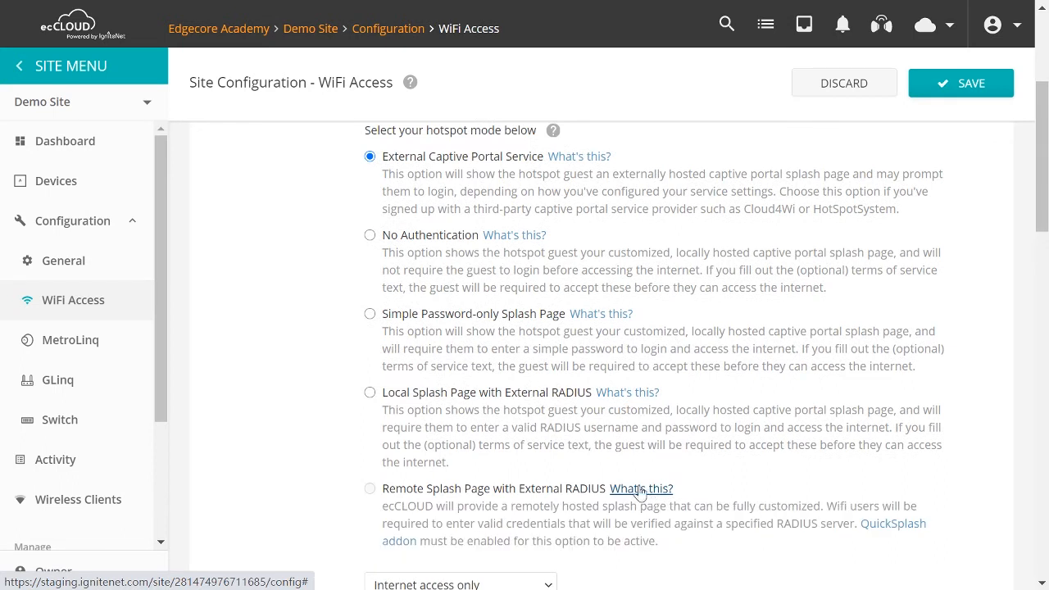
pyautogui.scroll(3)
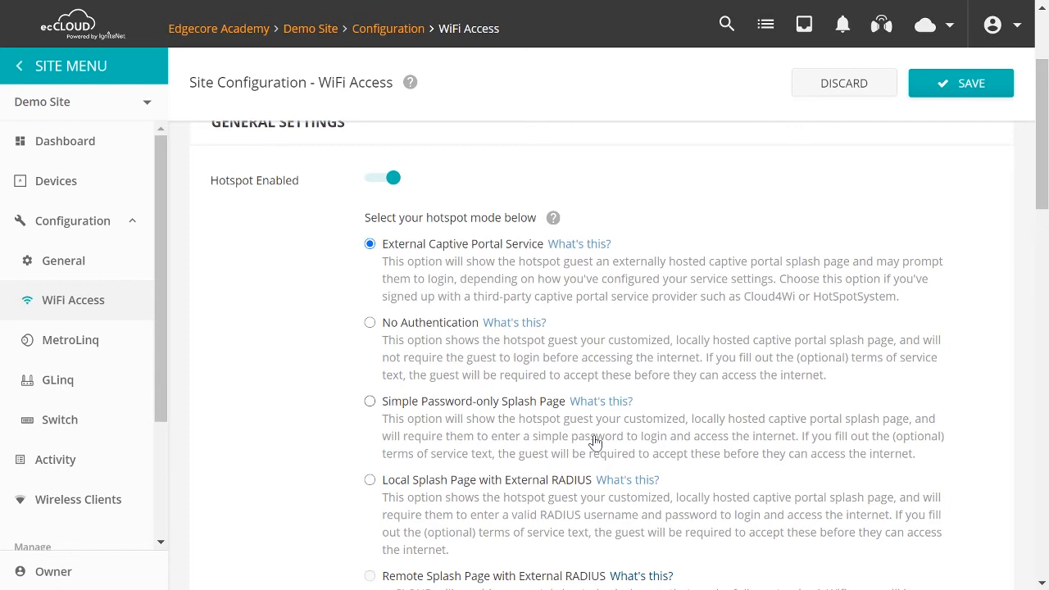
pyautogui.moveTo(573, 304)
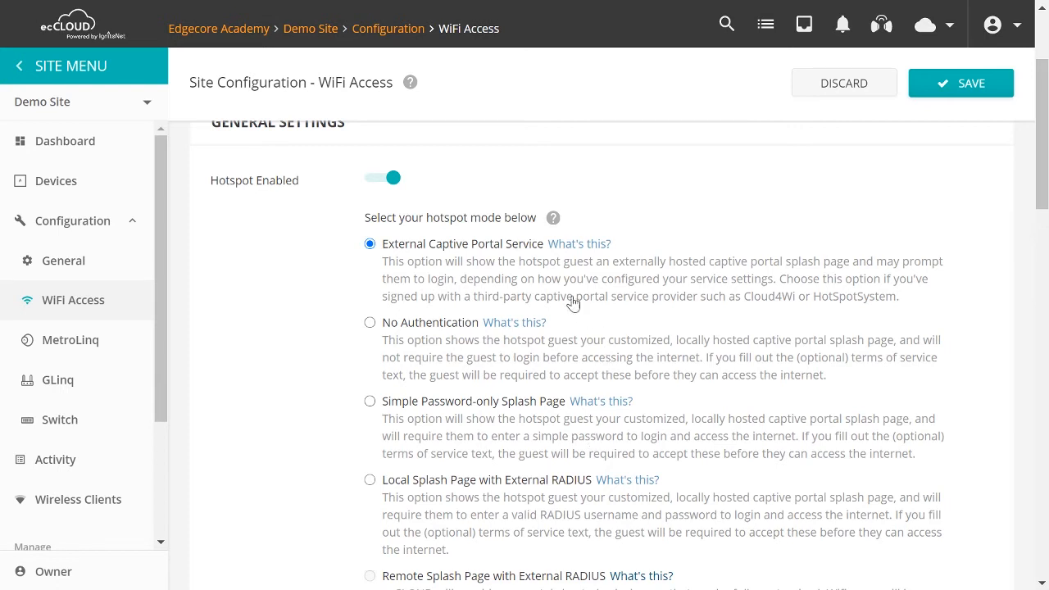
pyautogui.moveTo(524, 264)
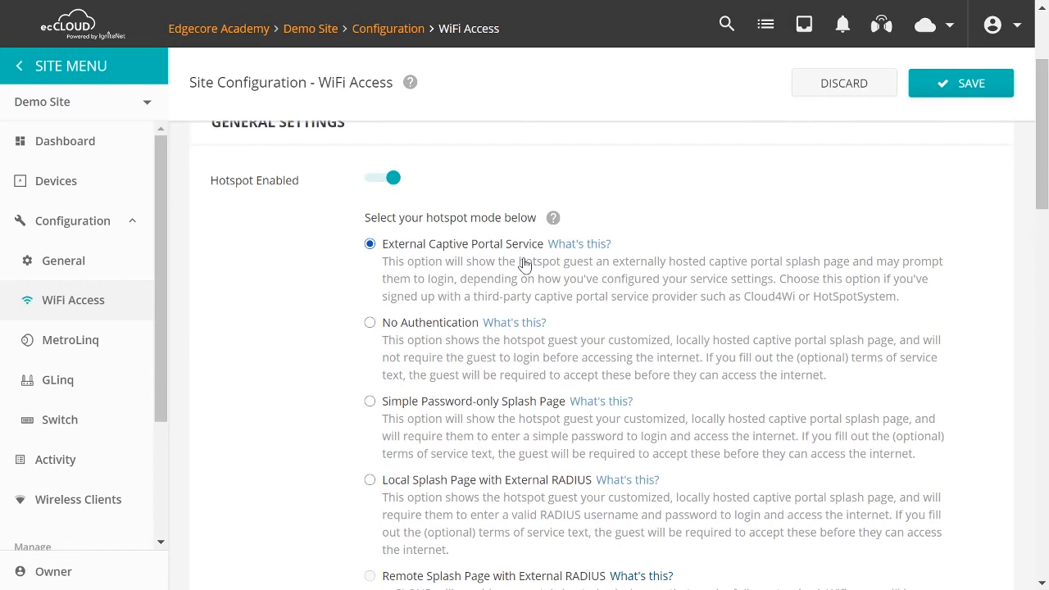
pyautogui.moveTo(404, 313)
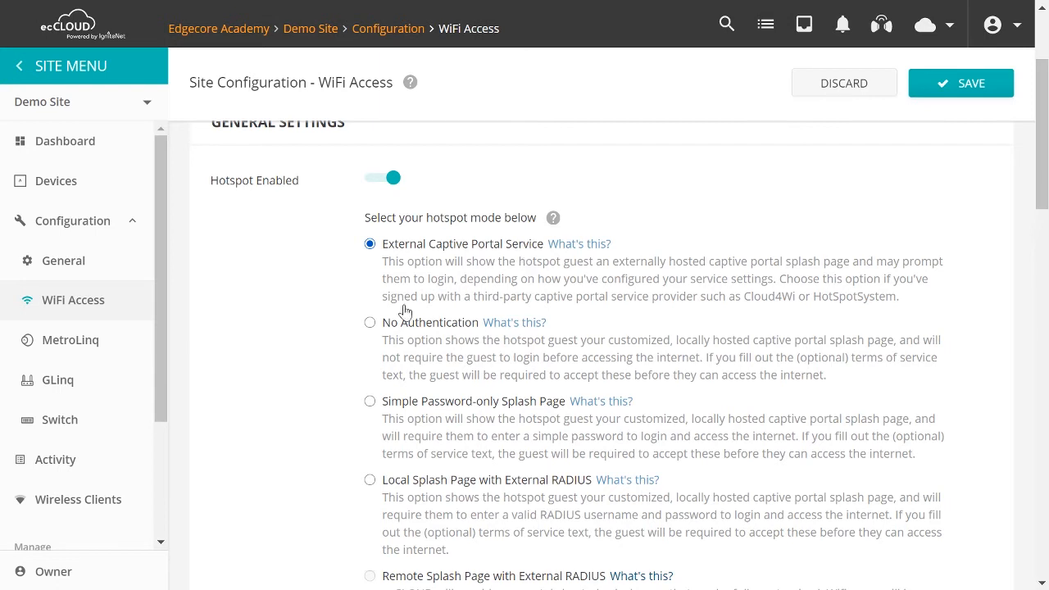
pyautogui.click(370, 321)
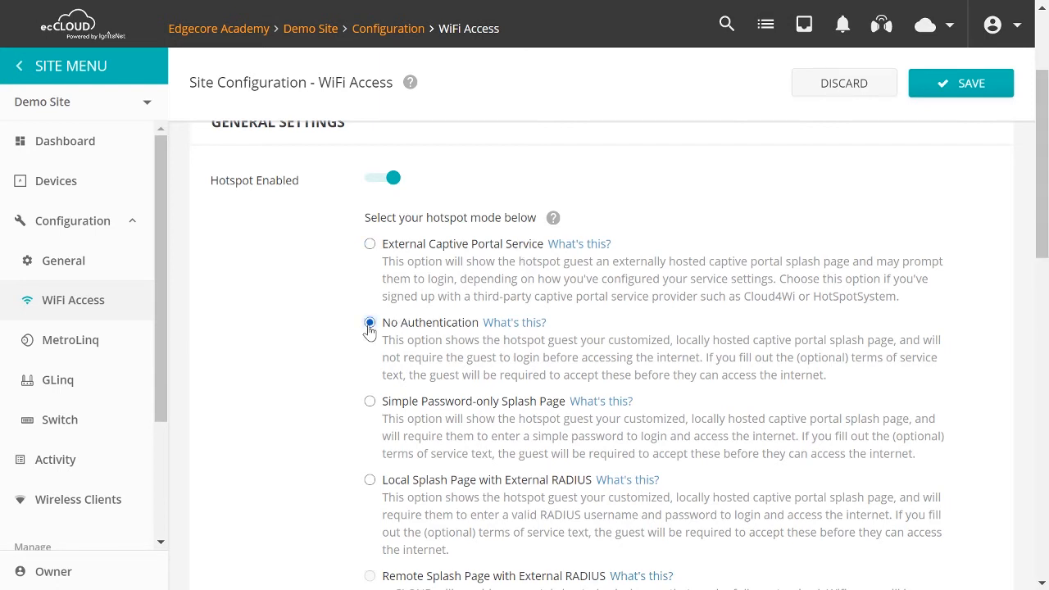
pyautogui.click(371, 399)
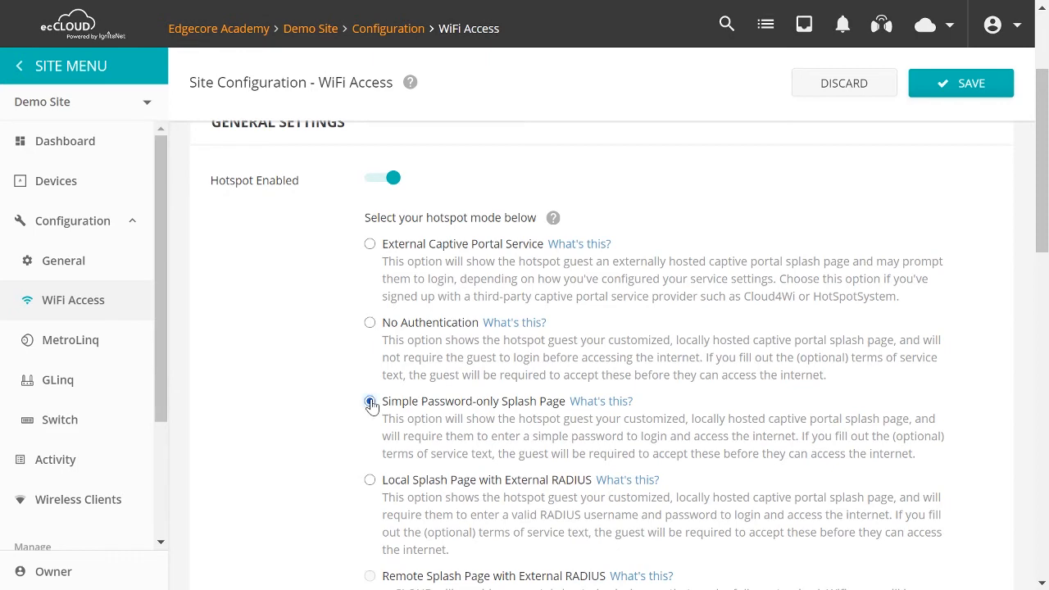
pyautogui.click(371, 399)
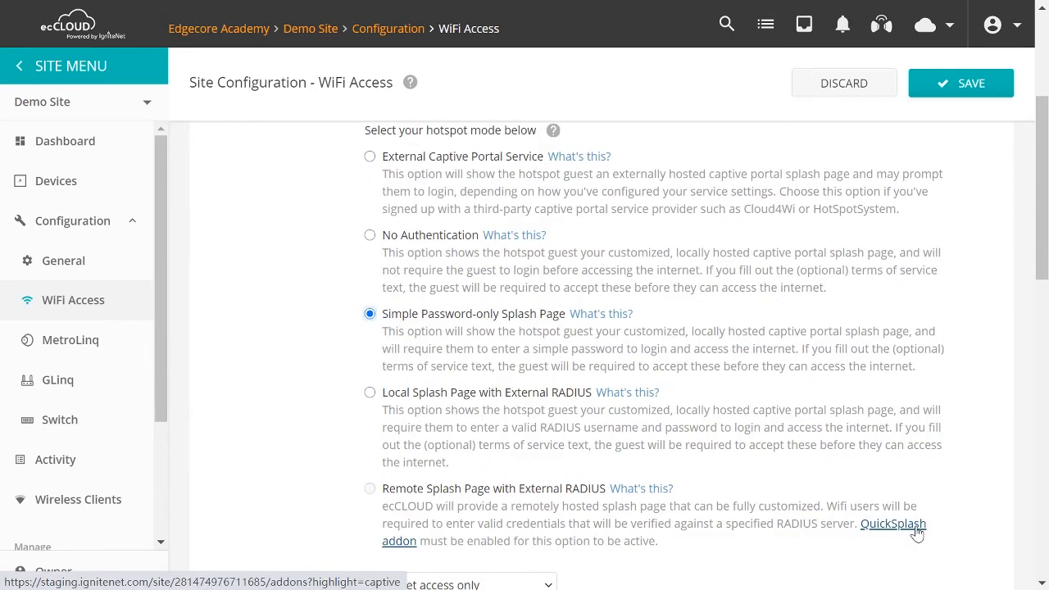
pyautogui.scroll(-3)
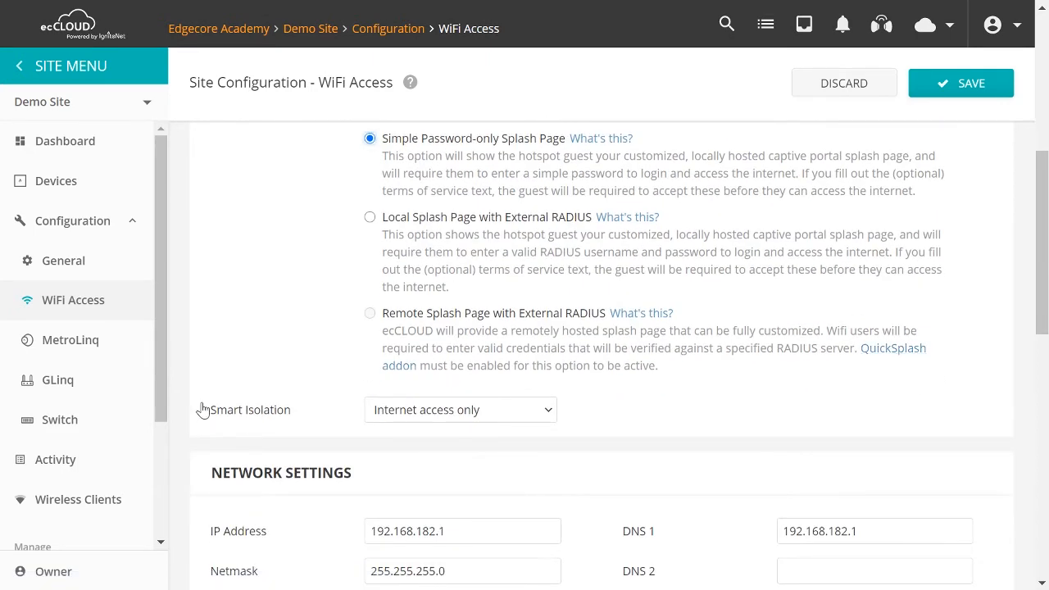
pyautogui.moveTo(257, 433)
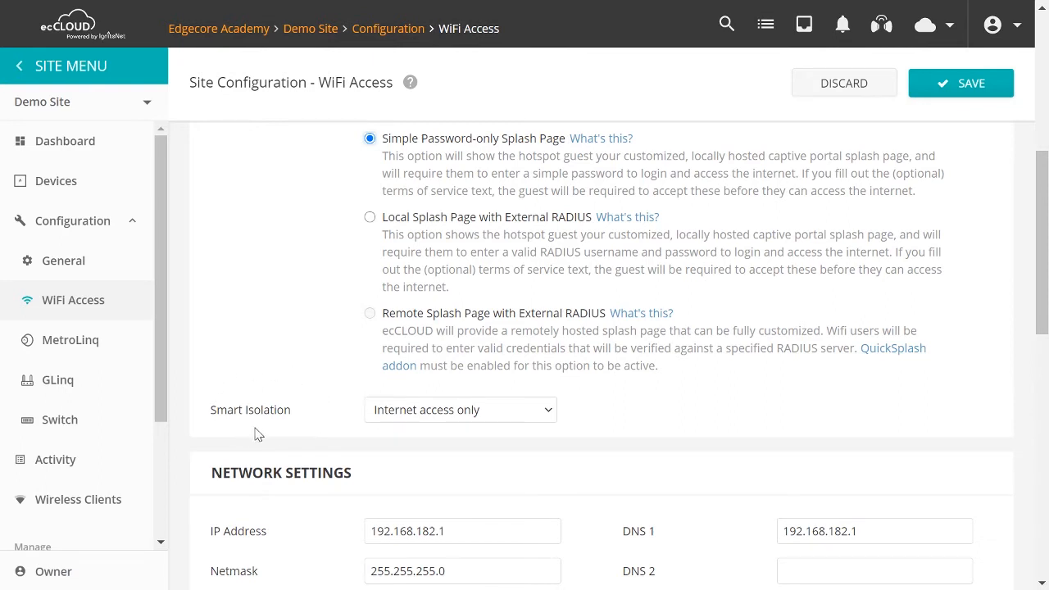
pyautogui.moveTo(280, 434)
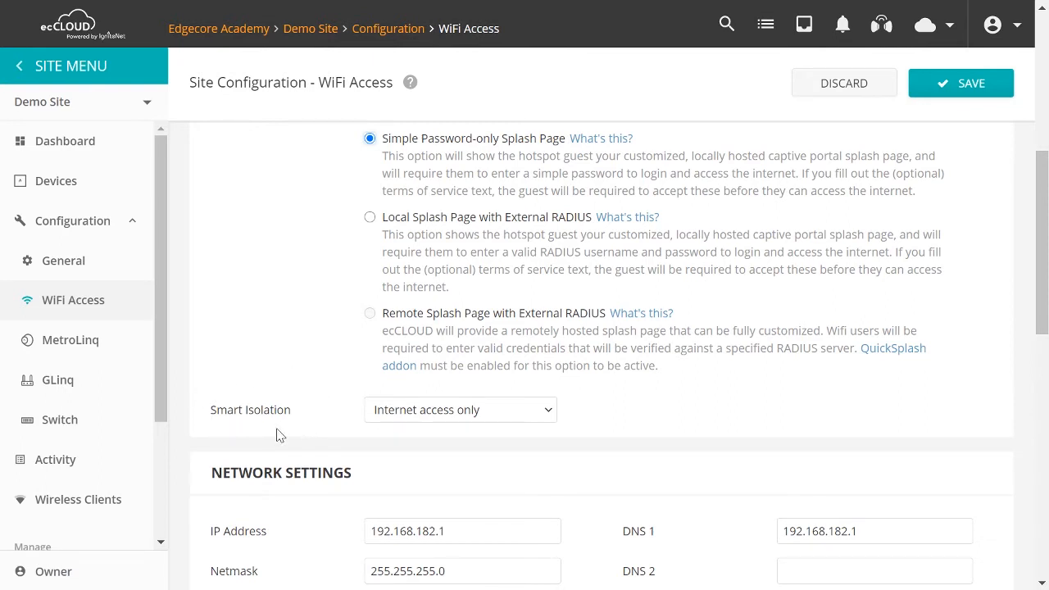
pyautogui.moveTo(466, 439)
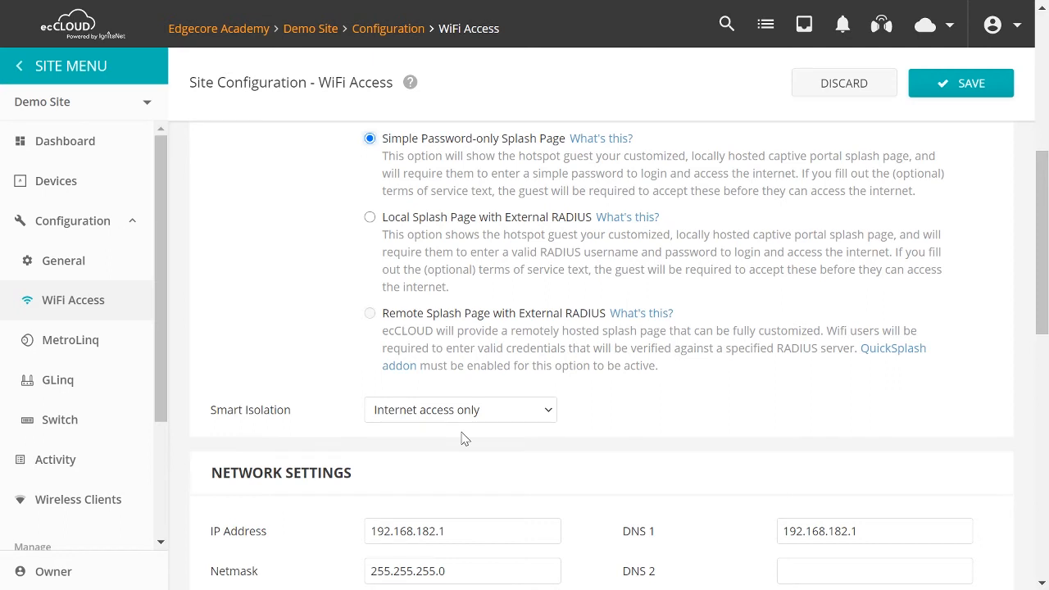
pyautogui.scroll(-3)
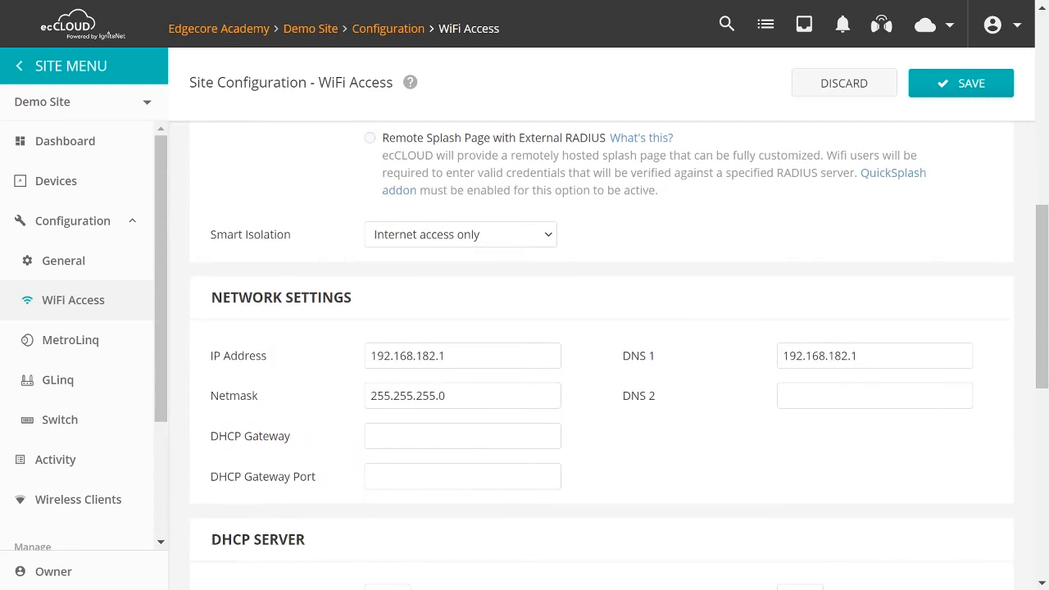
pyautogui.scroll(-3)
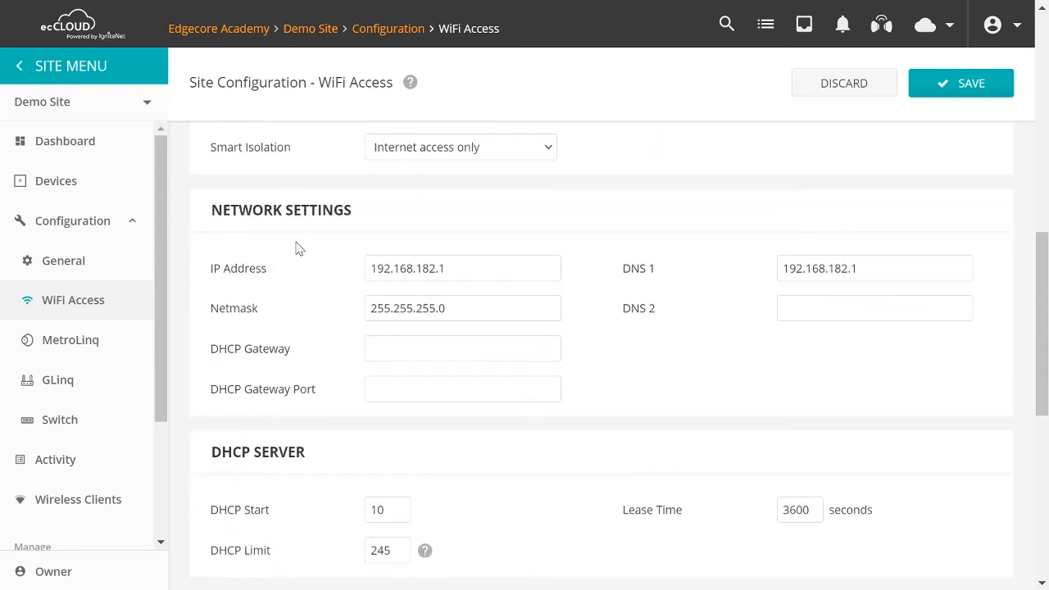
pyautogui.scroll(-3)
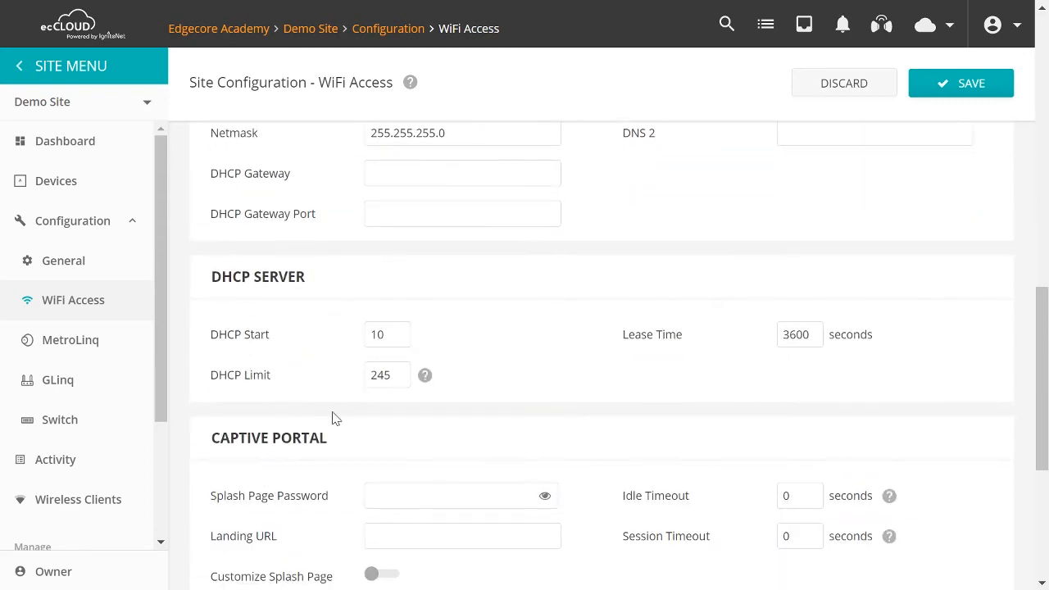
pyautogui.scroll(-3)
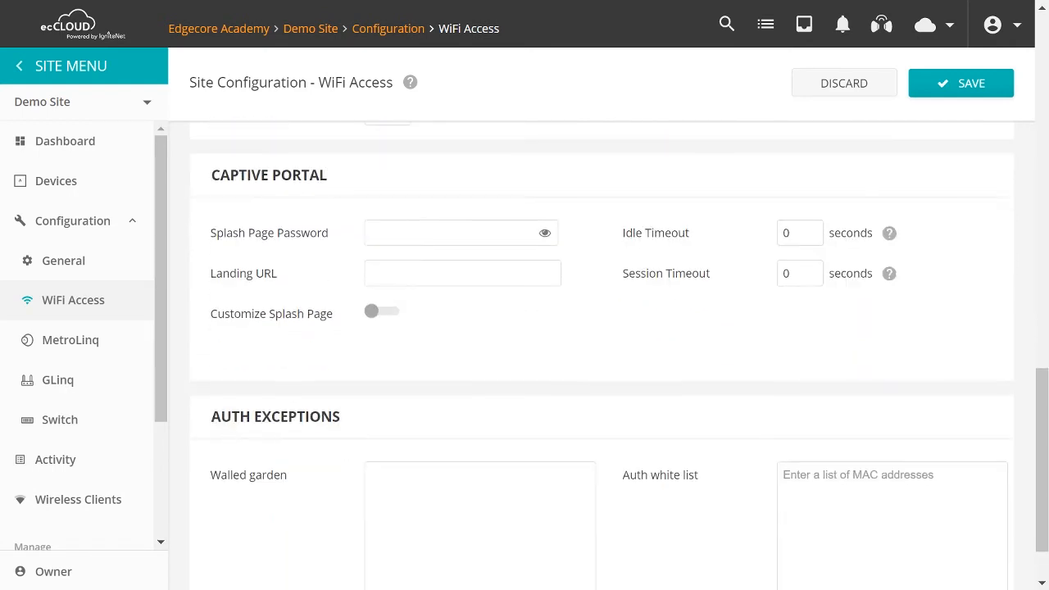
pyautogui.moveTo(970, 390)
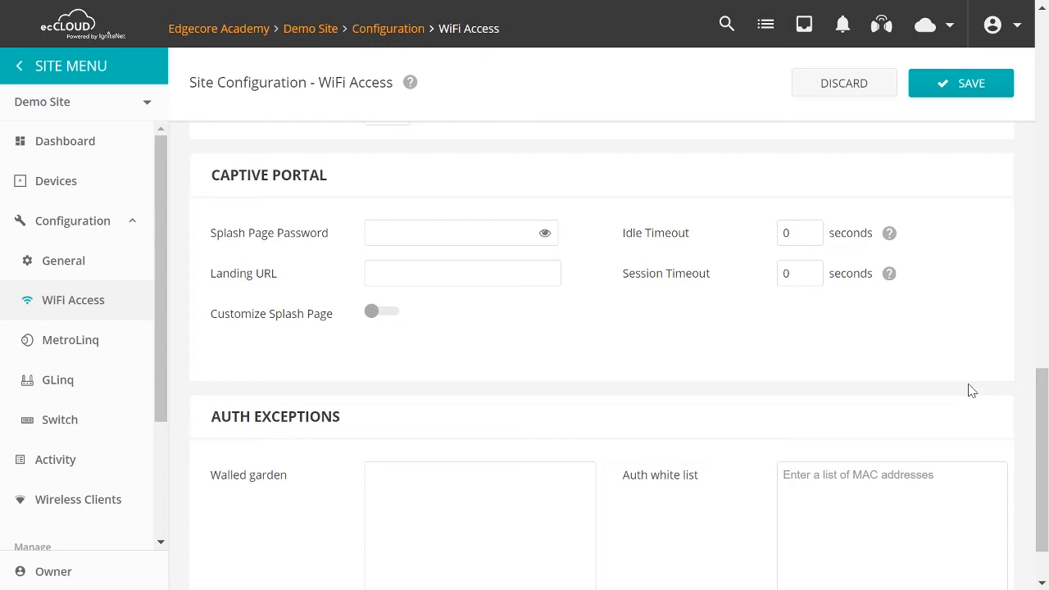
pyautogui.moveTo(970, 357)
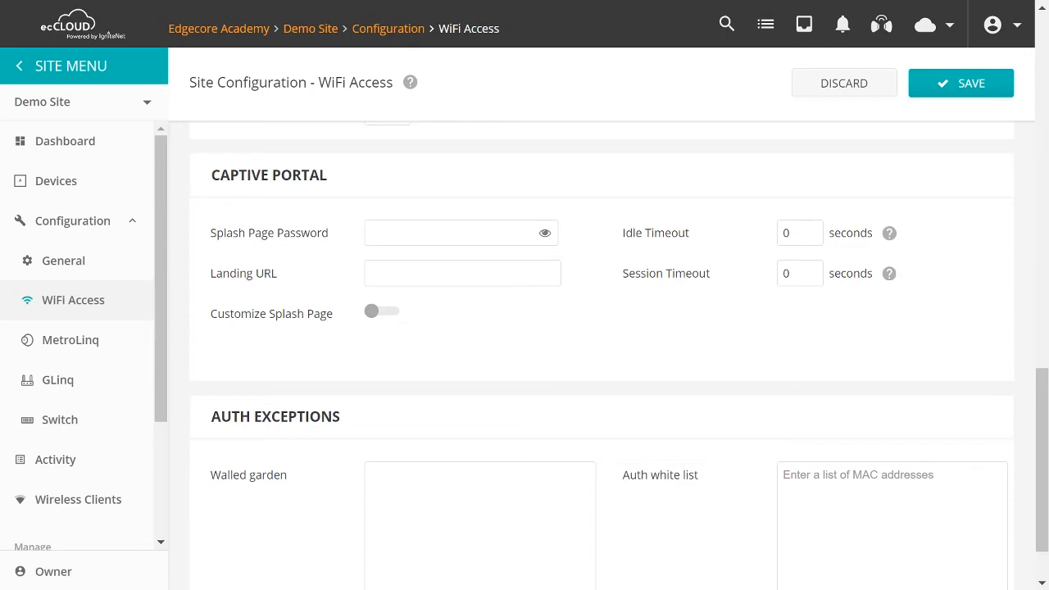
pyautogui.scroll(3)
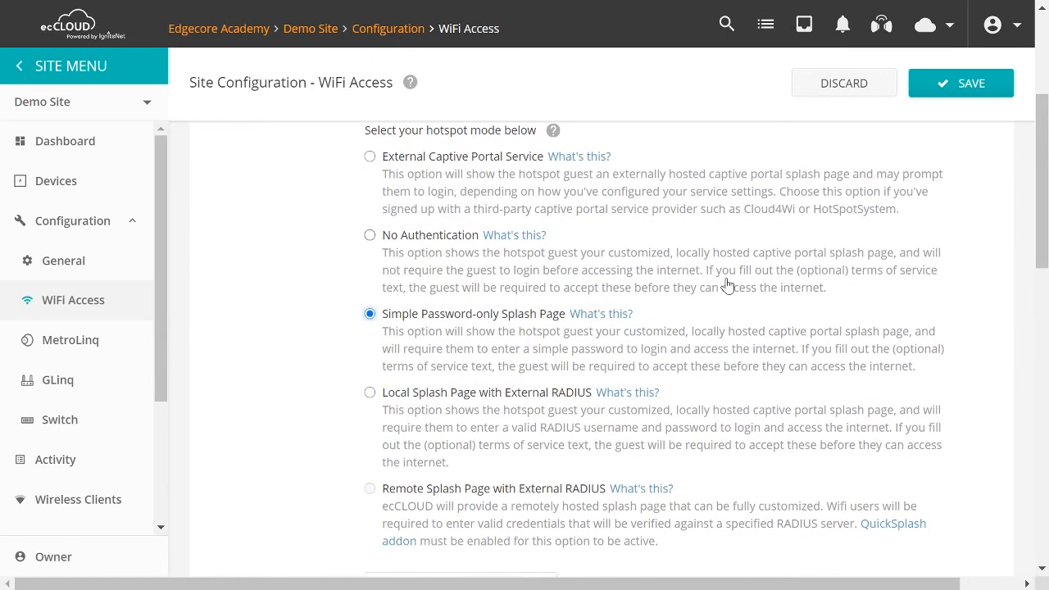
# Step: Select External Captive Portal Service as hotspot mode and enable RADIUS authentication with default server fields
pyautogui.click(371, 156)
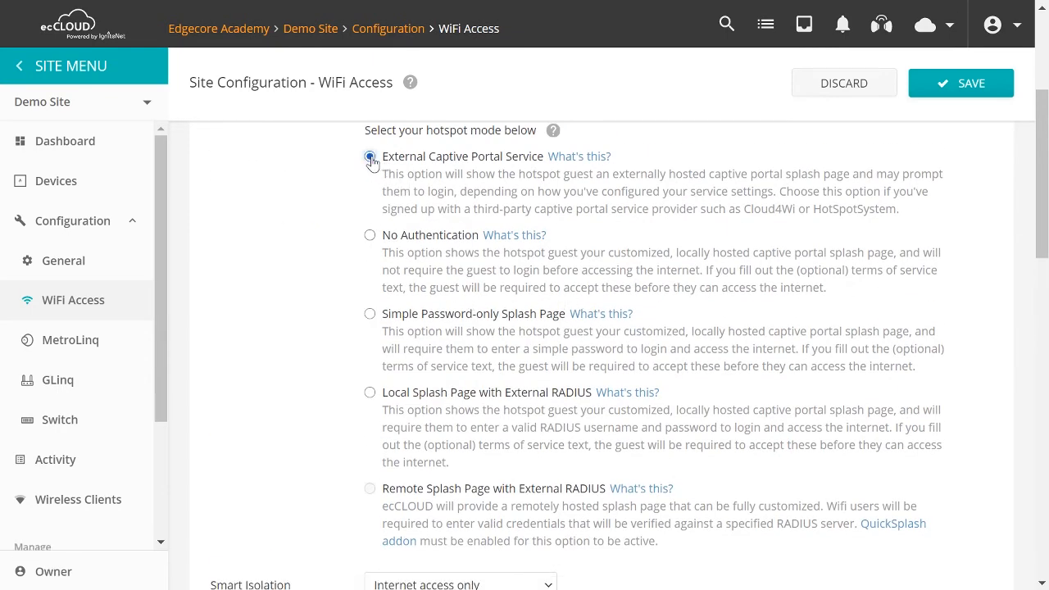
pyautogui.click(371, 158)
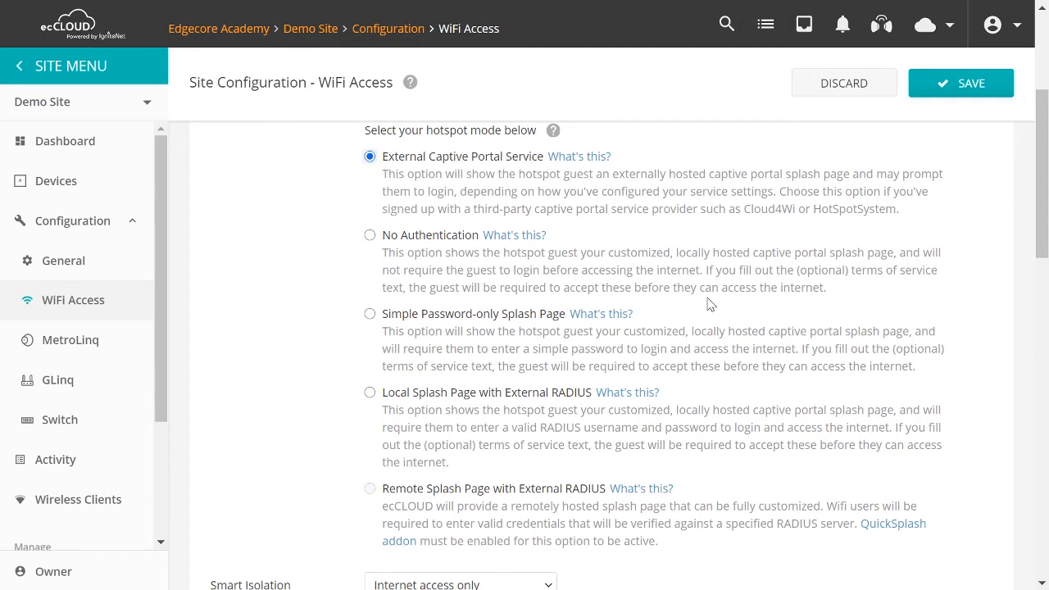
pyautogui.scroll(-3)
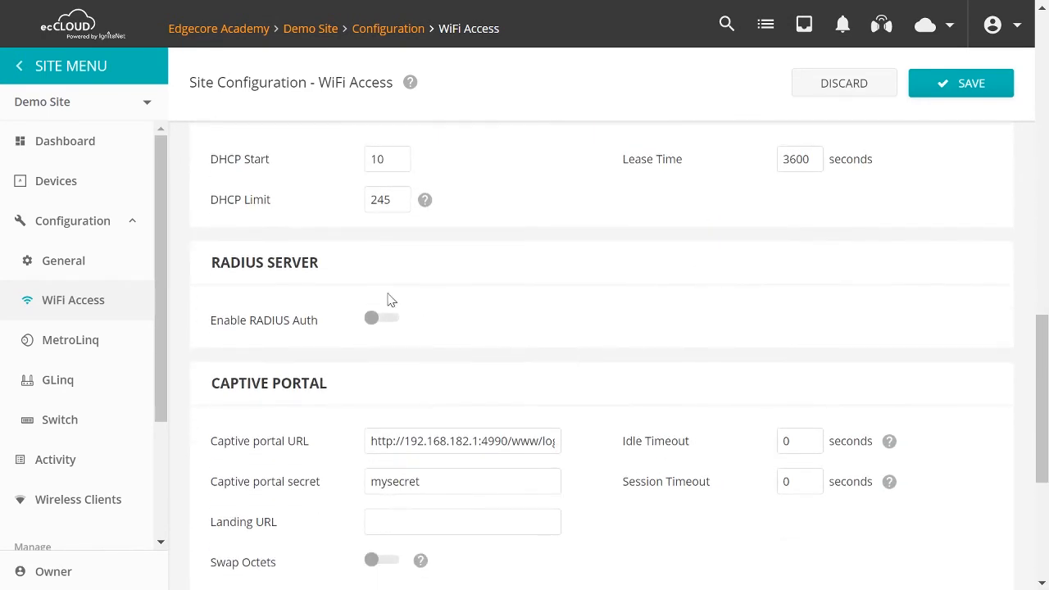
pyautogui.click(380, 318)
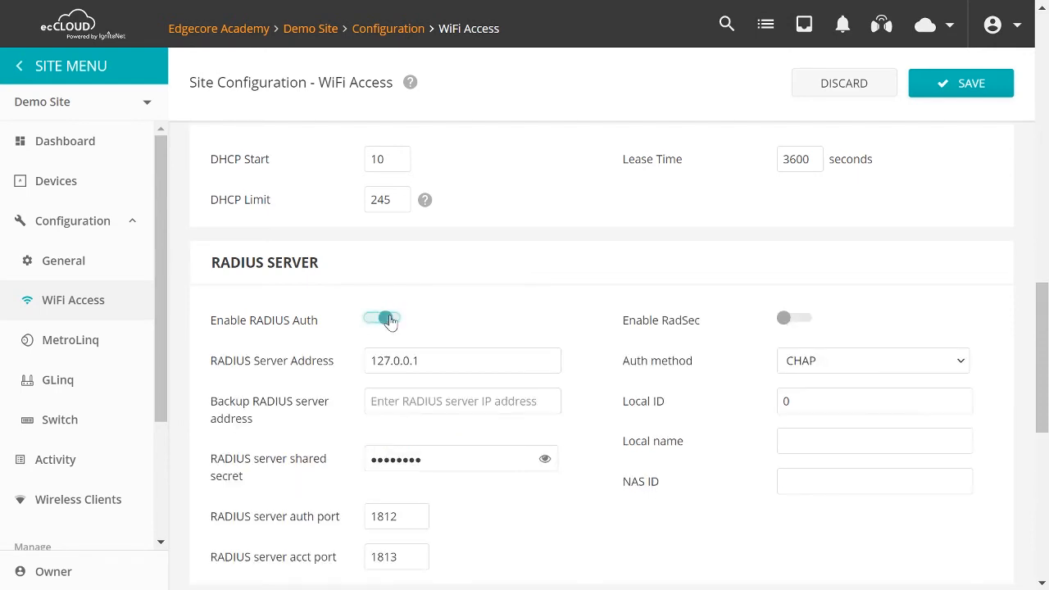
pyautogui.click(380, 317)
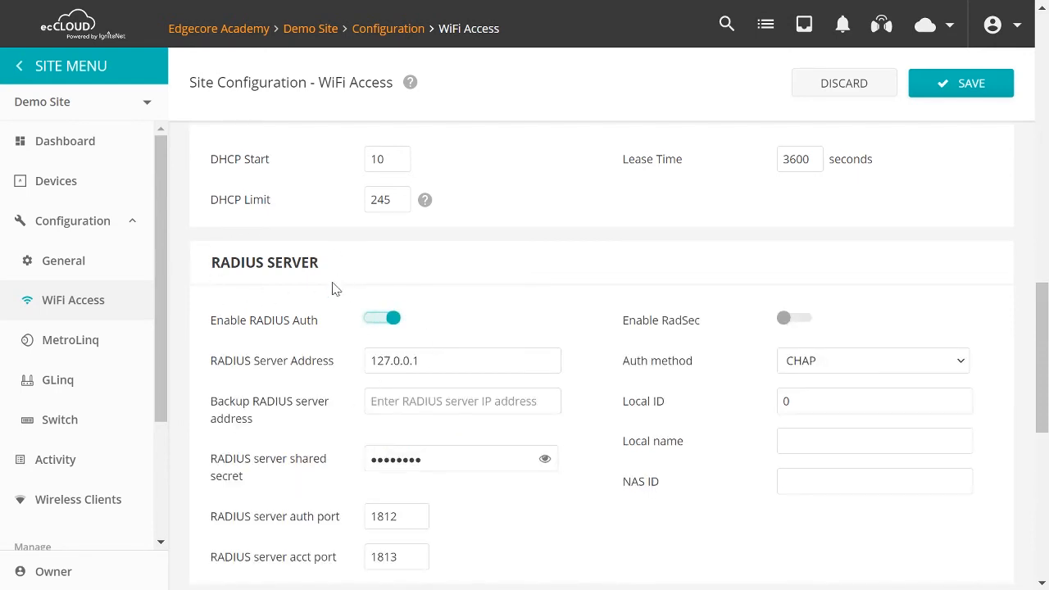
pyautogui.moveTo(196, 278)
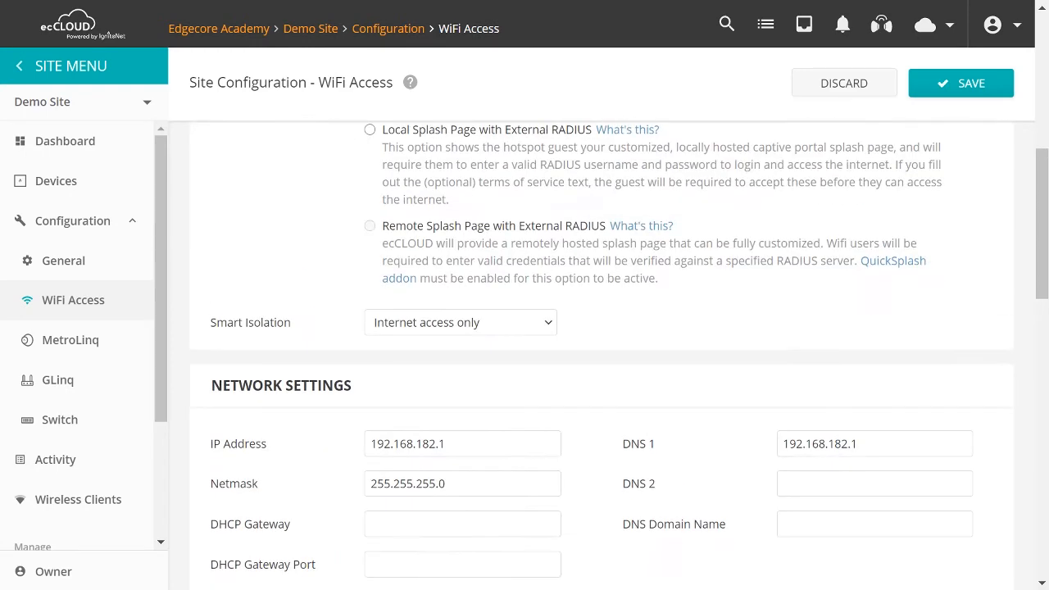
# Step: Review the hotspot sections and set the hotspot mode to No Authentication
pyautogui.scroll(3)
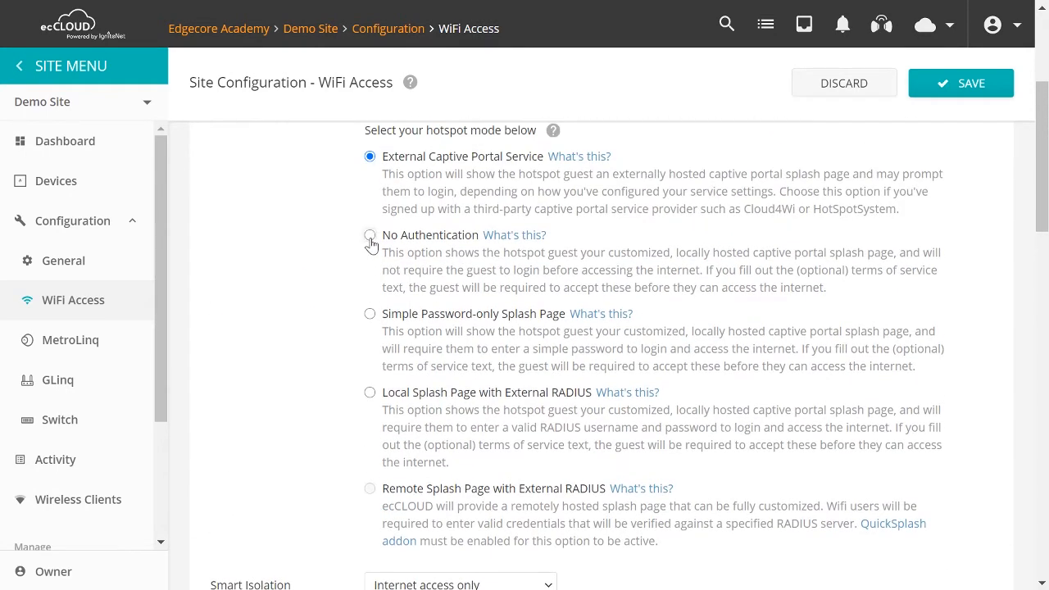
pyautogui.scroll(-3)
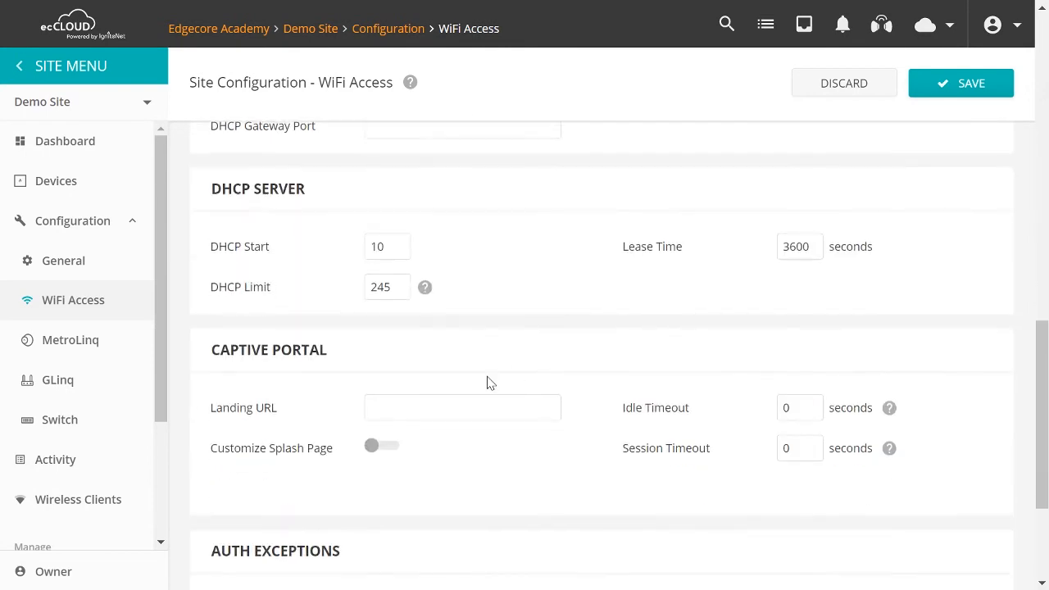
pyautogui.scroll(-3)
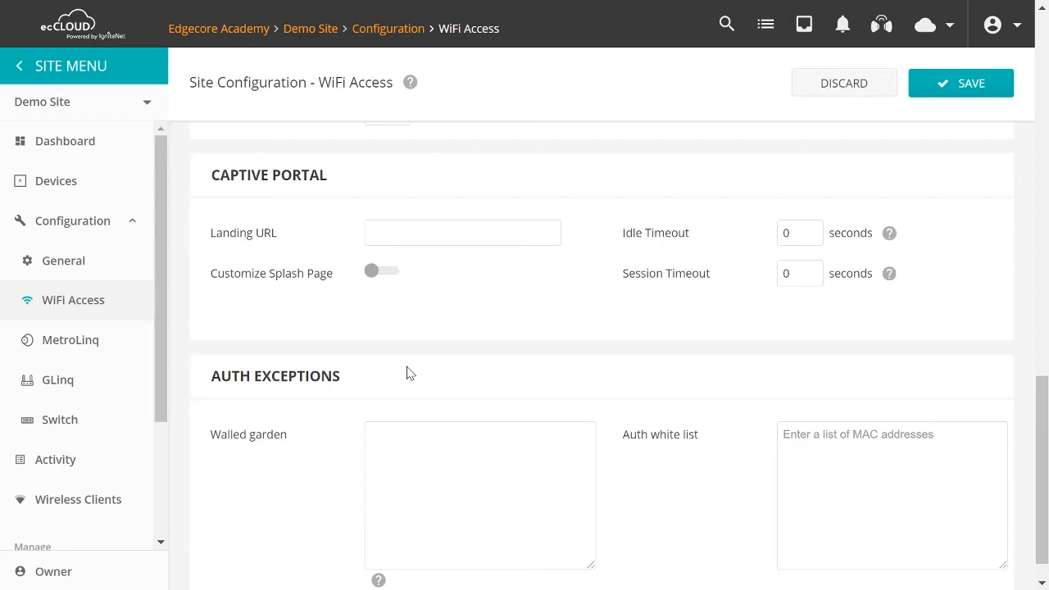
pyautogui.click(742, 128)
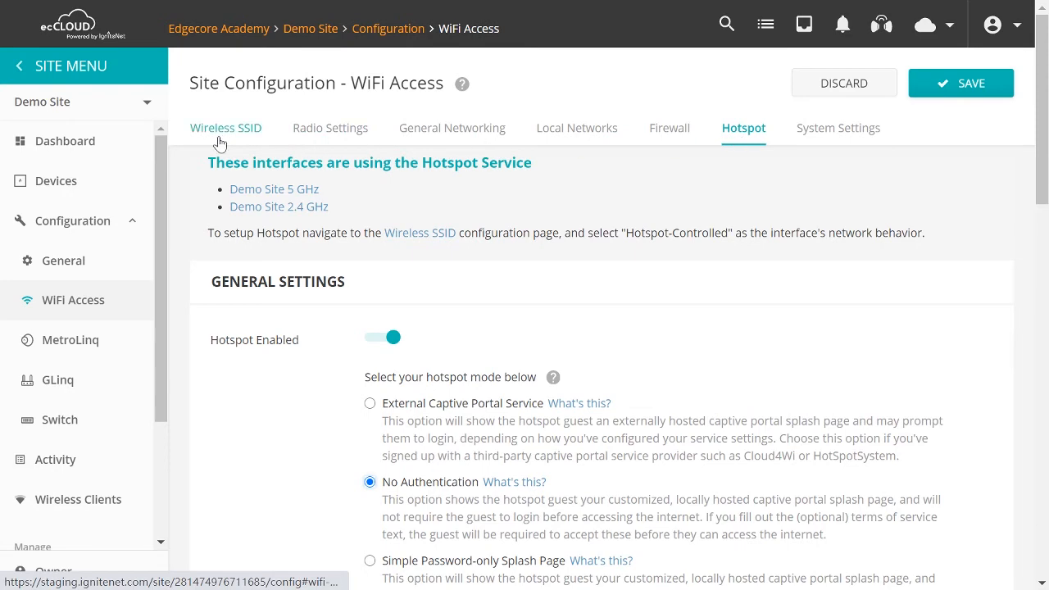
# Step: Edit the Demo Site SSID, set Network behavior to VLAN tag traffic and find no VLAN IDs available
pyautogui.click(226, 128)
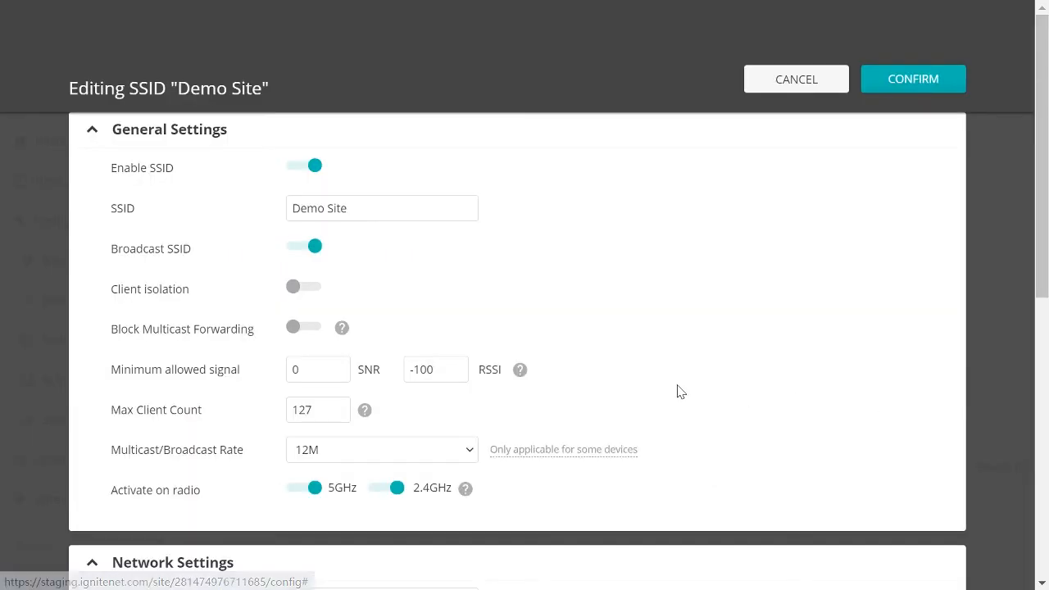
pyautogui.click(380, 337)
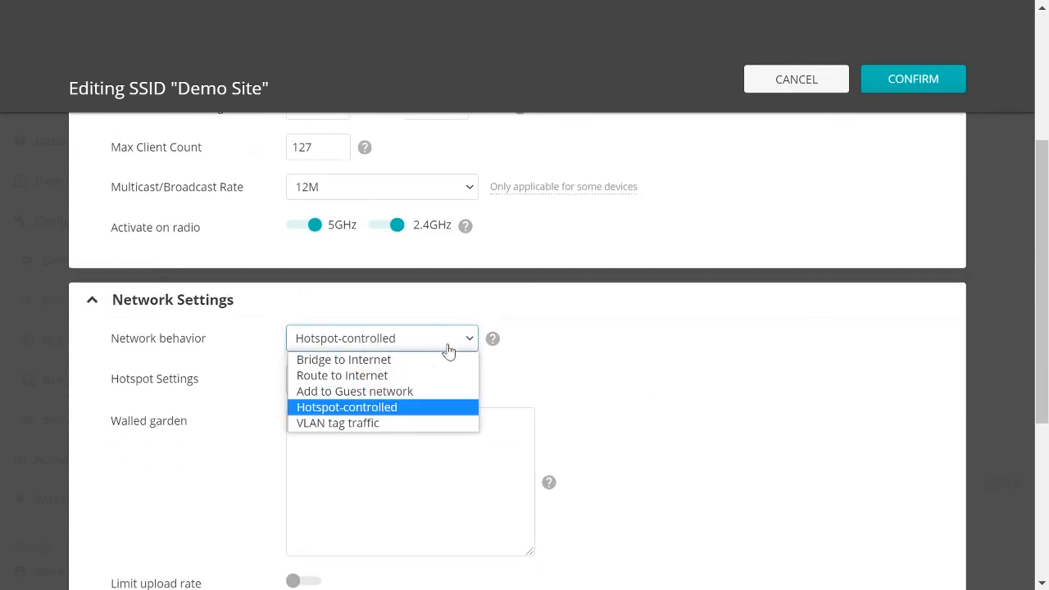
pyautogui.click(338, 423)
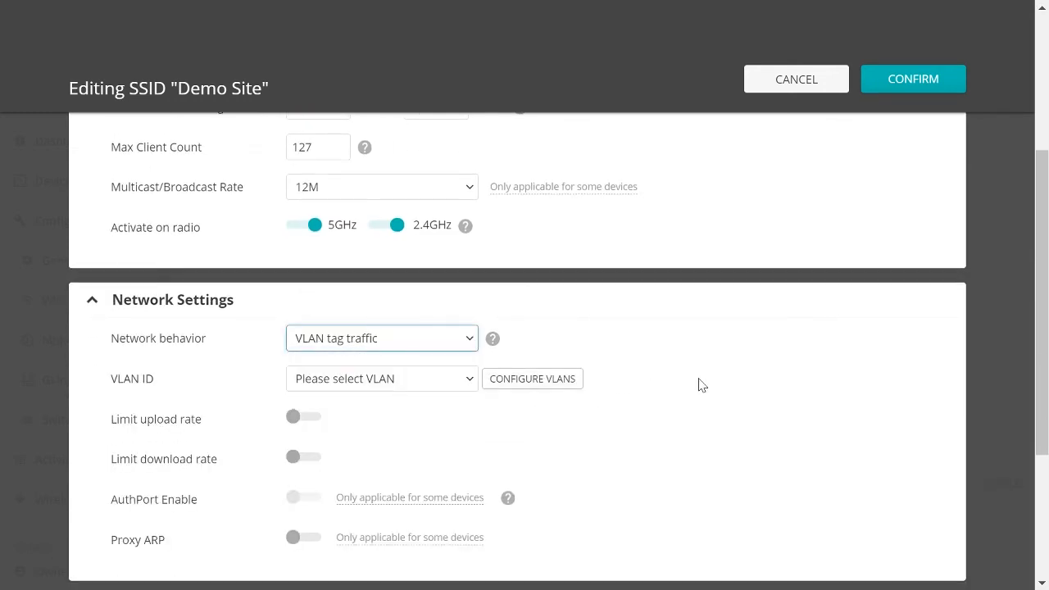
pyautogui.click(380, 377)
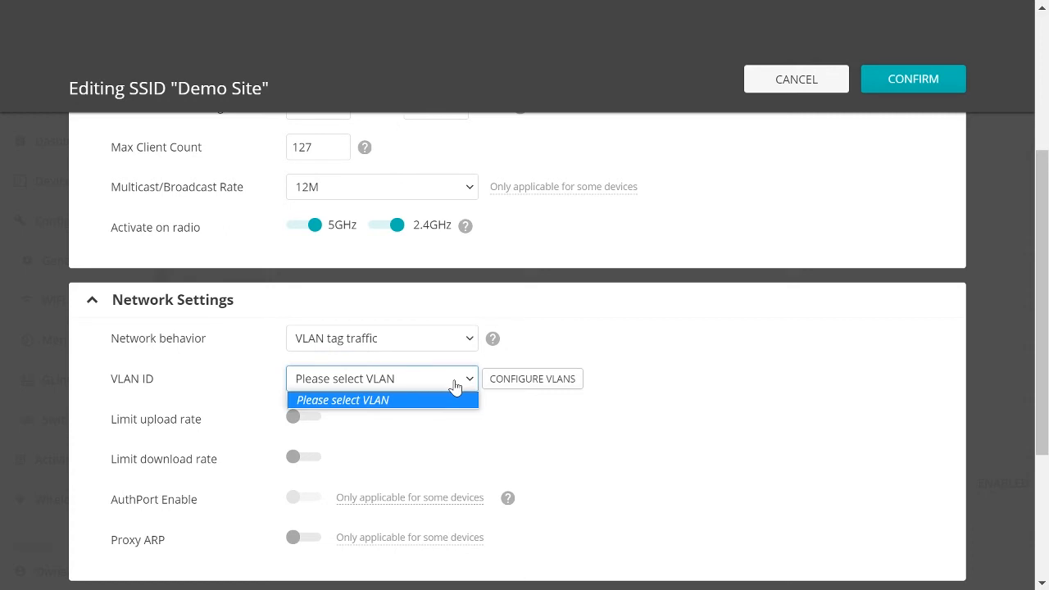
pyautogui.click(795, 78)
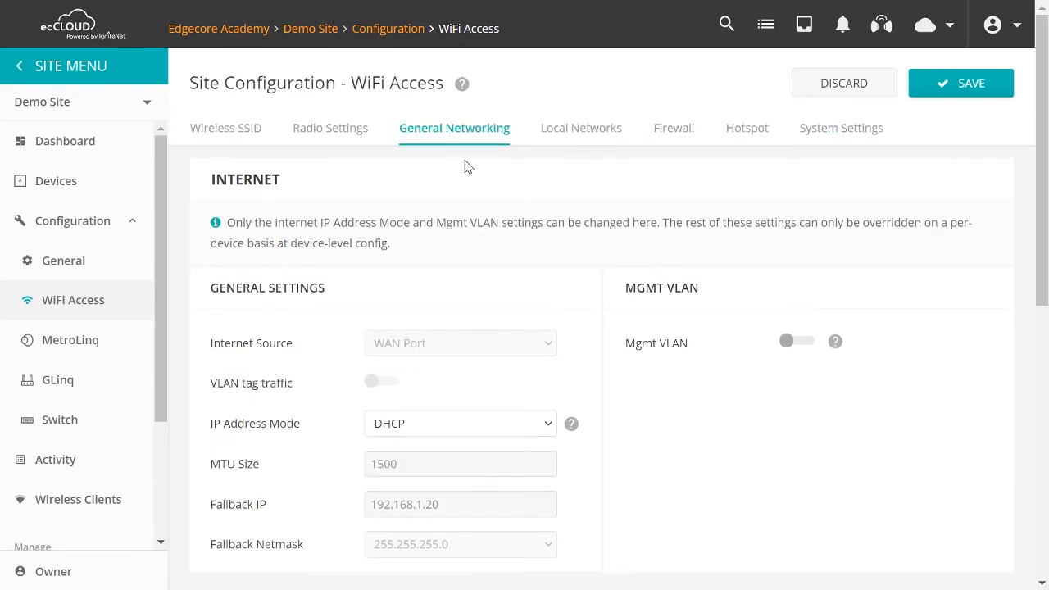
pyautogui.moveTo(500, 156)
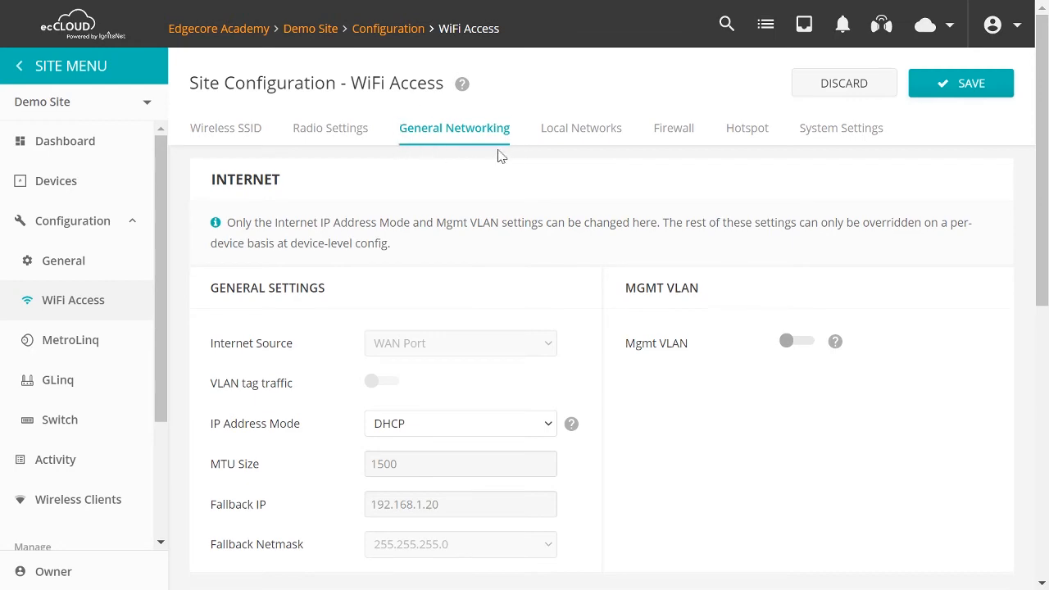
# Step: Bring up the Add New VLAN form from the General Networking VLAN section
pyautogui.scroll(-3)
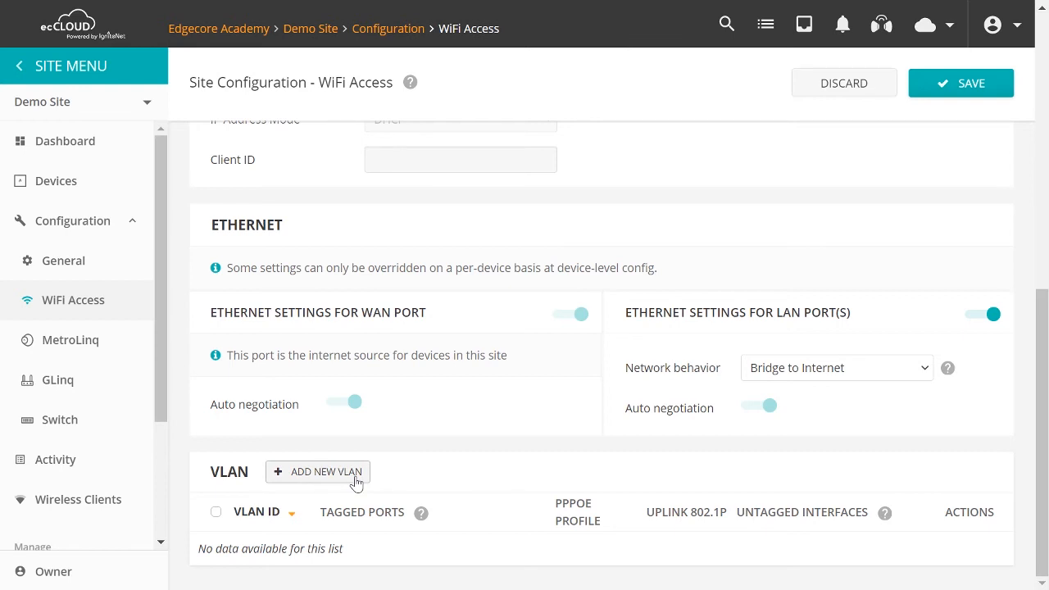
pyautogui.moveTo(416, 521)
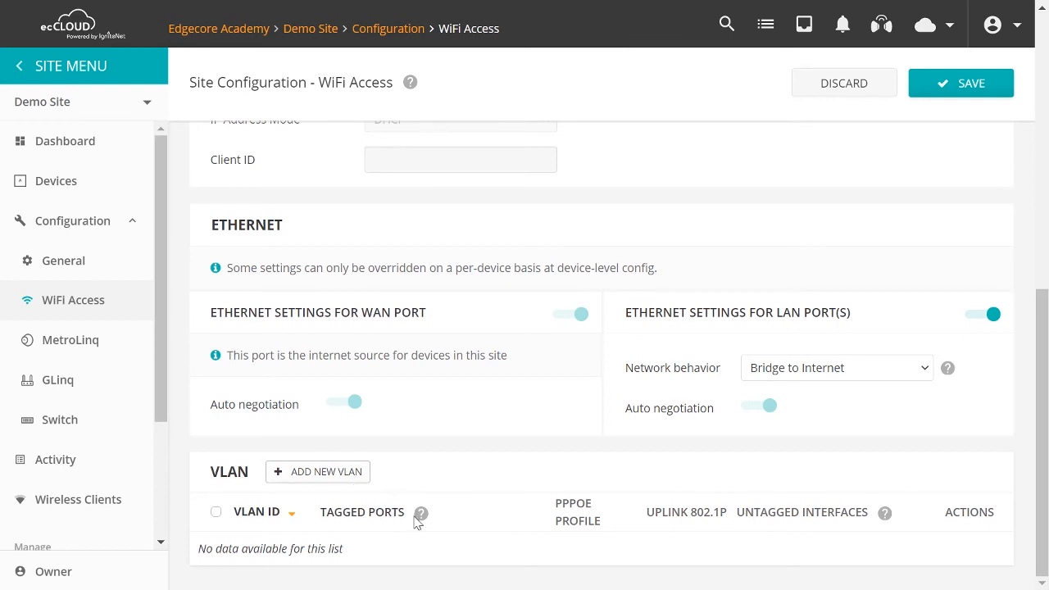
pyautogui.moveTo(419, 513)
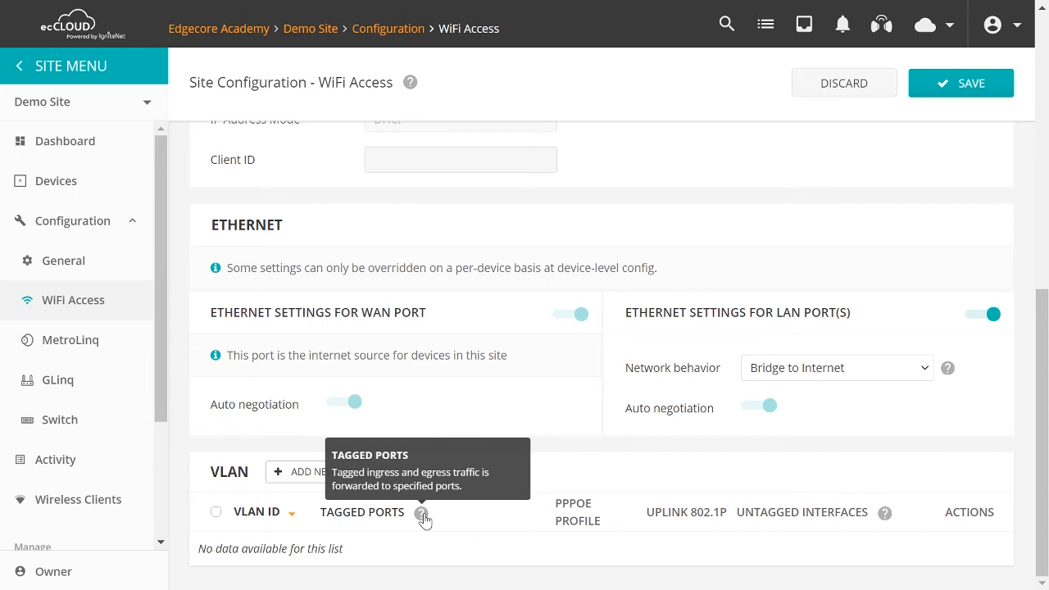
pyautogui.moveTo(883, 516)
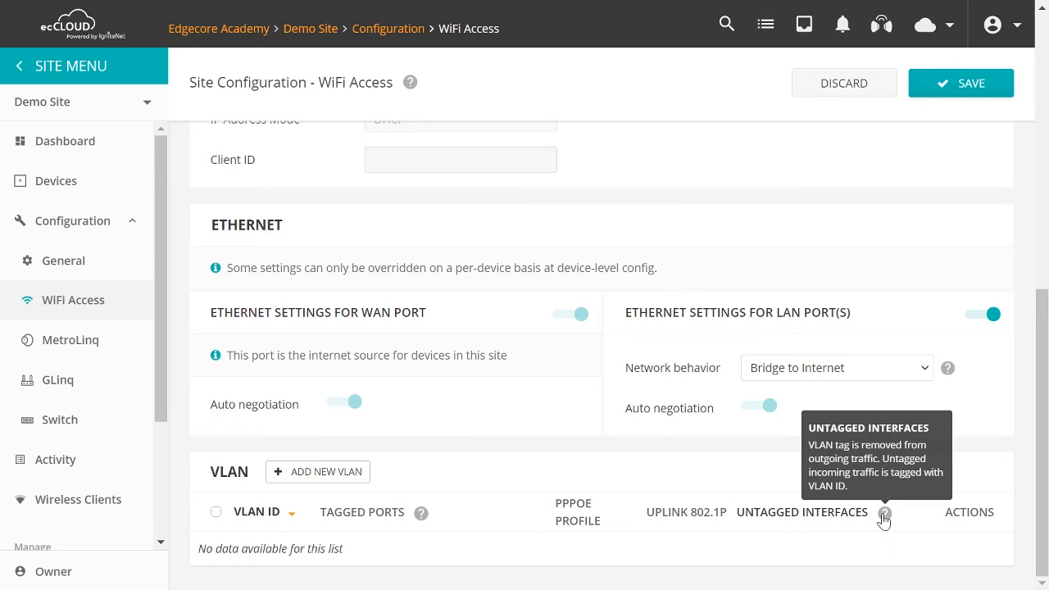
pyautogui.click(318, 472)
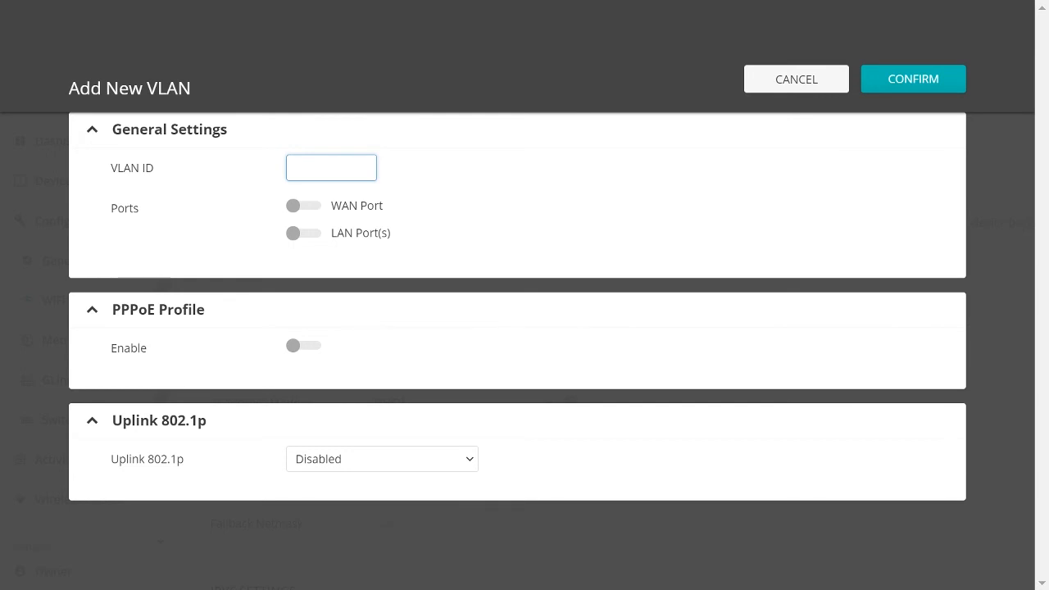
pyautogui.click(303, 205)
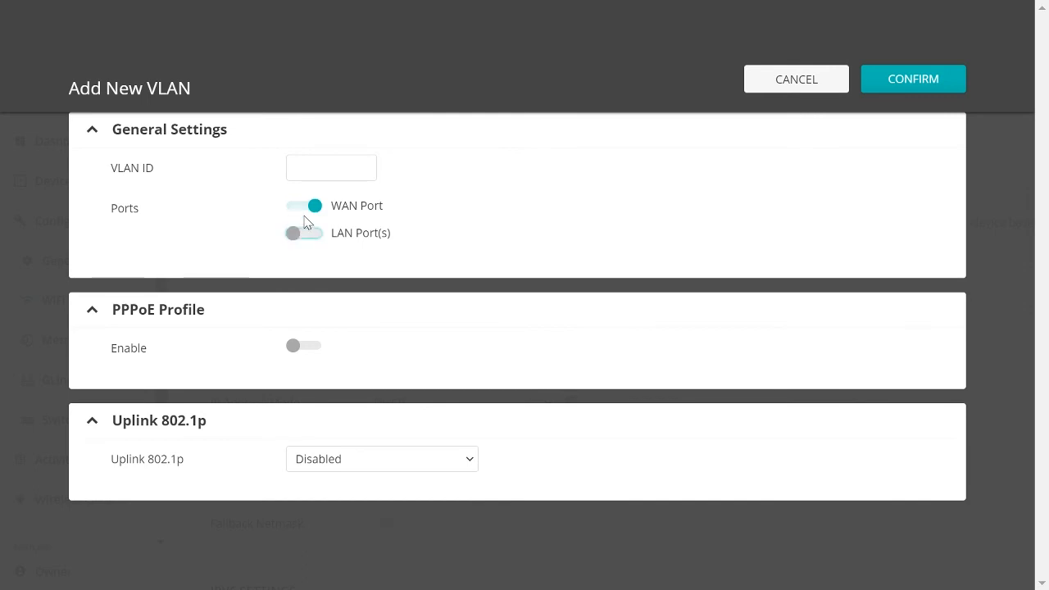
pyautogui.click(303, 206)
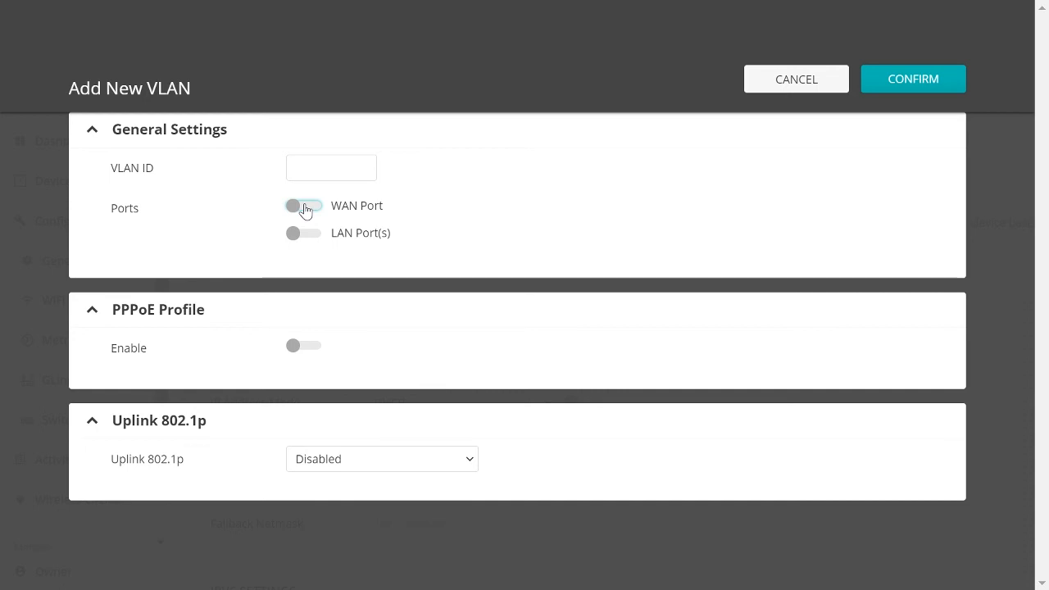
pyautogui.click(911, 79)
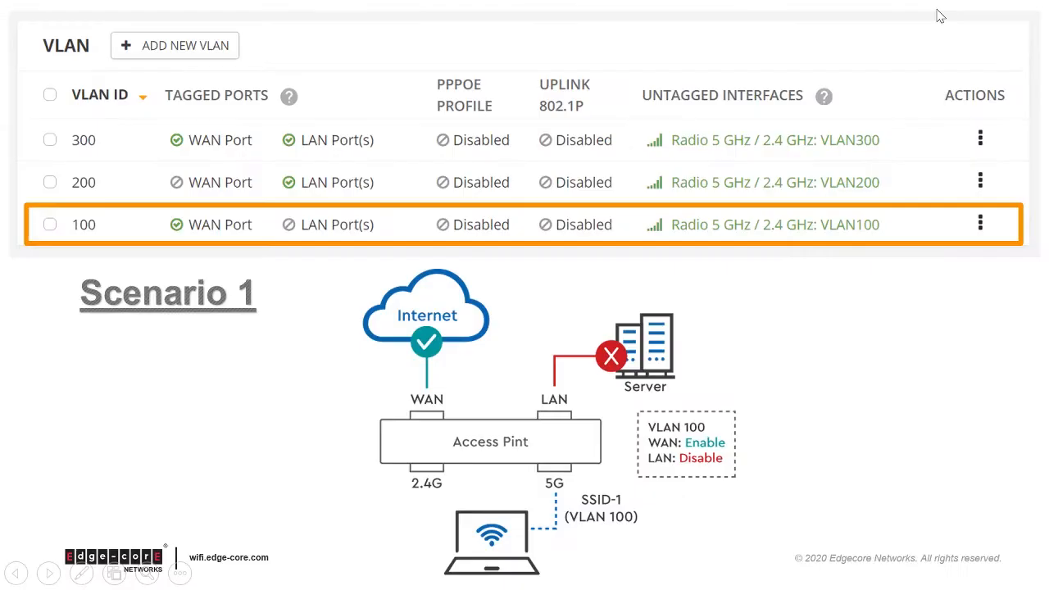
pyautogui.moveTo(122, 239)
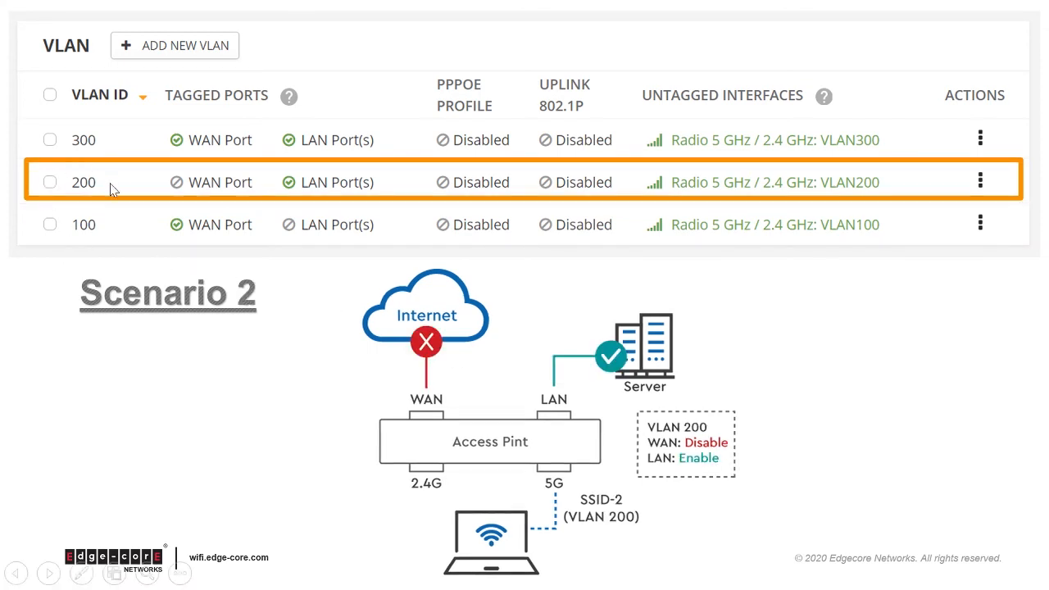
pyautogui.moveTo(326, 182)
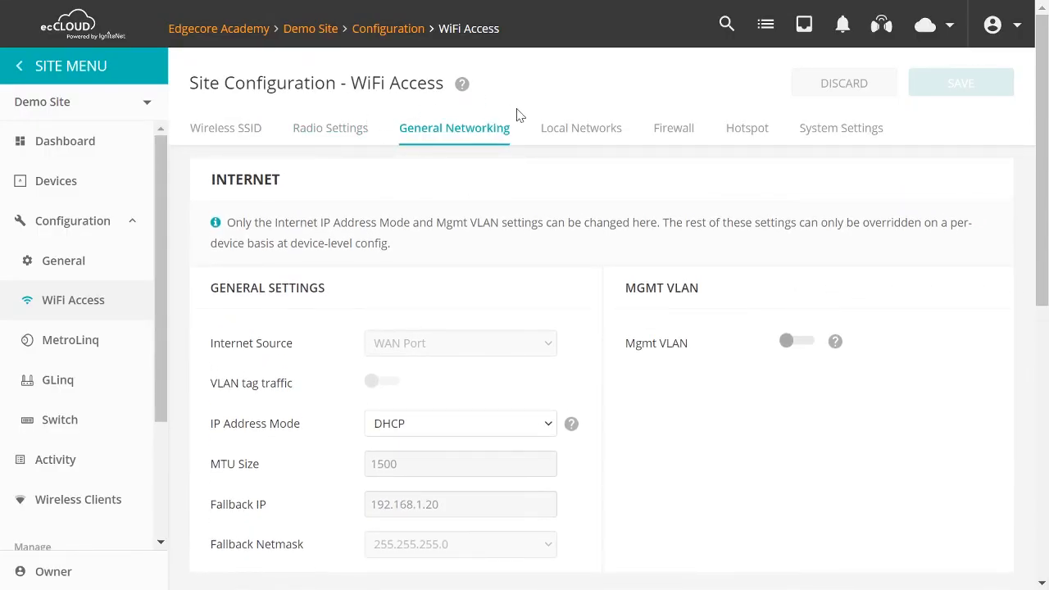
# Step: Add VLAN ID 500 with WAN Port on and confirm it into the VLAN list
pyautogui.scroll(-3)
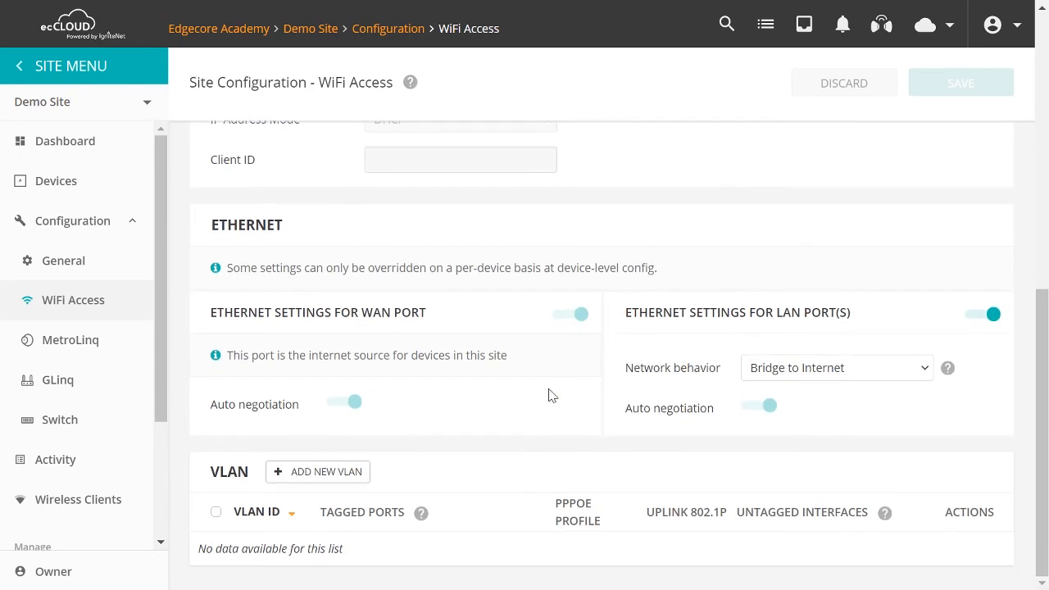
pyautogui.moveTo(259, 488)
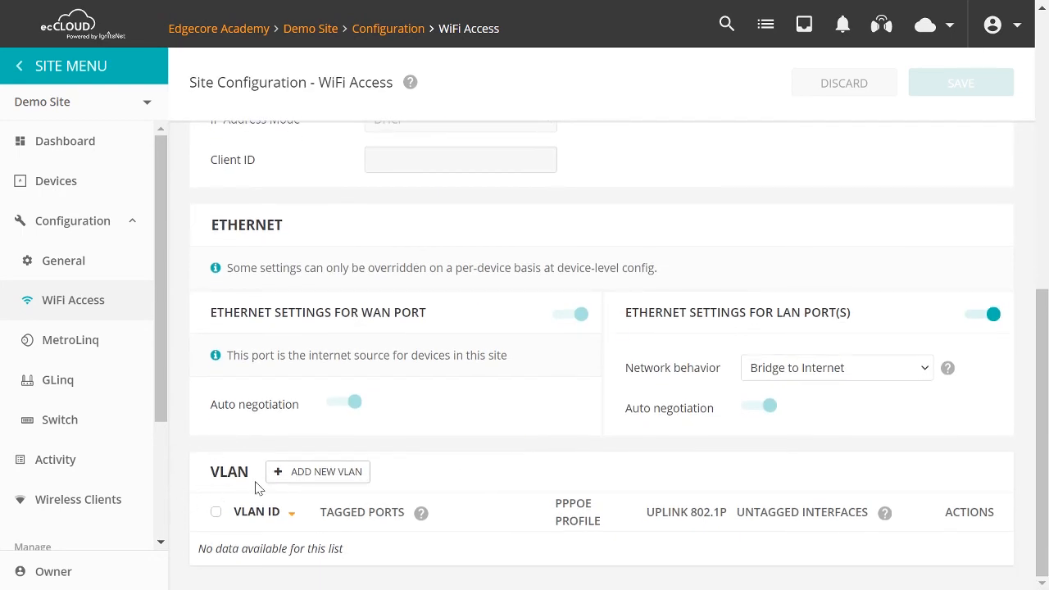
pyautogui.click(318, 471)
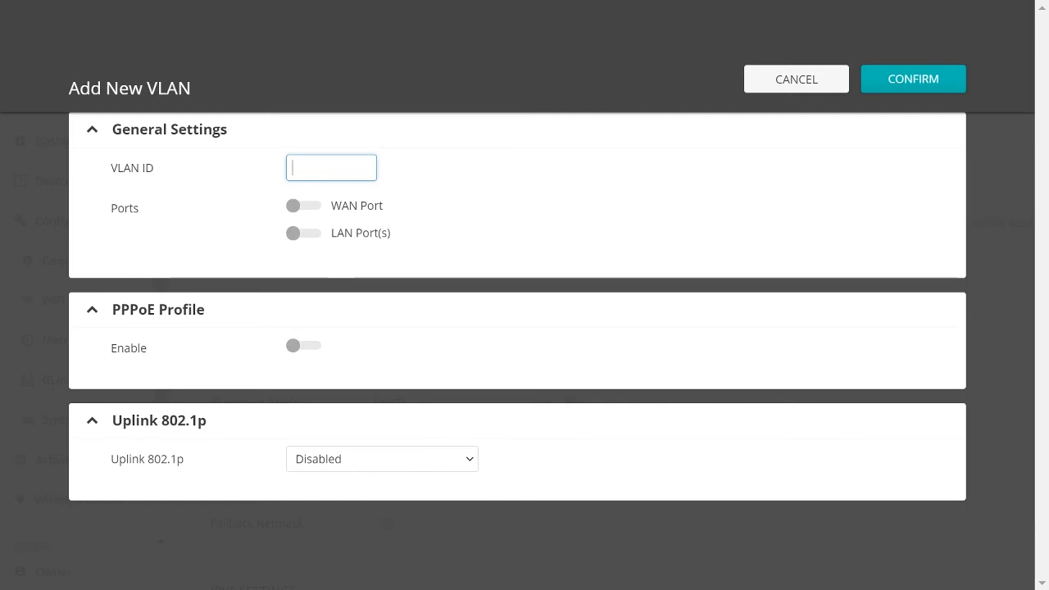
pyautogui.write('500')
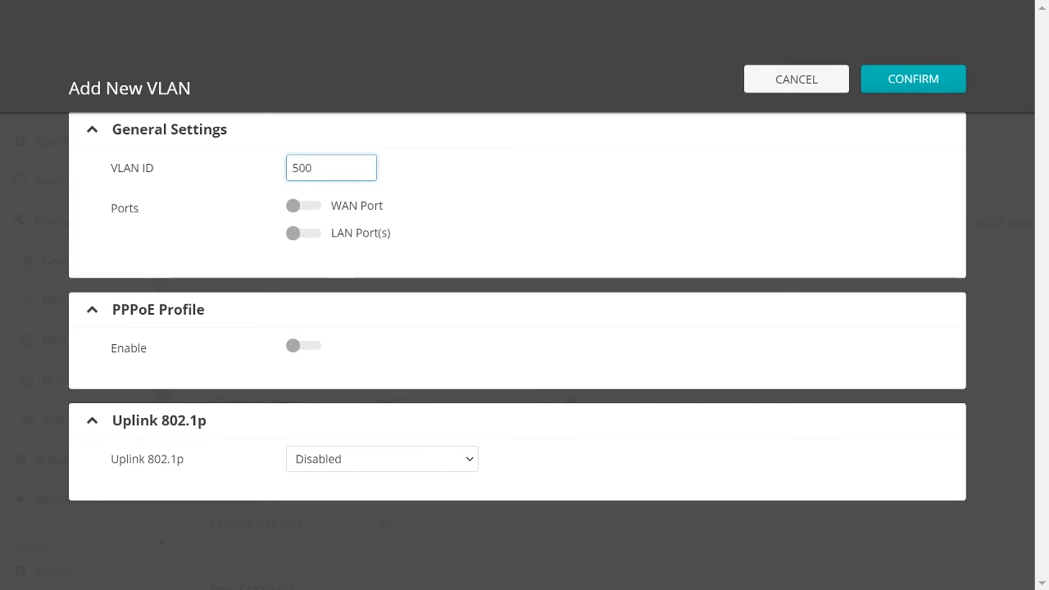
pyautogui.click(303, 205)
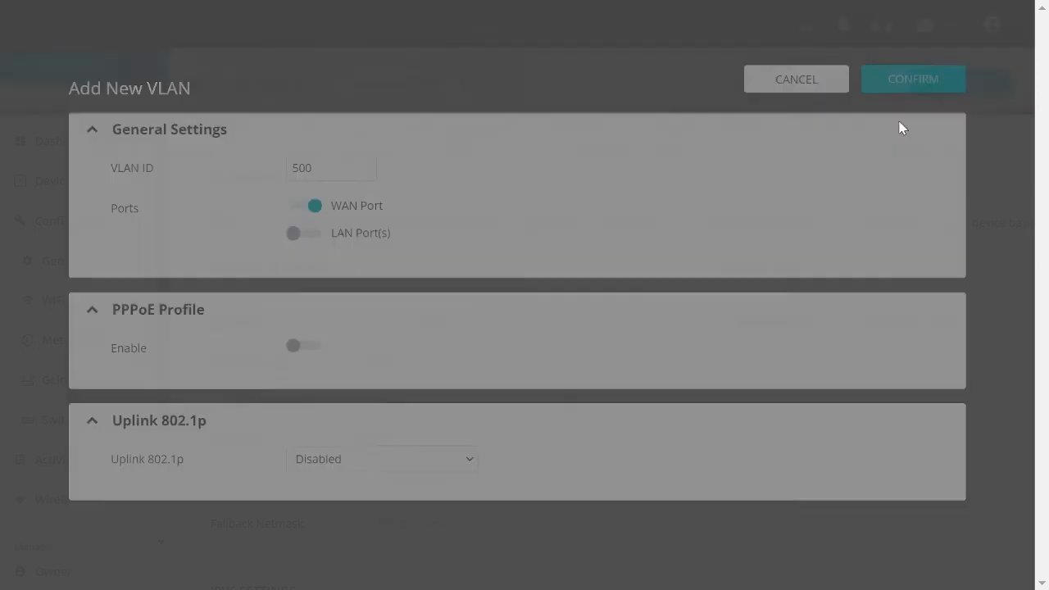
pyautogui.click(910, 79)
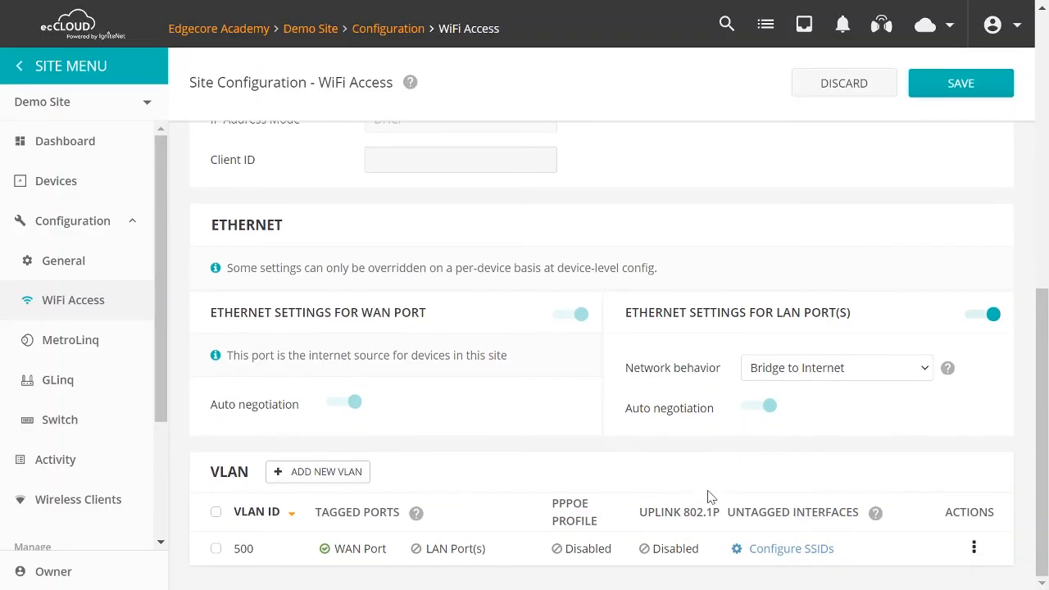
pyautogui.moveTo(753, 541)
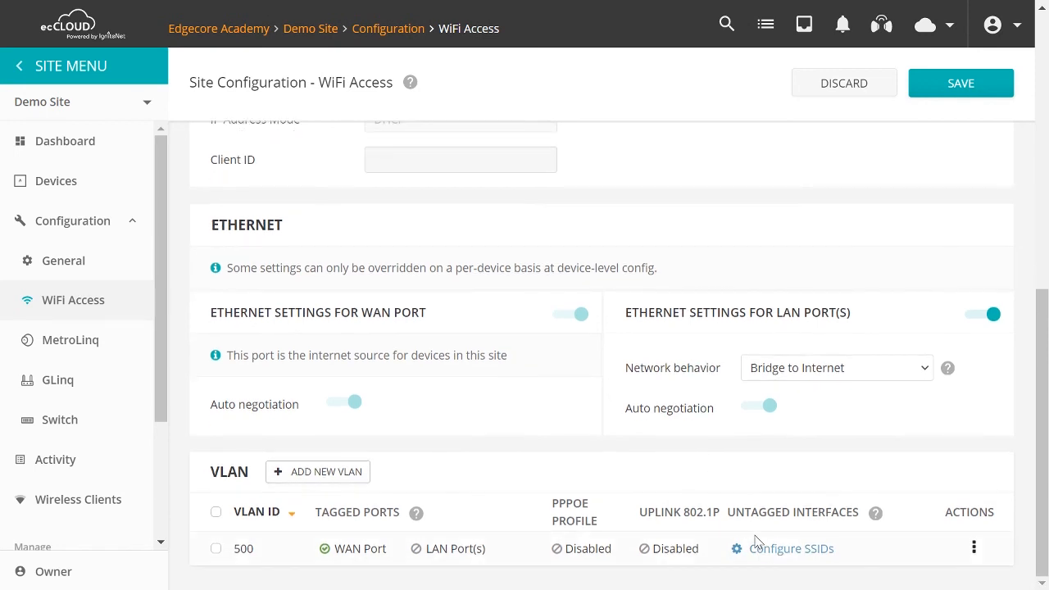
pyautogui.moveTo(790, 547)
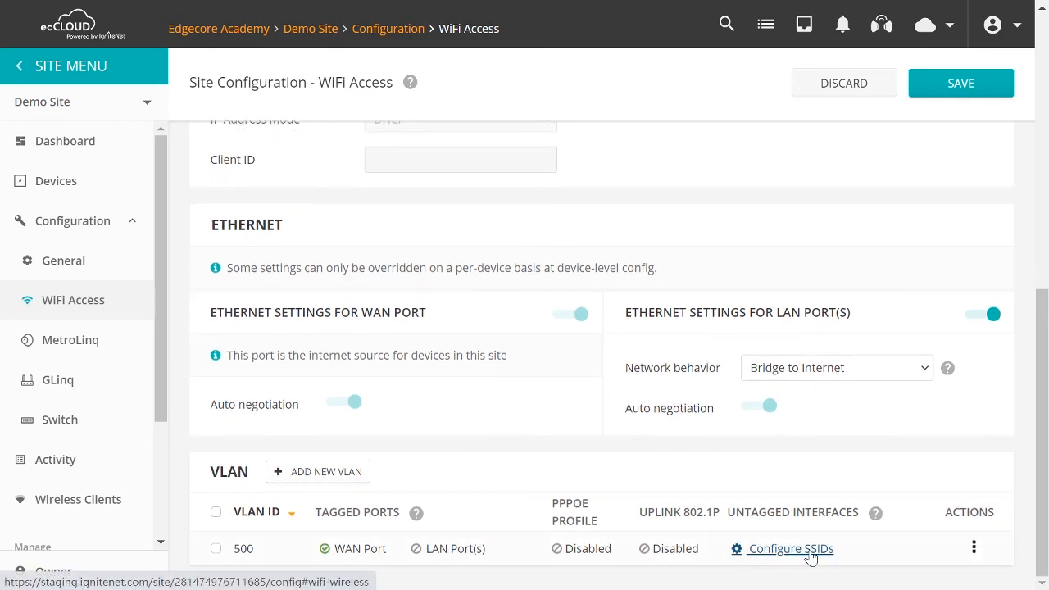
pyautogui.moveTo(524, 409)
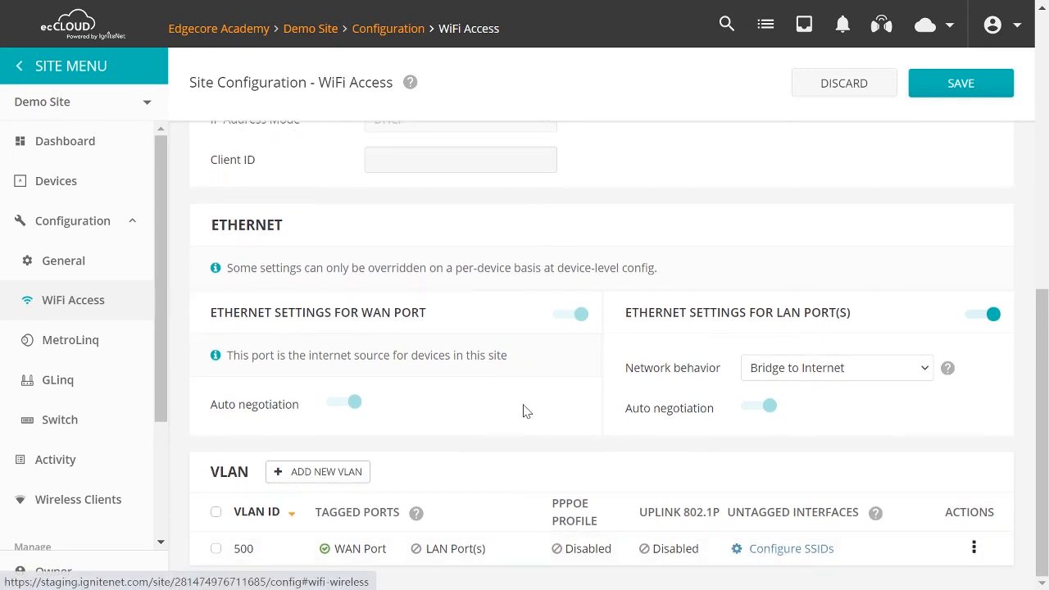
# Step: Scroll the settings page back toward the Wireless SSID list showing Demo Site
pyautogui.scroll(3)
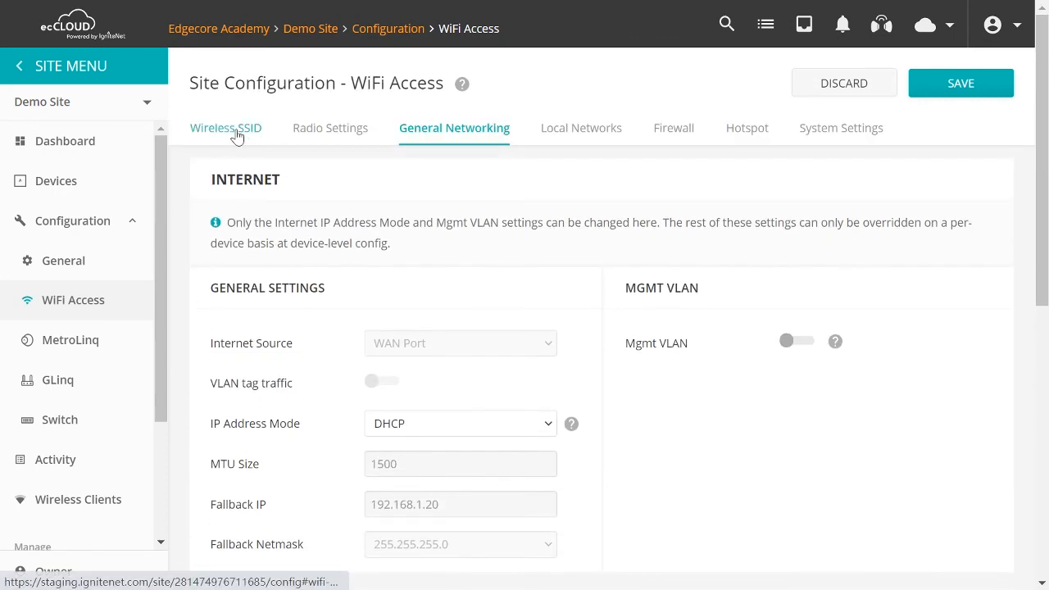
pyautogui.scroll(-3)
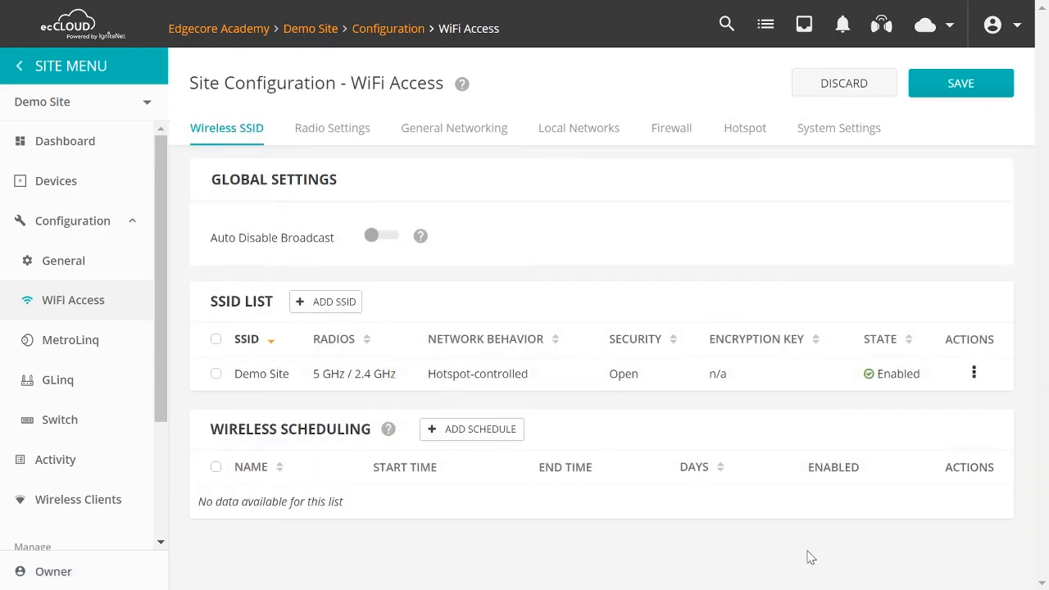
# Step: Create SSID 'VLAN500' with Network behavior VLAN tag traffic on VLAN #500 and confirm
pyautogui.click(325, 301)
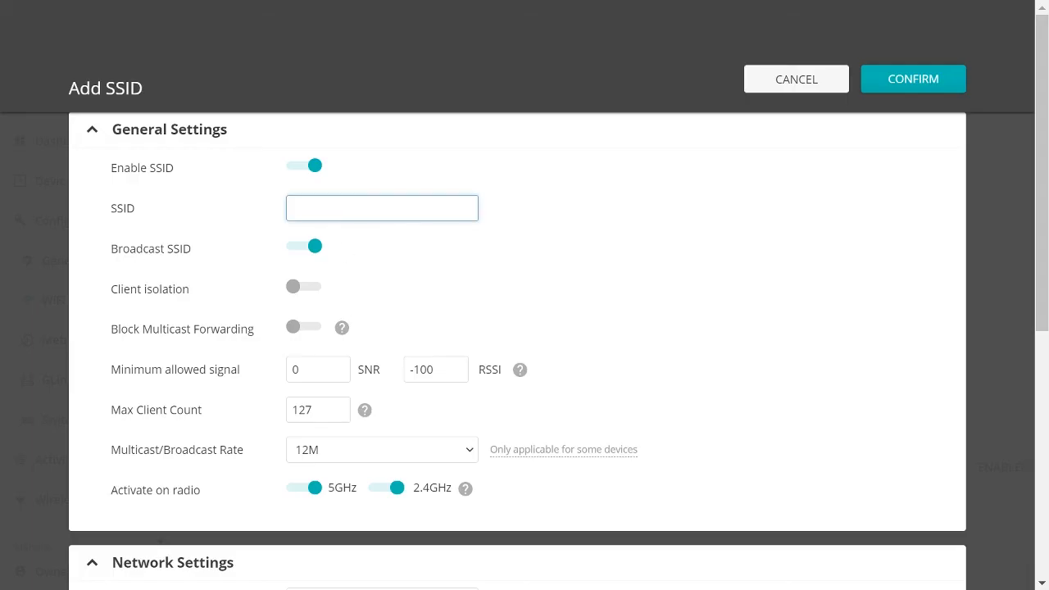
pyautogui.write('V')
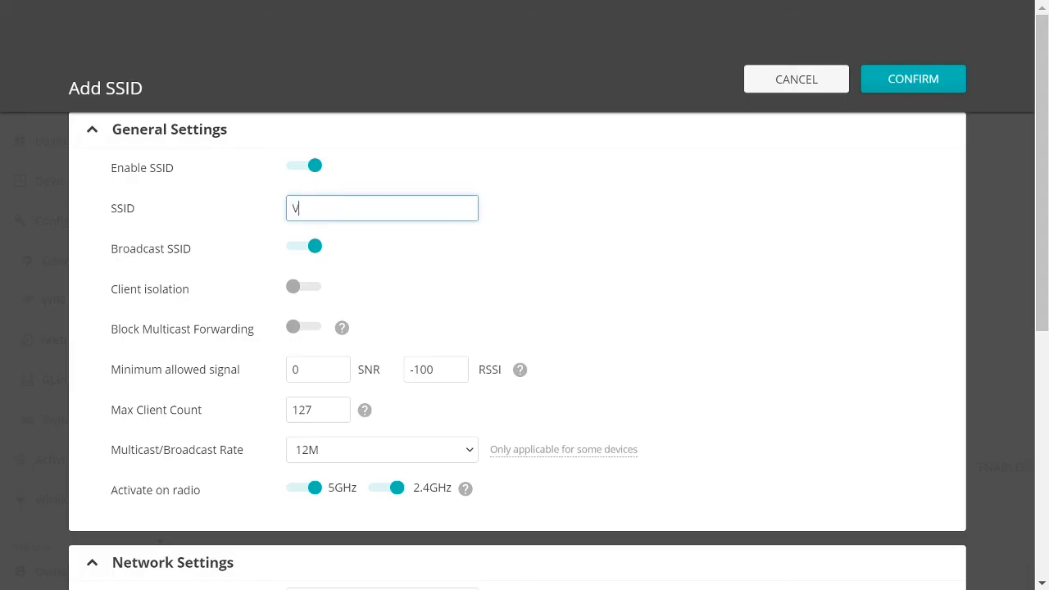
pyautogui.write('LAN500')
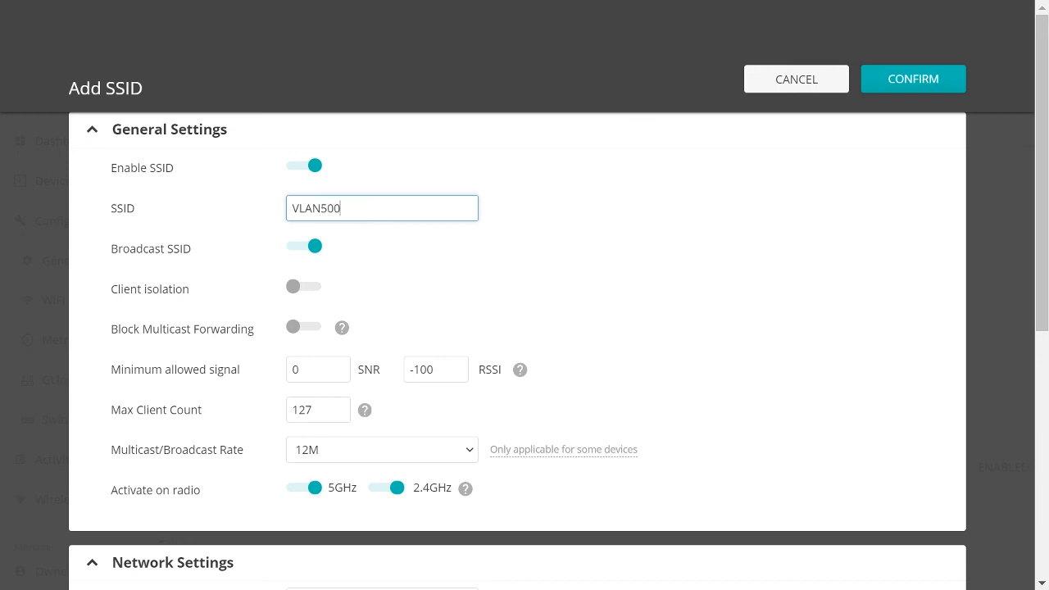
pyautogui.scroll(-3)
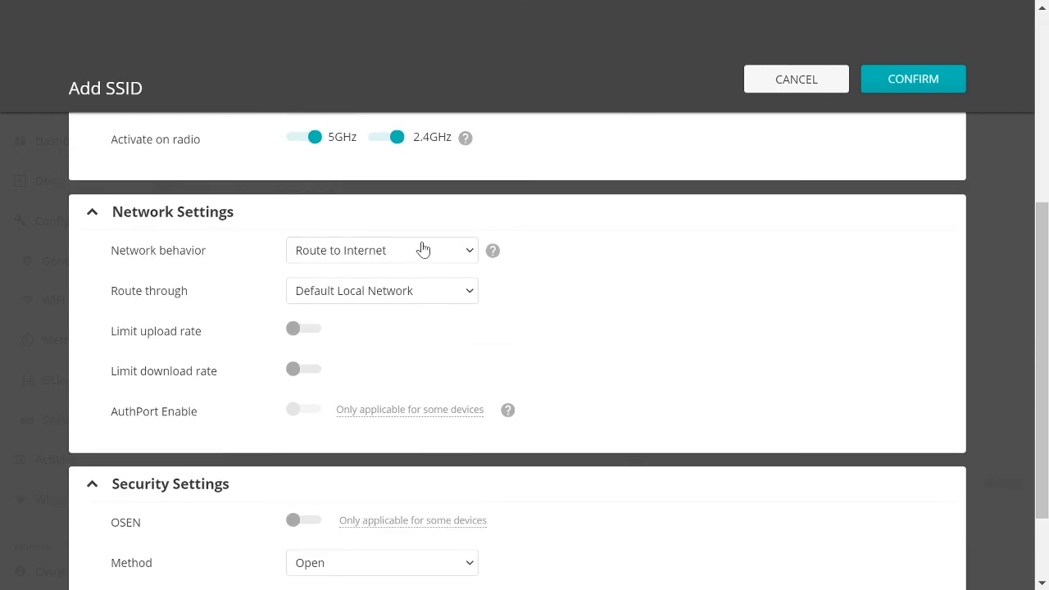
pyautogui.click(381, 249)
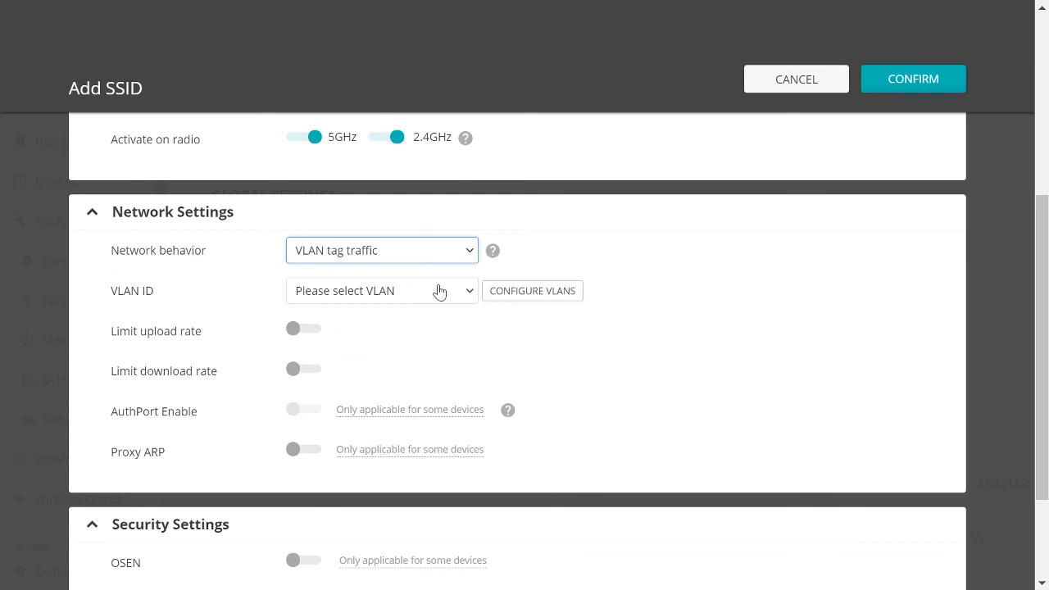
pyautogui.click(380, 290)
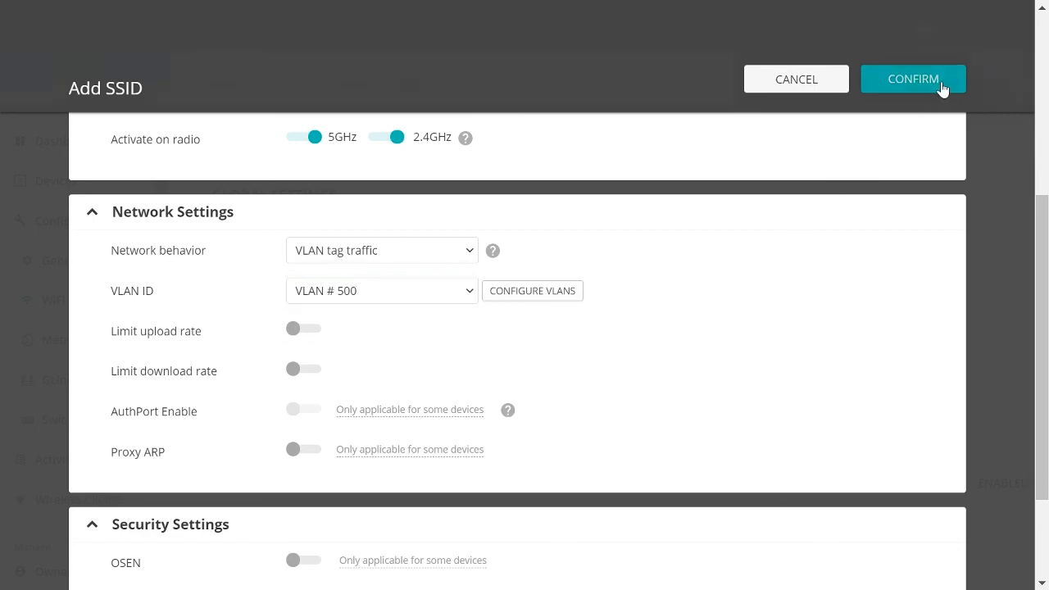
pyautogui.click(911, 78)
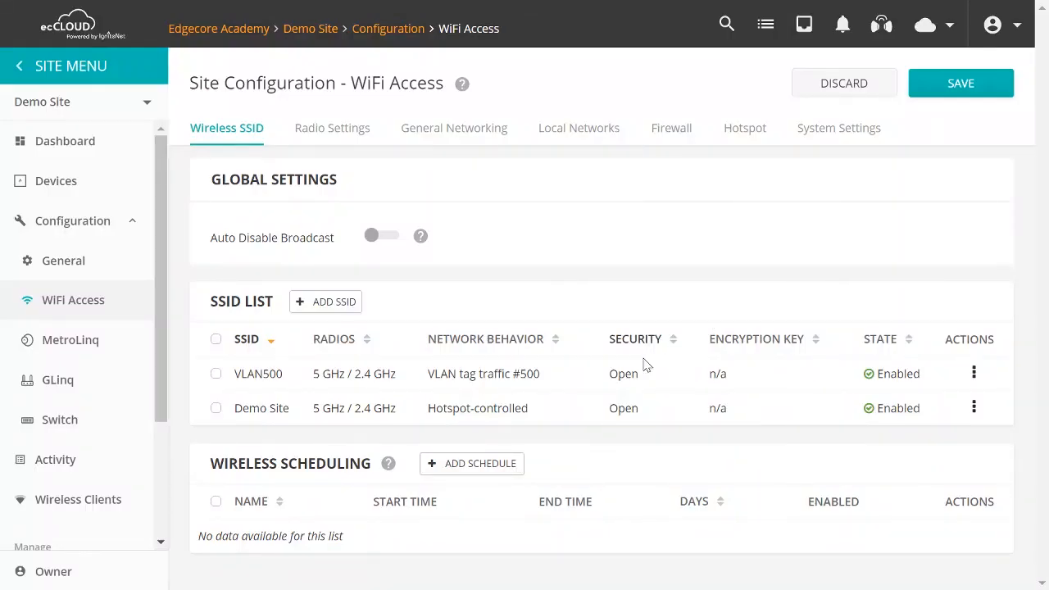
pyautogui.moveTo(454, 128)
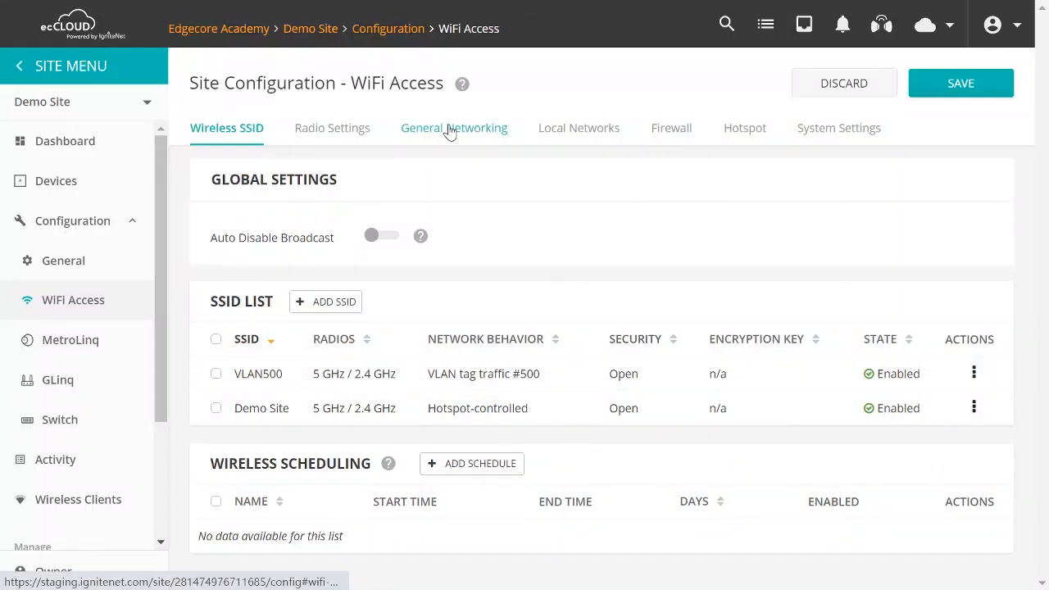
# Step: Return to General Networking, where VLAN 500 lists the VLAN500 SSID under untagged interfaces
pyautogui.click(454, 128)
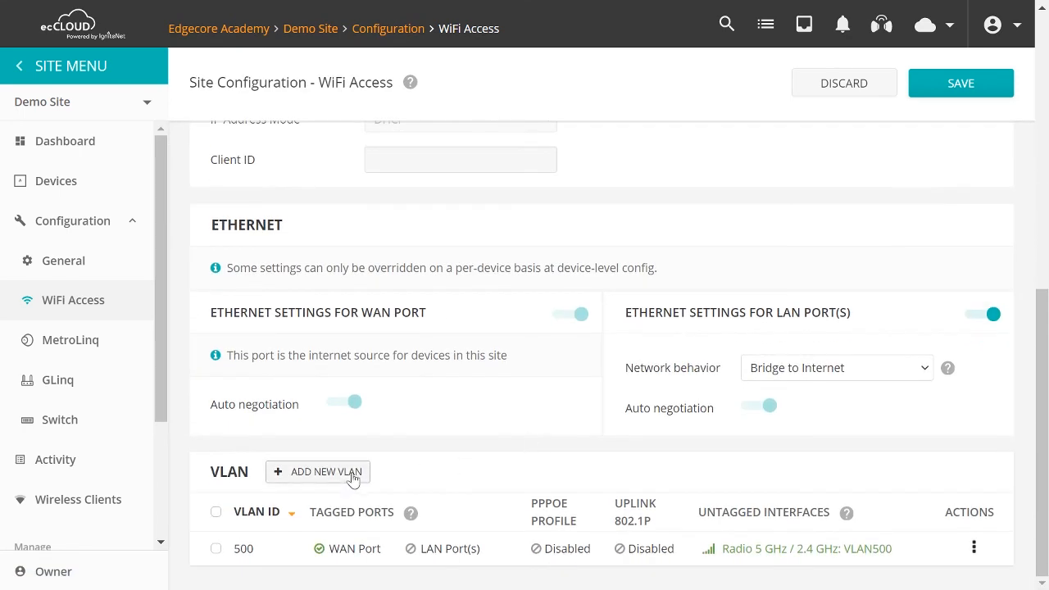
pyautogui.moveTo(780, 564)
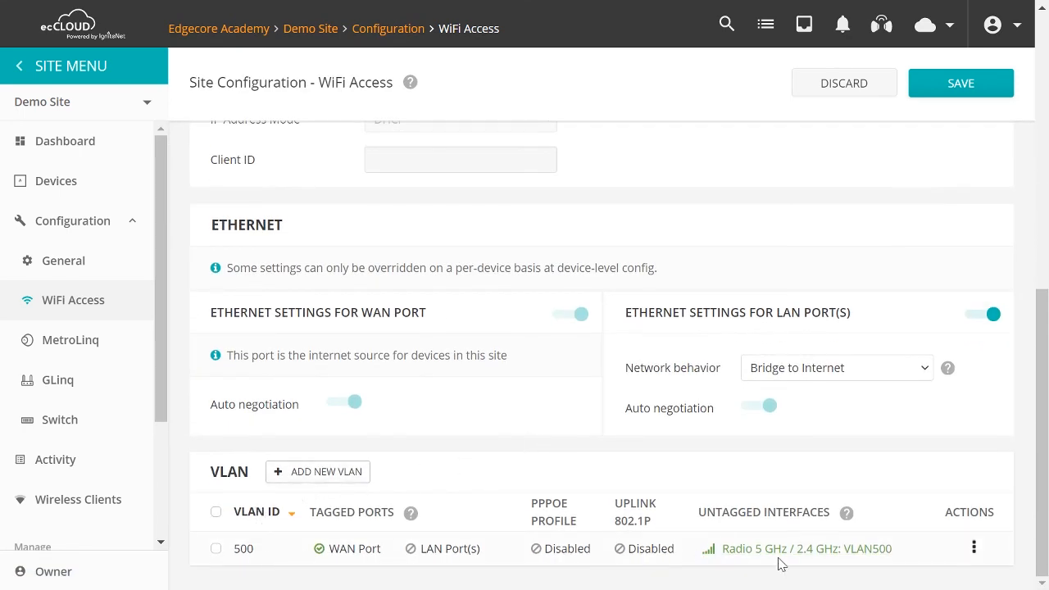
pyautogui.moveTo(694, 523)
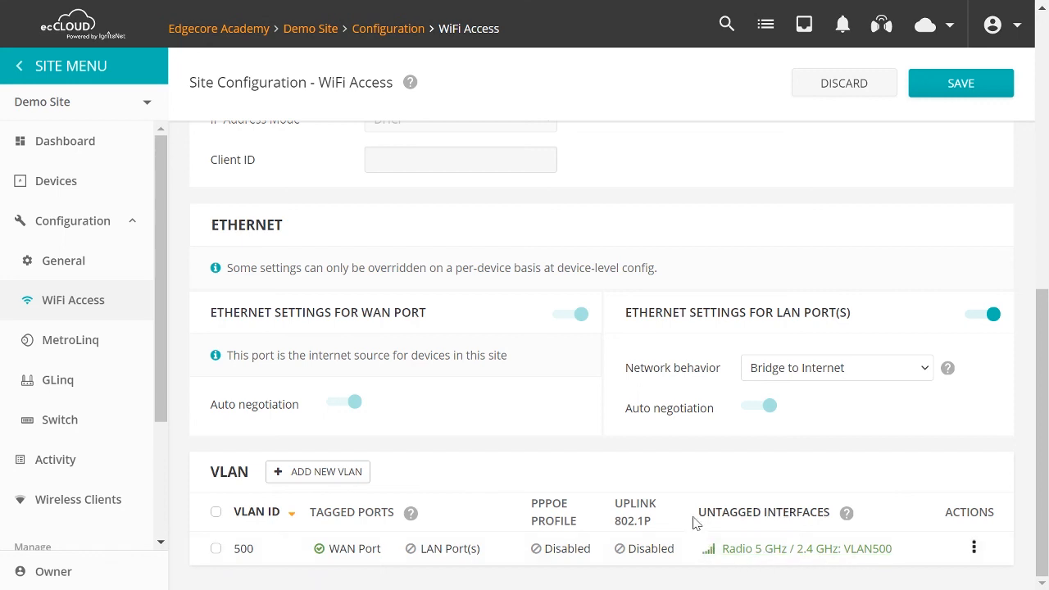
pyautogui.moveTo(789, 580)
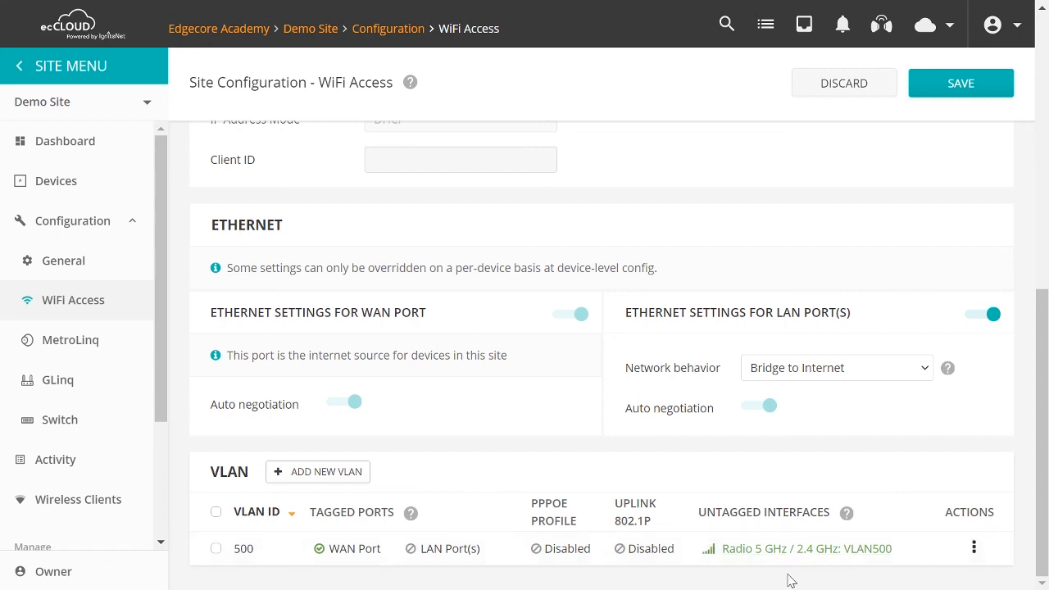